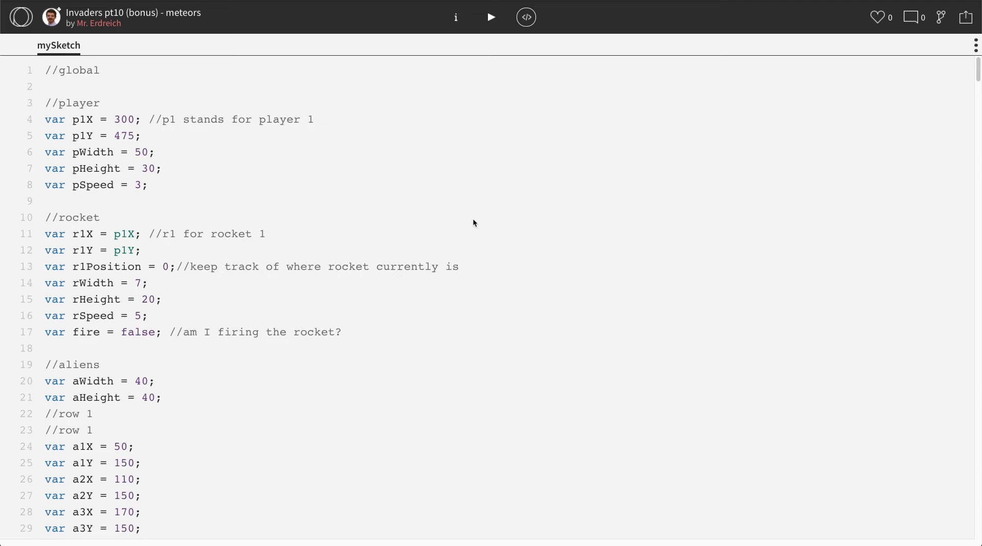
{"action": "mouse_move", "coordinate": [490, 138]}
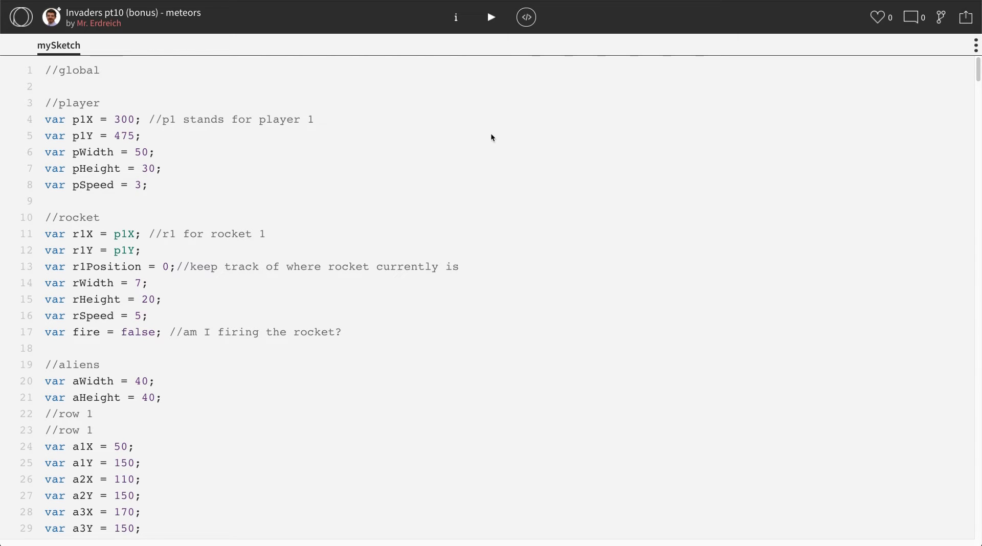
Run the Invaders sketch, move the ship right and fire a rocket to shoot an alien for score 1
{"action": "left_click", "coordinate": [490, 18]}
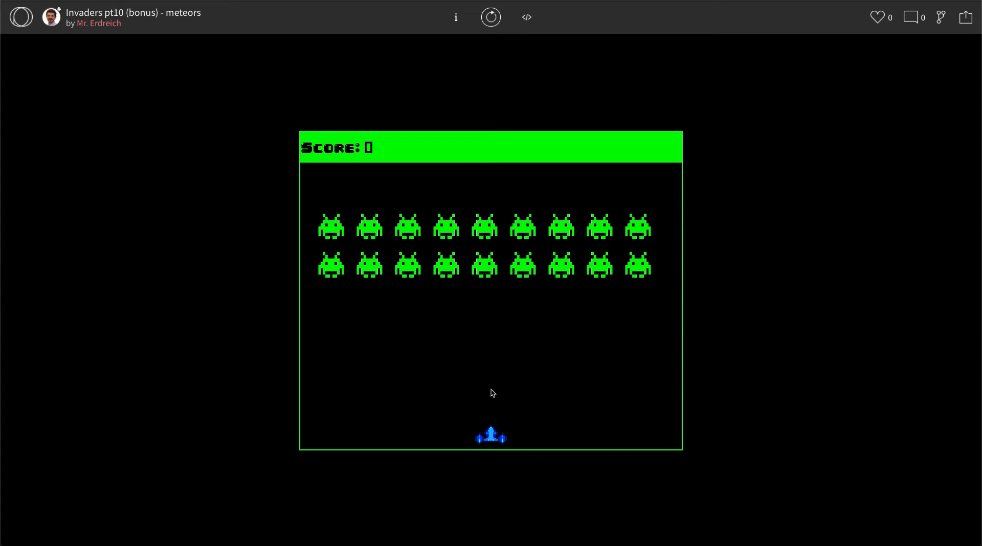
{"action": "mouse_move", "coordinate": [428, 382]}
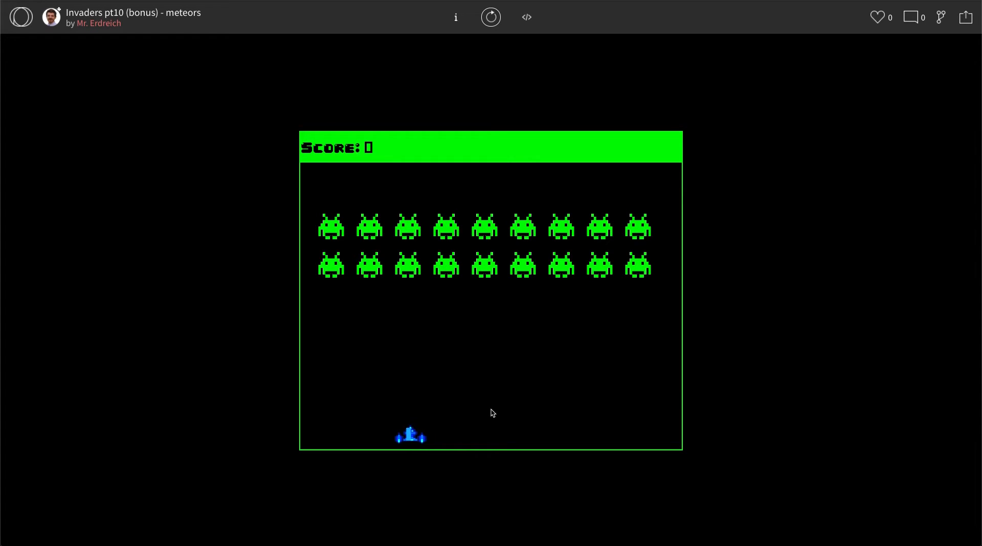
{"action": "key", "text": "Right"}
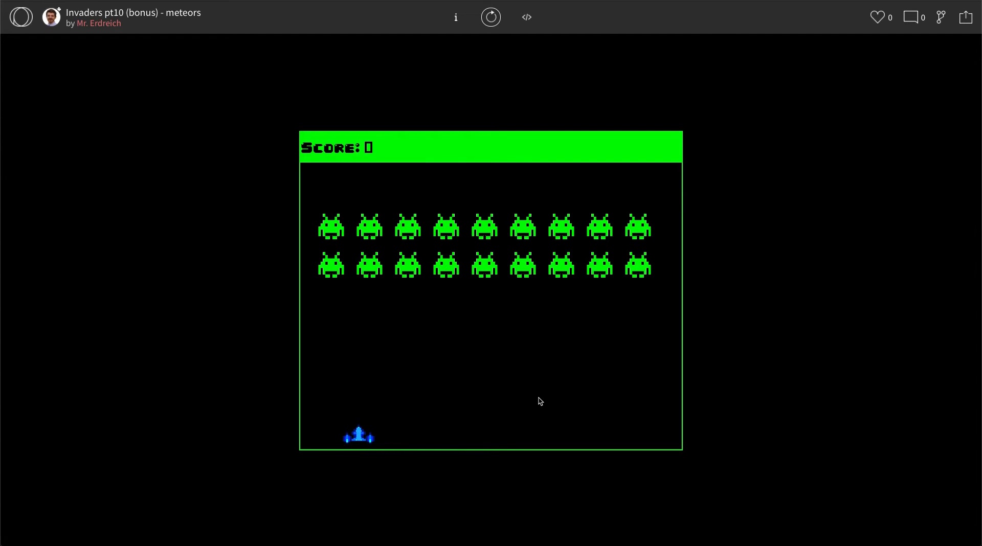
{"action": "key", "text": "space"}
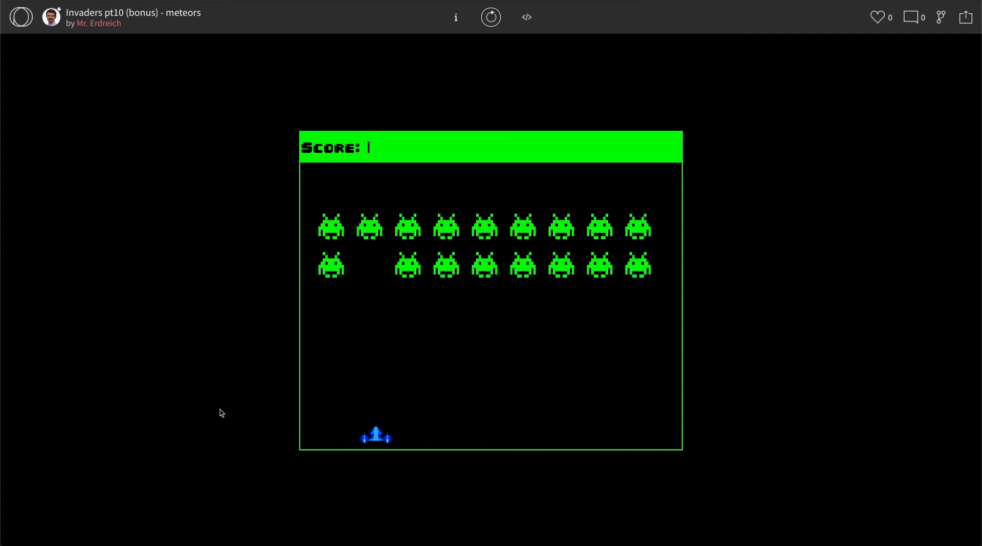
{"action": "mouse_move", "coordinate": [343, 351]}
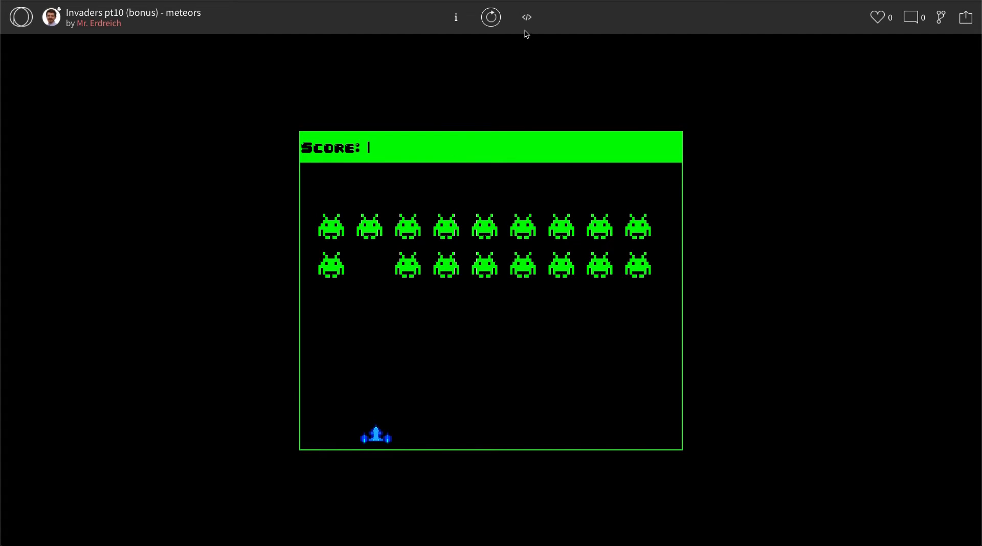
Return to the code and start a //meteors section below line 60
{"action": "left_click", "coordinate": [526, 18]}
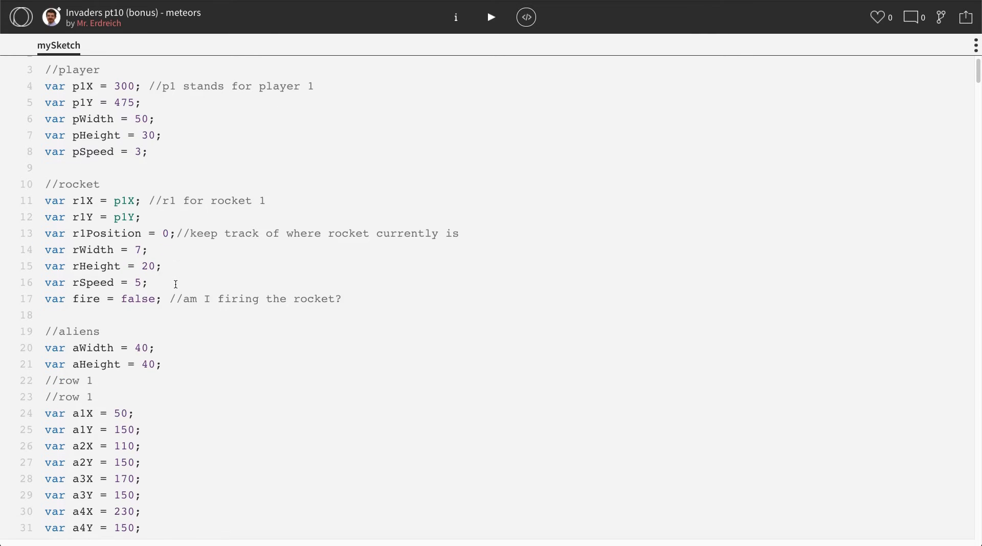
{"action": "scroll", "scroll_direction": "down", "scroll_amount": 3}
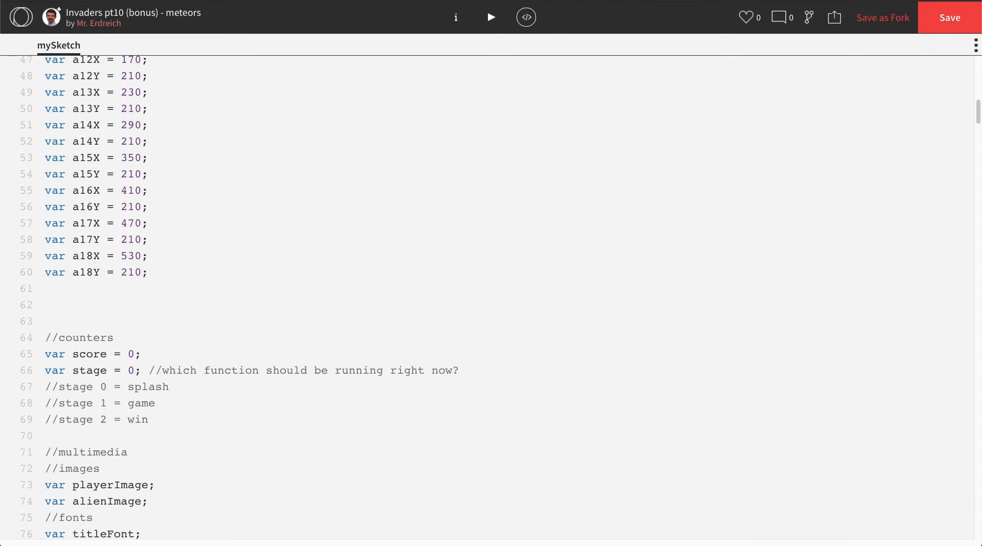
{"action": "type", "text": "//mete"}
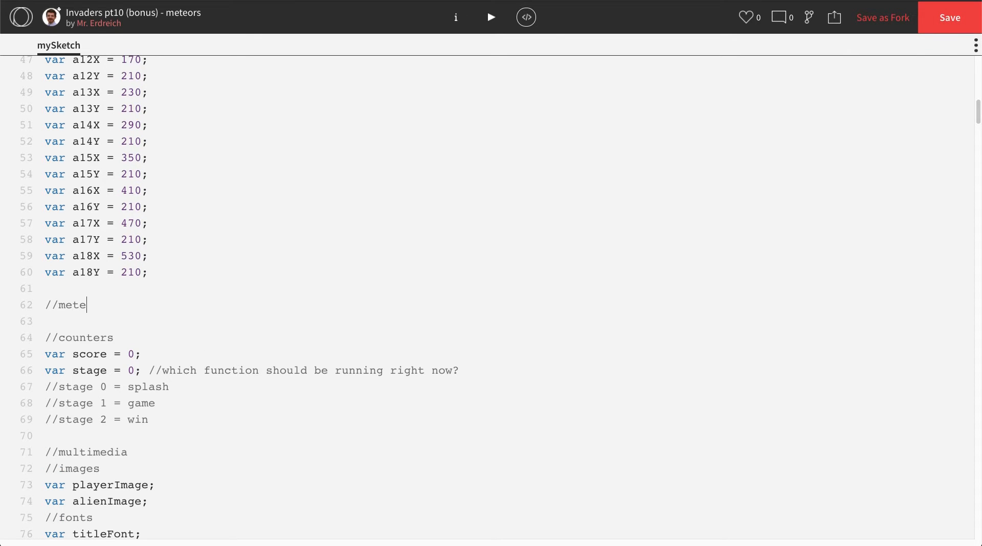
{"action": "type", "text": "ors"}
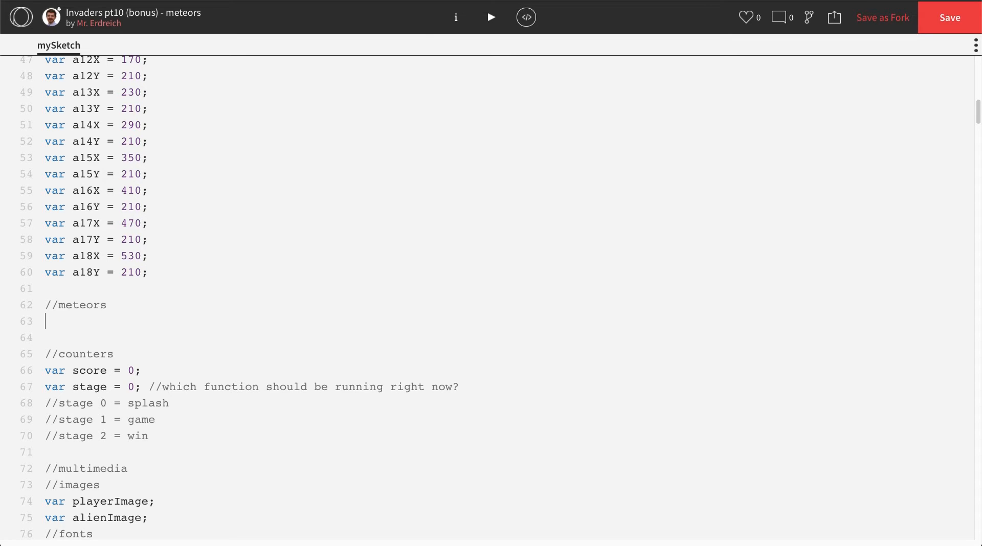
Declare var m1X = 100 and var m1Y = 400 with a 'm1 for meteor 1' comment
{"action": "type", "text": "var"}
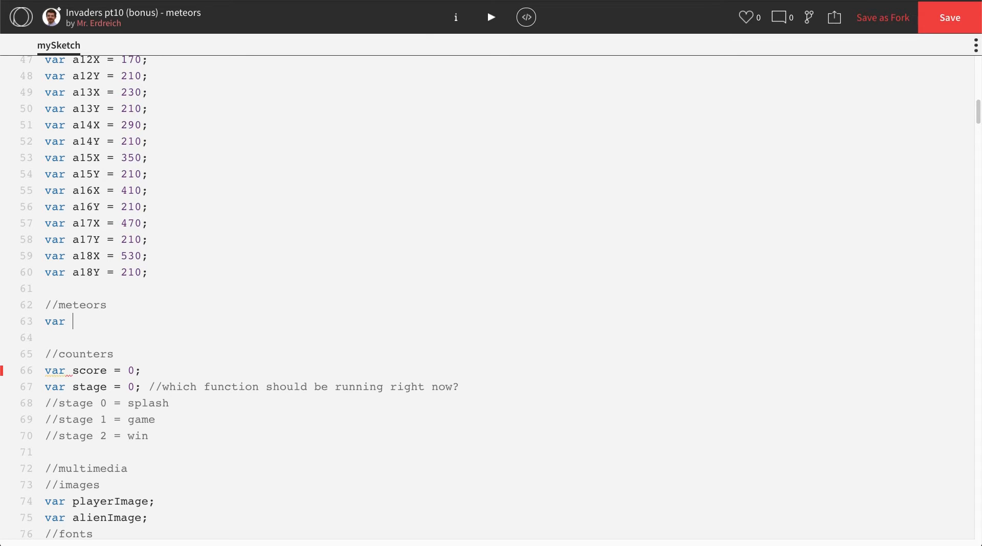
{"action": "type", "text": "m1"}
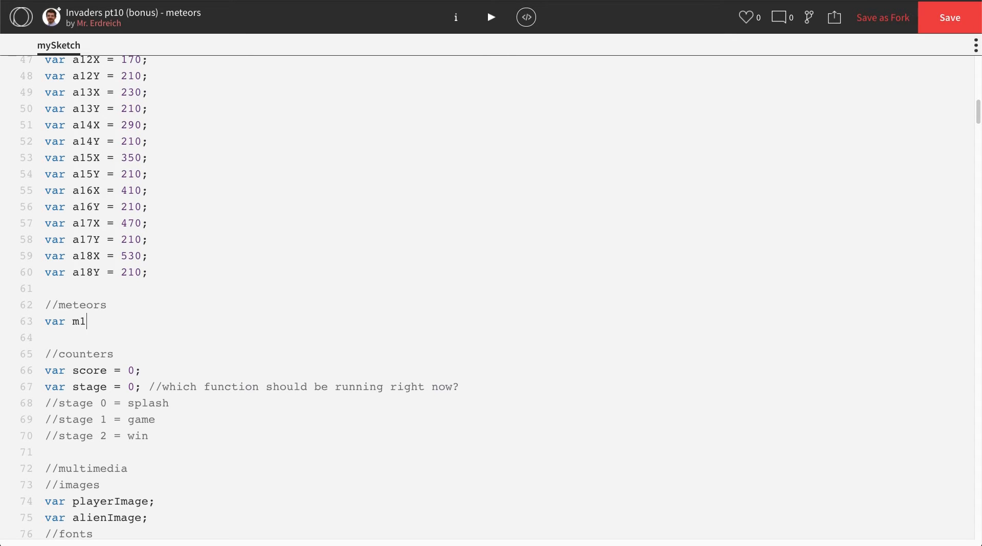
{"action": "type", "text": "X = 100"}
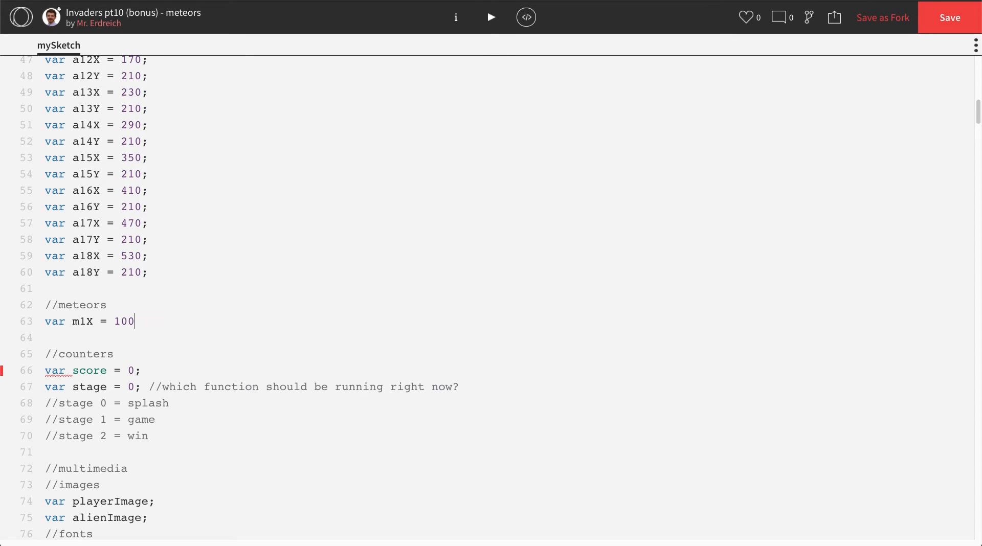
{"action": "type", "text": "; .."}
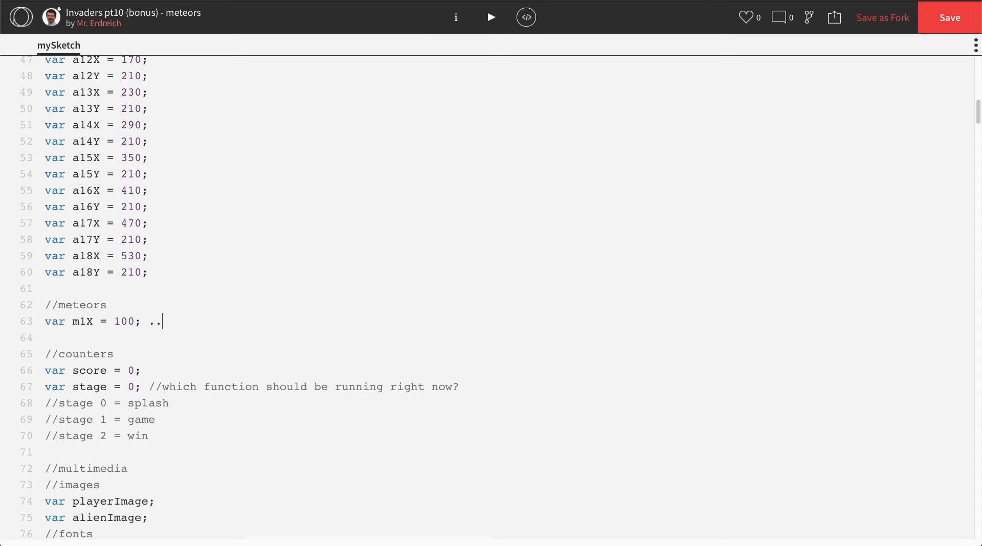
{"action": "type", "text": "/m1 for"}
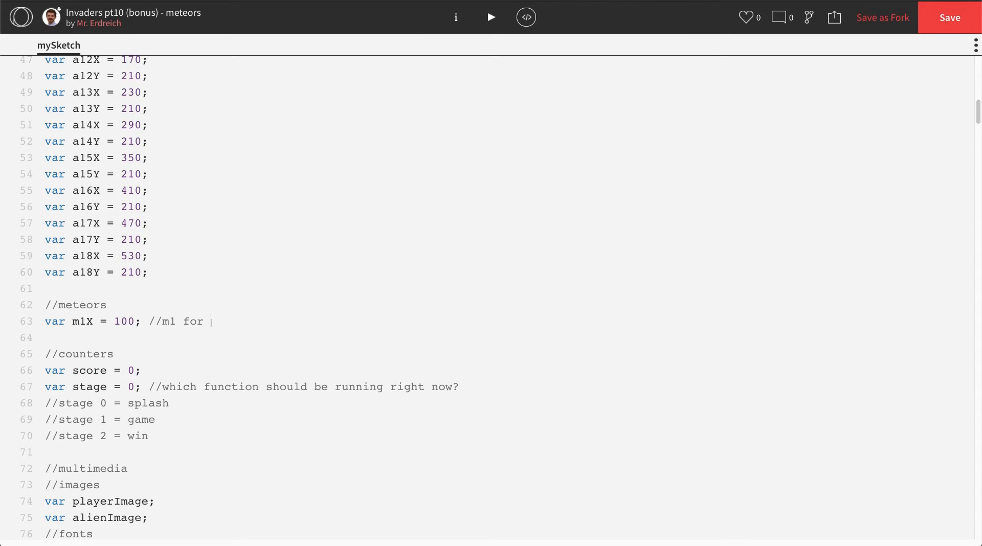
{"action": "type", "text": "meteor 1"}
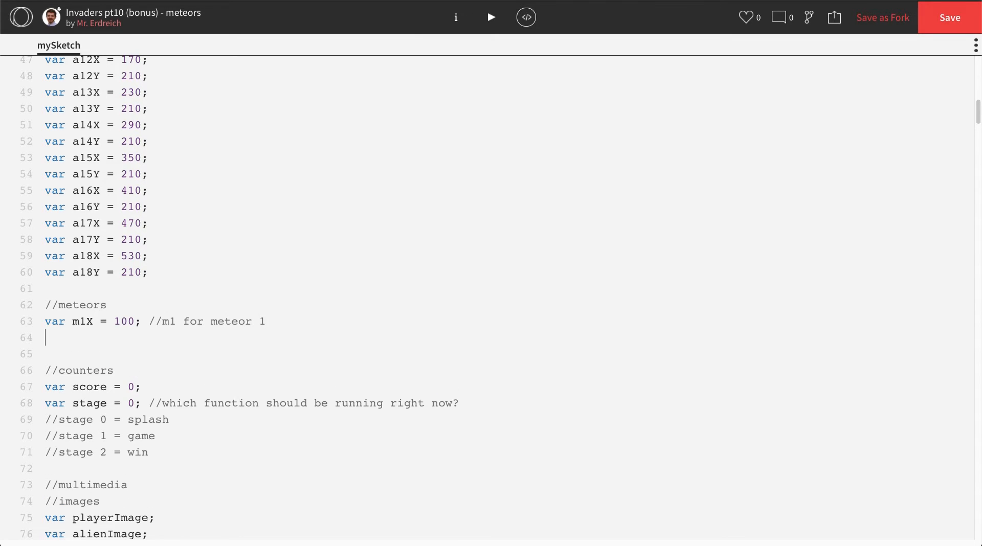
{"action": "type", "text": "var m1Y ="}
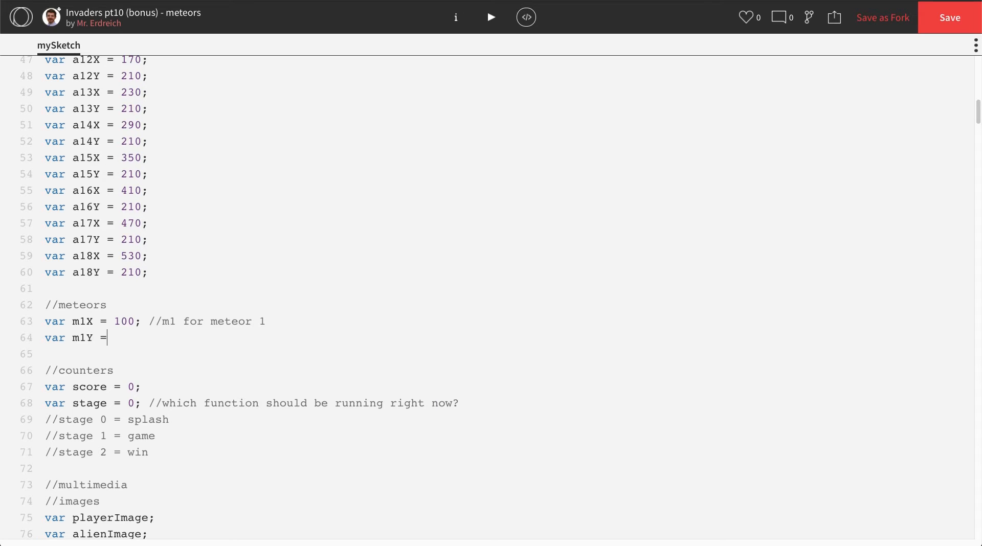
{"action": "type", "text": "400;"}
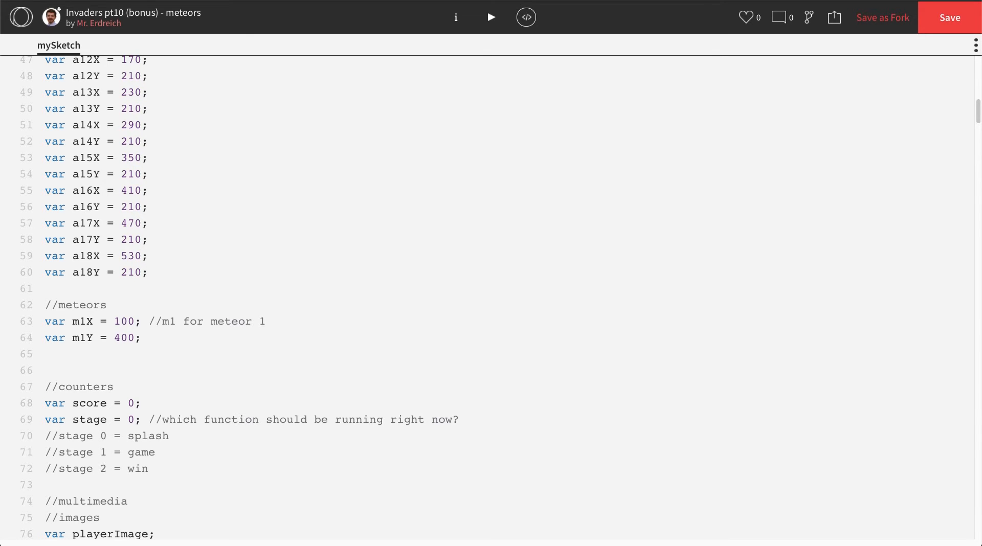
Declare var m1Size = 50 with the comment 'square so one size for w and H'
{"action": "left_click", "coordinate": [46, 355]}
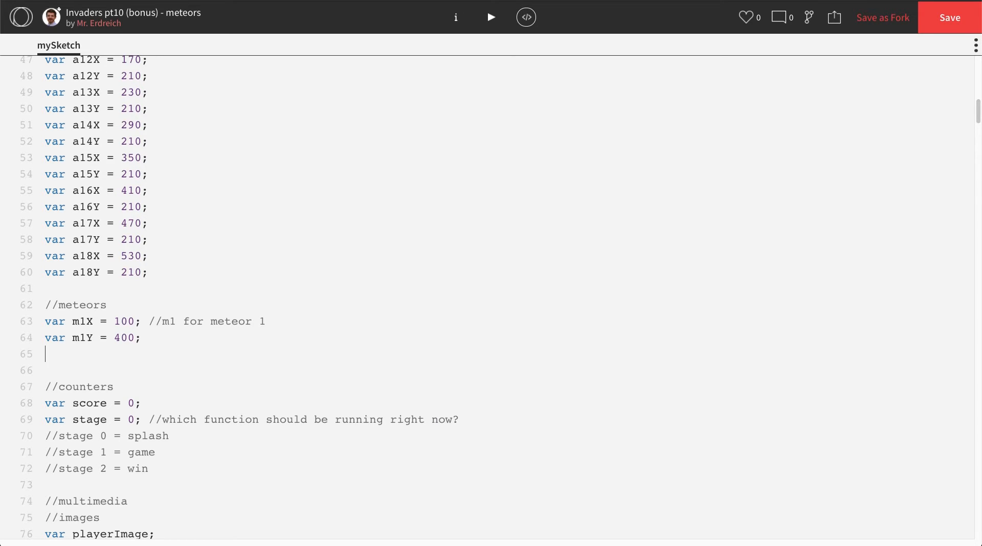
{"action": "type", "text": "var"}
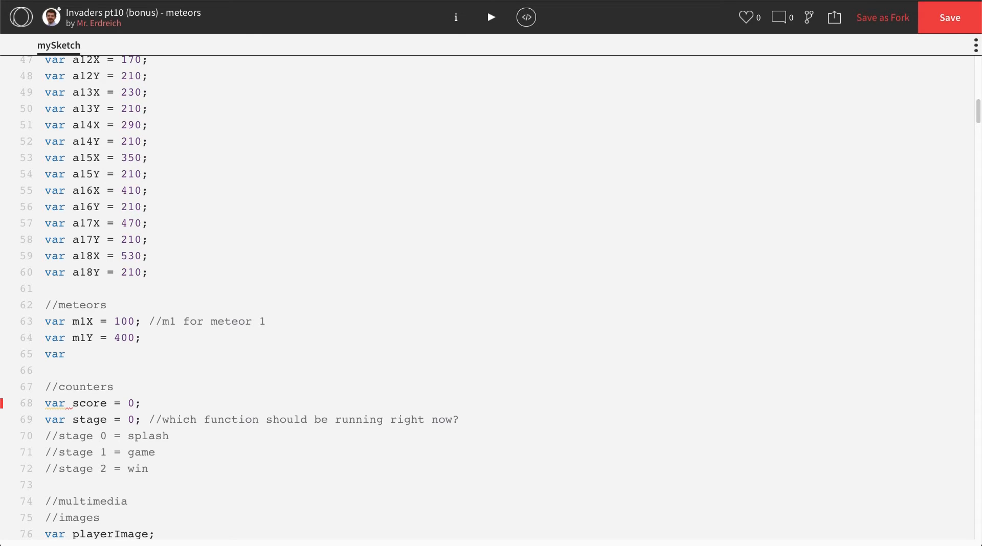
{"action": "type", "text": "m1Size"}
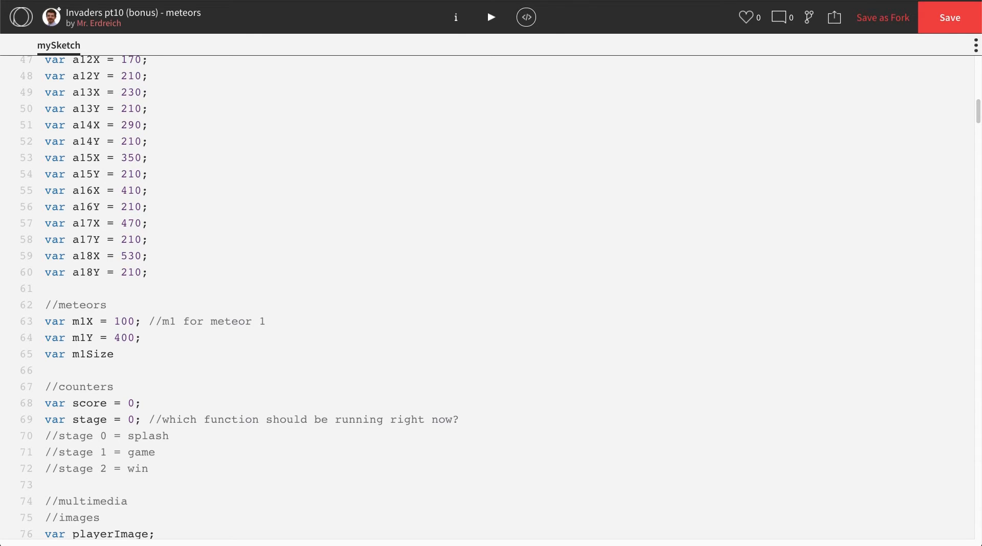
{"action": "type", "text": "= 50;"}
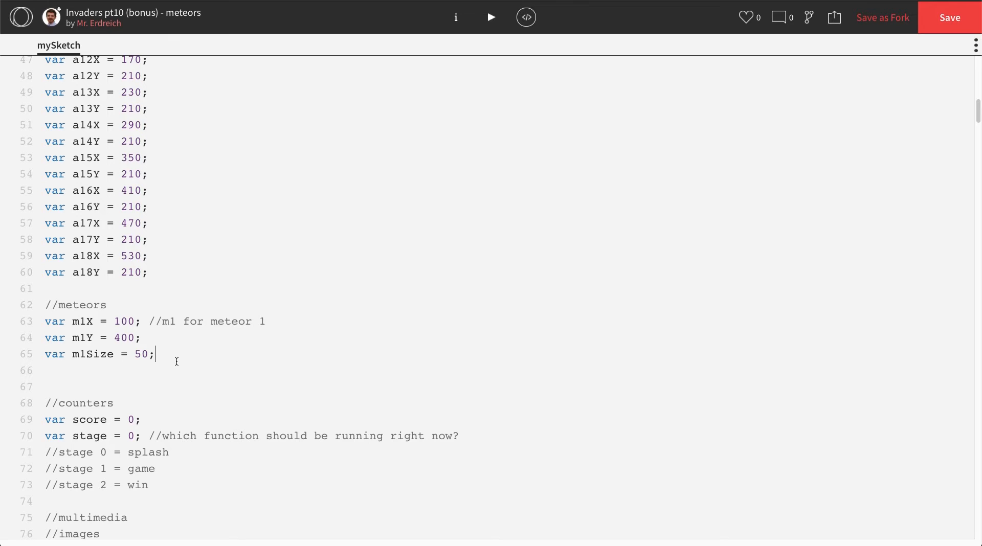
{"action": "type", "text": "//sq"}
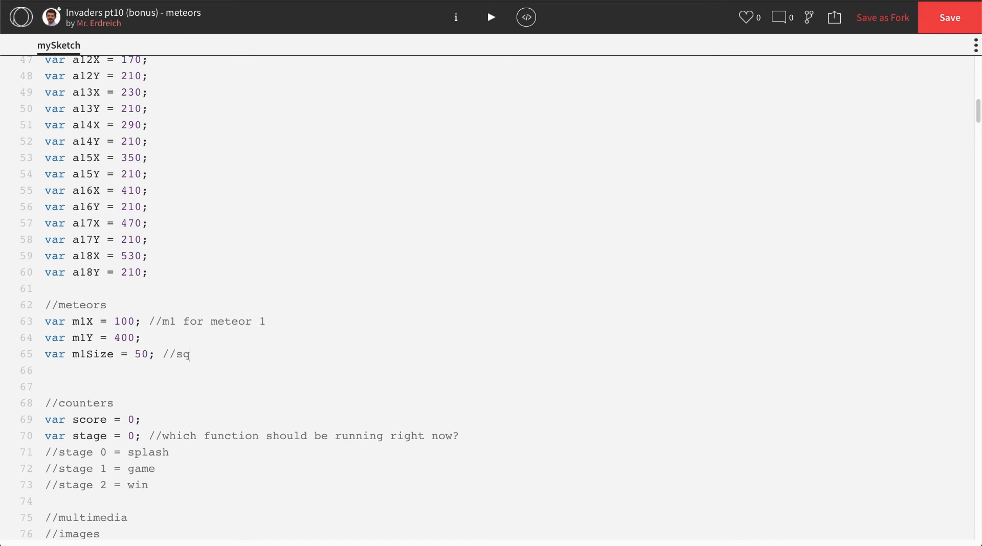
{"action": "type", "text": "uare so one si"}
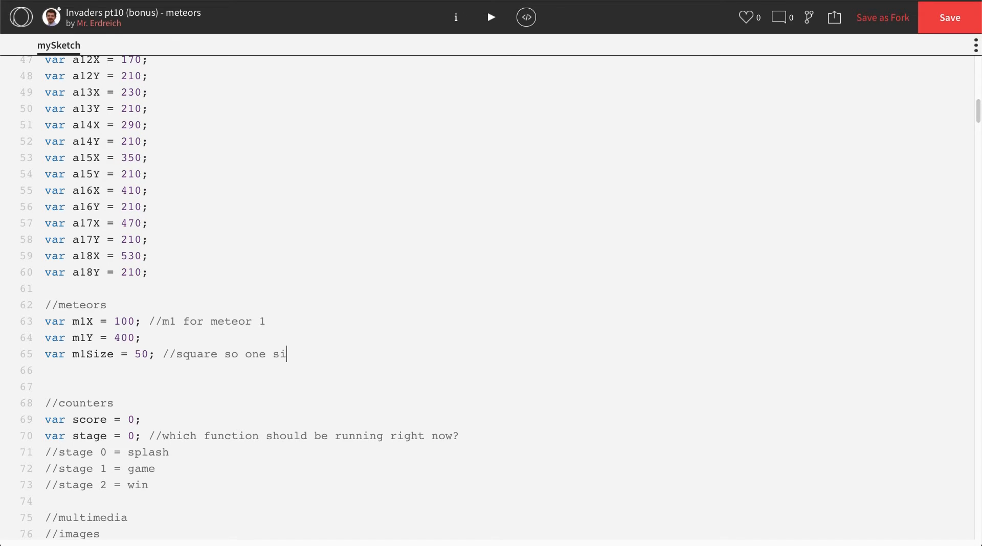
{"action": "type", "text": "ze for w and H"}
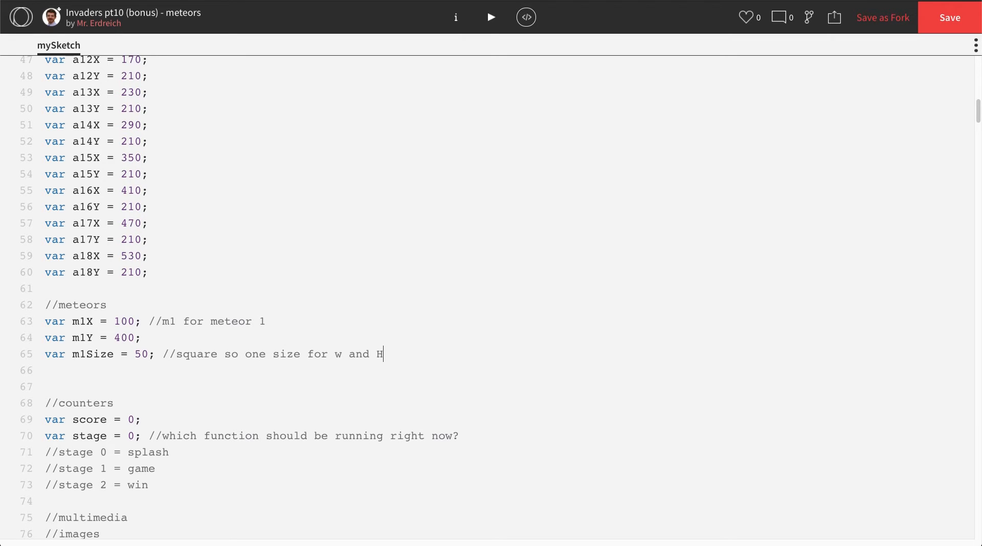
Copy meteor 1's declarations for meteors 2 and 3, then declare var meteorImage after alienImage
{"action": "left_click_drag", "start_coordinate": [45, 305], "coordinate": [384, 354]}
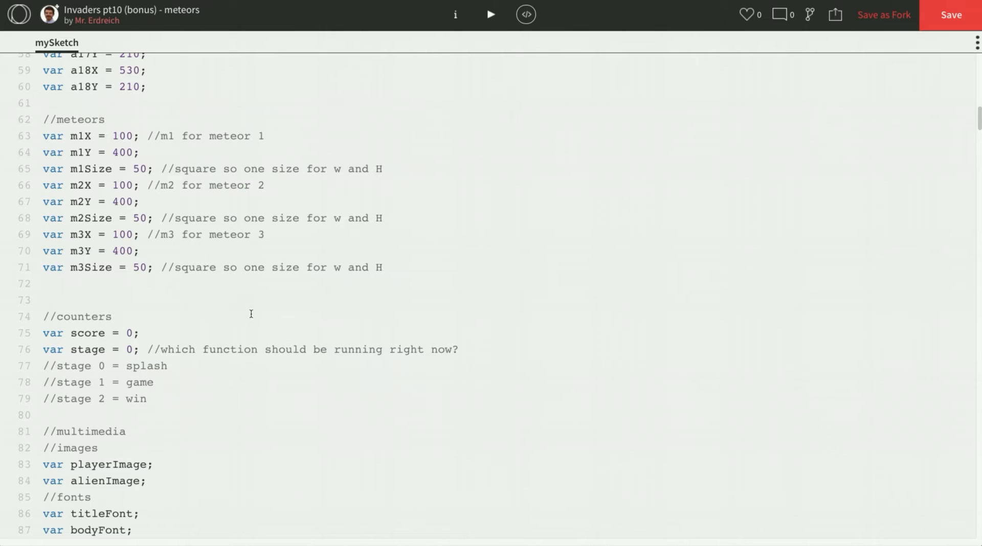
{"action": "scroll", "scroll_direction": "down", "scroll_amount": 3}
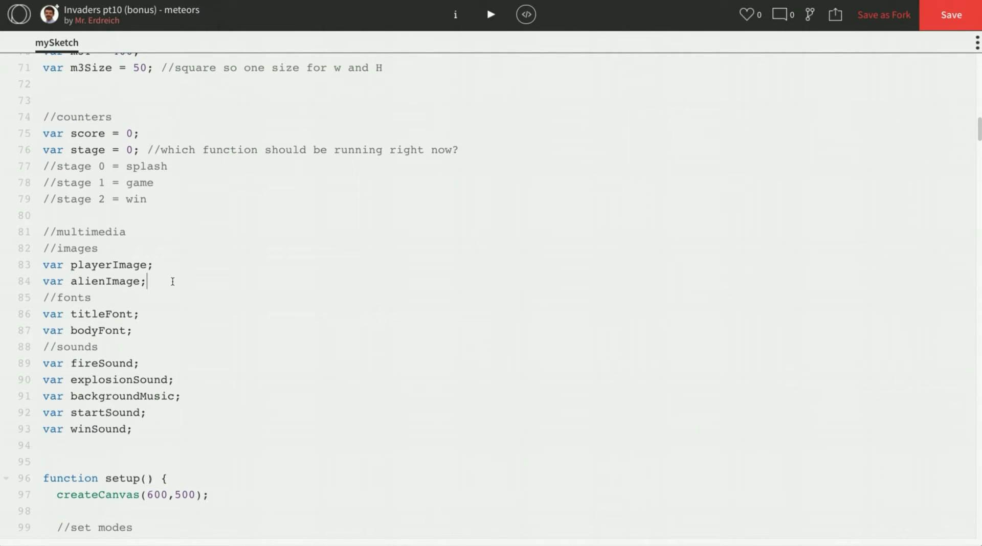
{"action": "key", "text": "enter"}
{"action": "type", "text": "var"}
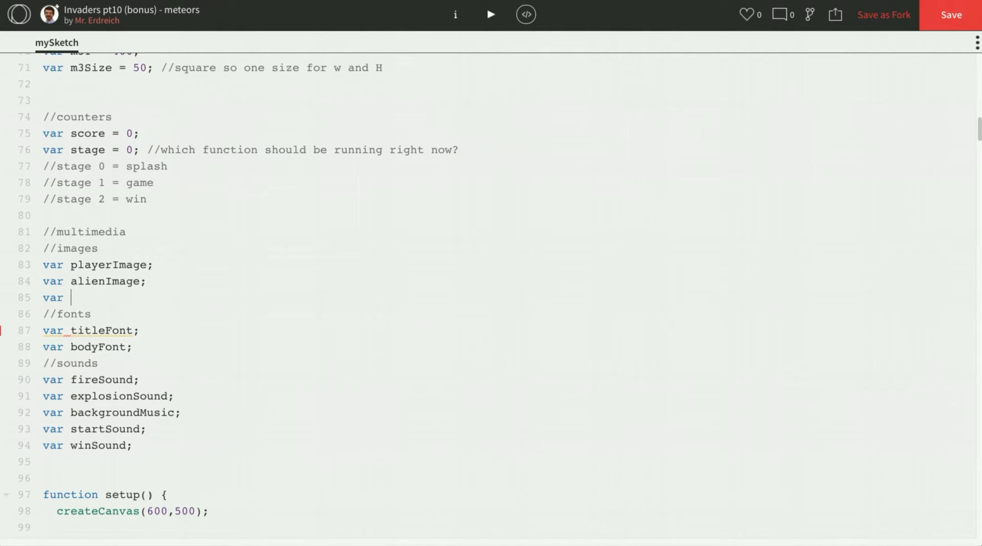
{"action": "type", "text": "meteorImage"}
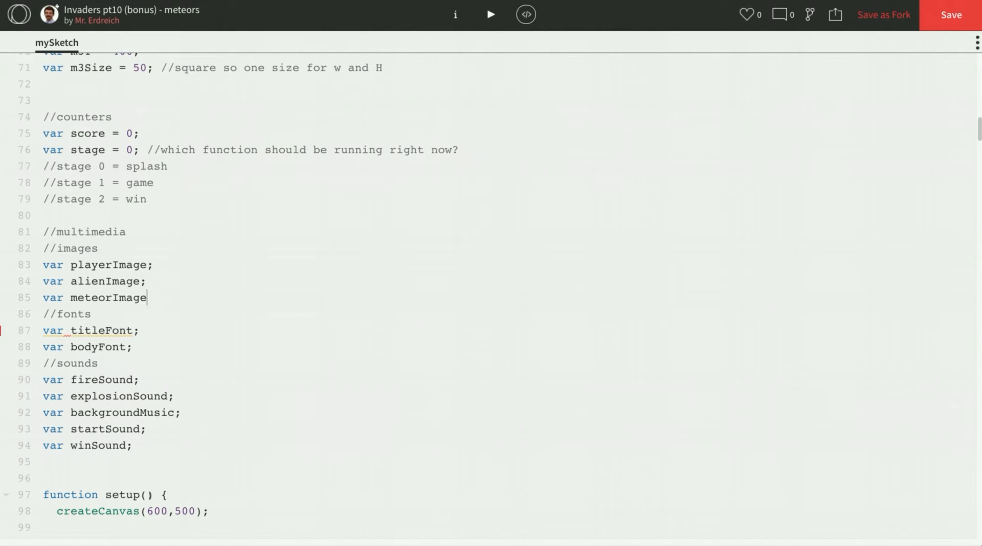
{"action": "type", "text": ";"}
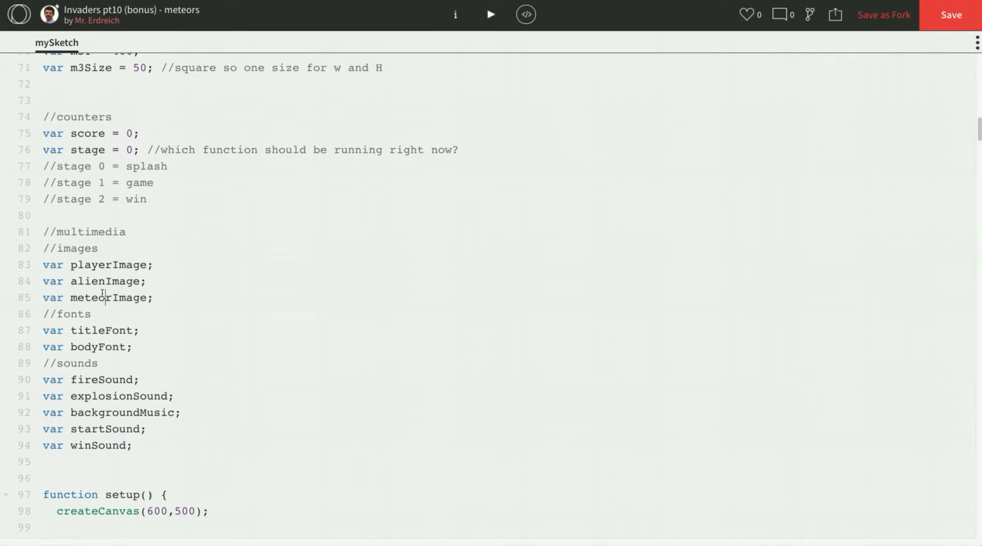
{"action": "scroll", "scroll_direction": "down", "scroll_amount": 3}
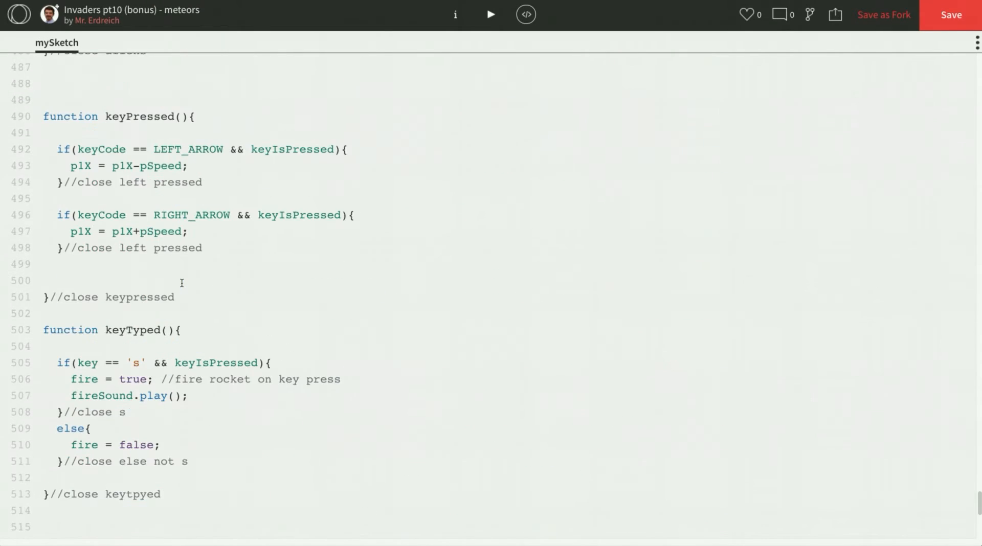
In preload(), add meteorImage = loadImage('rock.png');
{"action": "scroll", "scroll_direction": "down", "scroll_amount": 3}
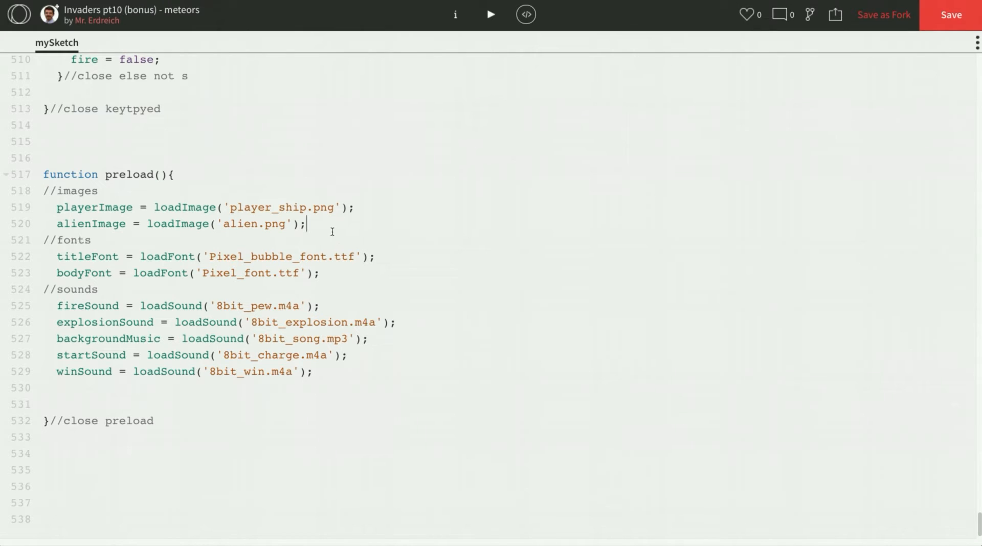
{"action": "type", "text": "meteo"}
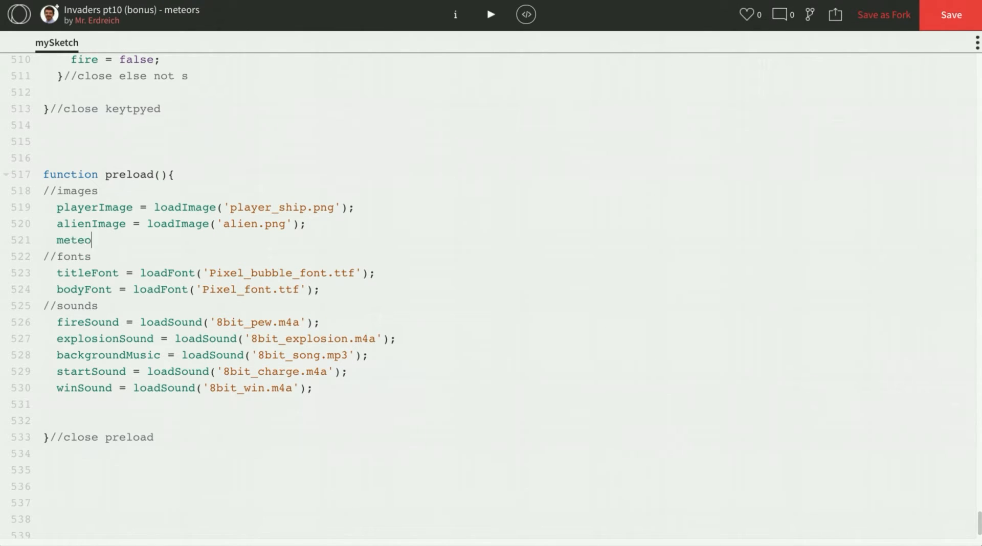
{"action": "type", "text": "rImage ="}
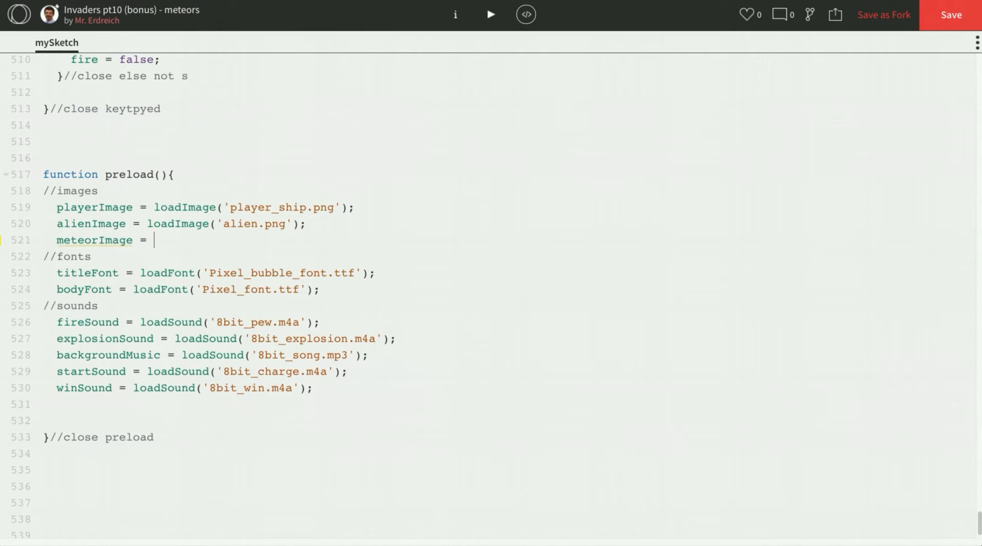
{"action": "type", "text": "loadImagE("}
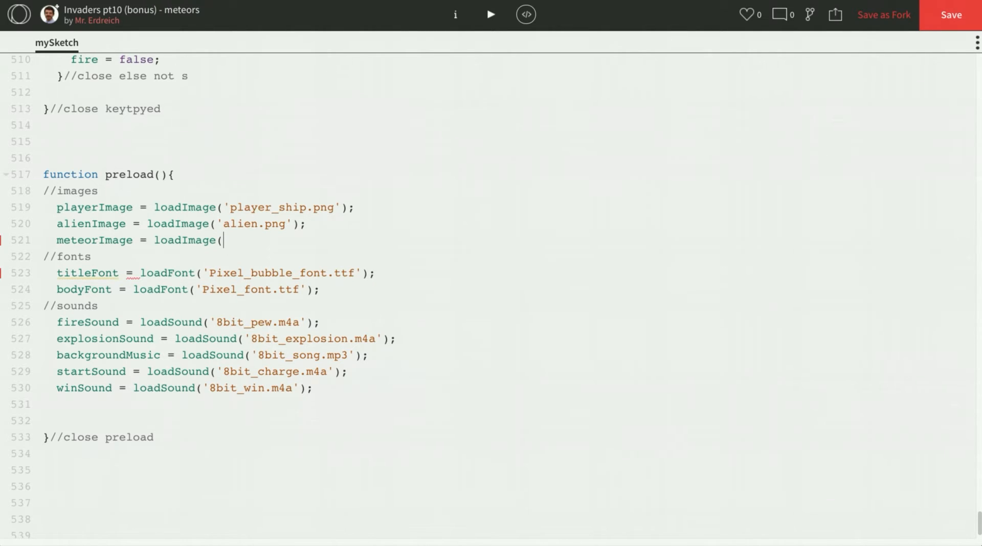
{"action": "type", "text": "'"}
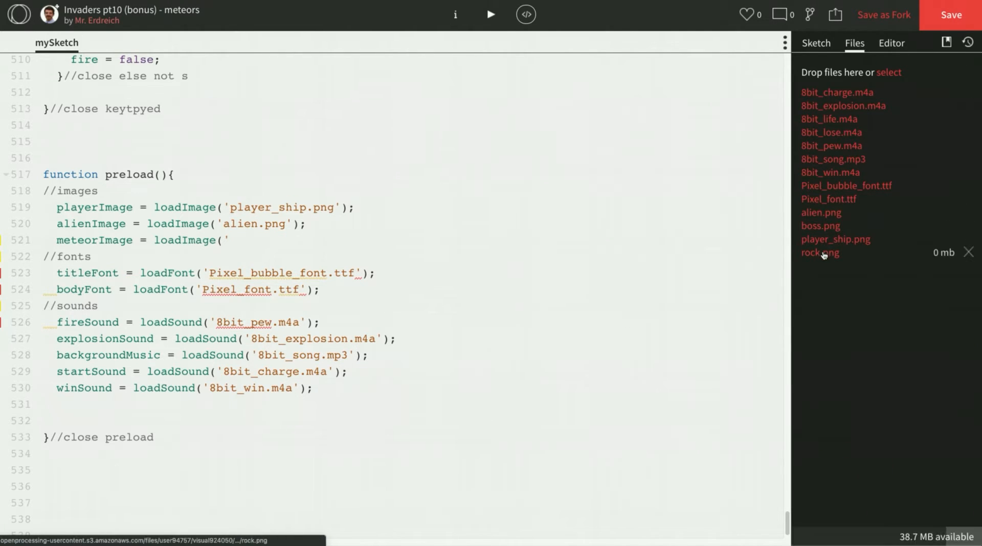
{"action": "type", "text": "rock"}
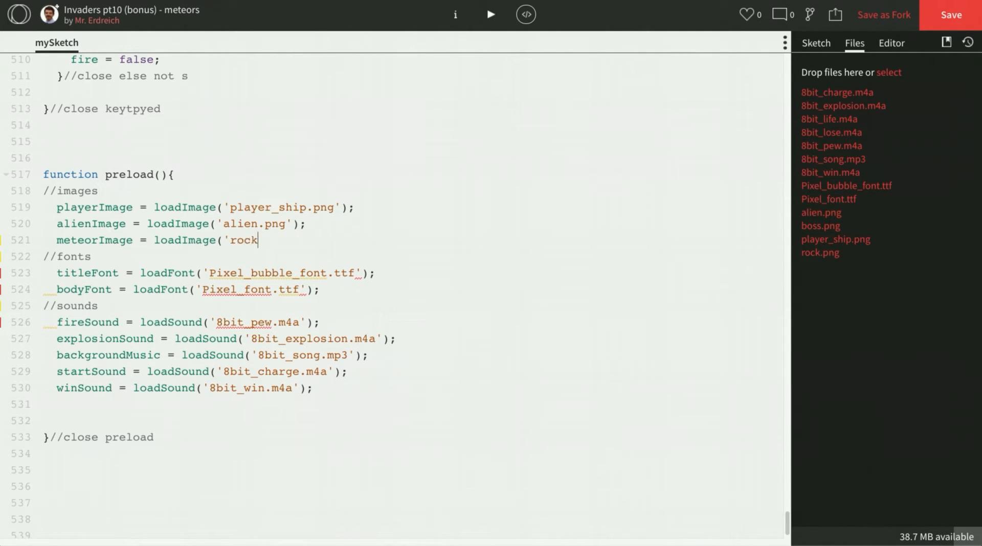
{"action": "type", "text": ".png');"}
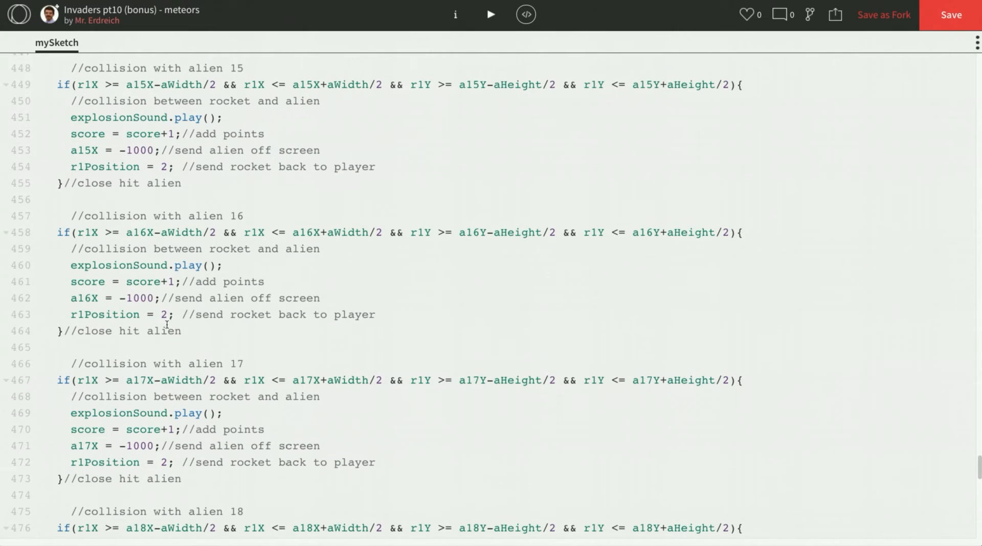
Define an empty function meteors(){} with a '//close meteors' comment
{"action": "scroll", "scroll_direction": "down", "scroll_amount": 3}
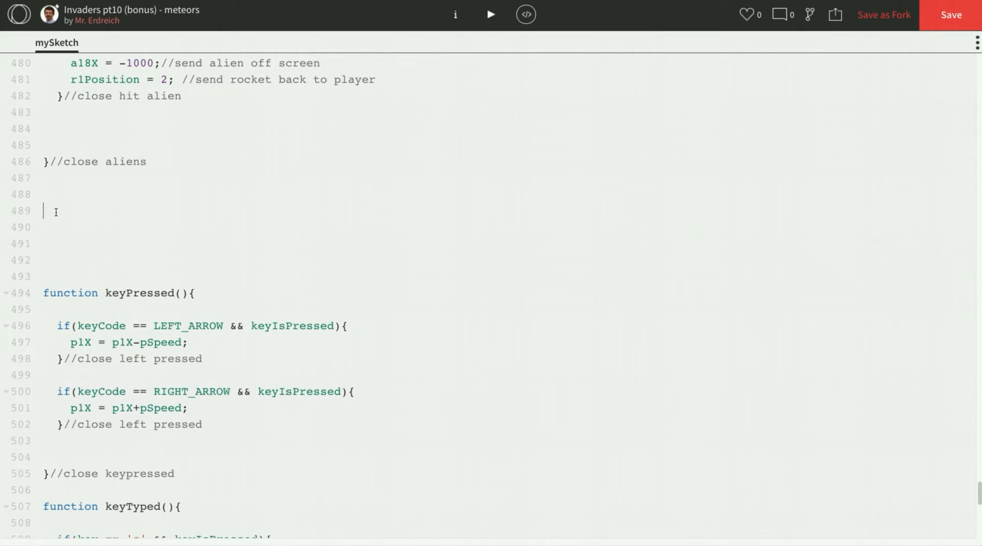
{"action": "type", "text": "function meteor"}
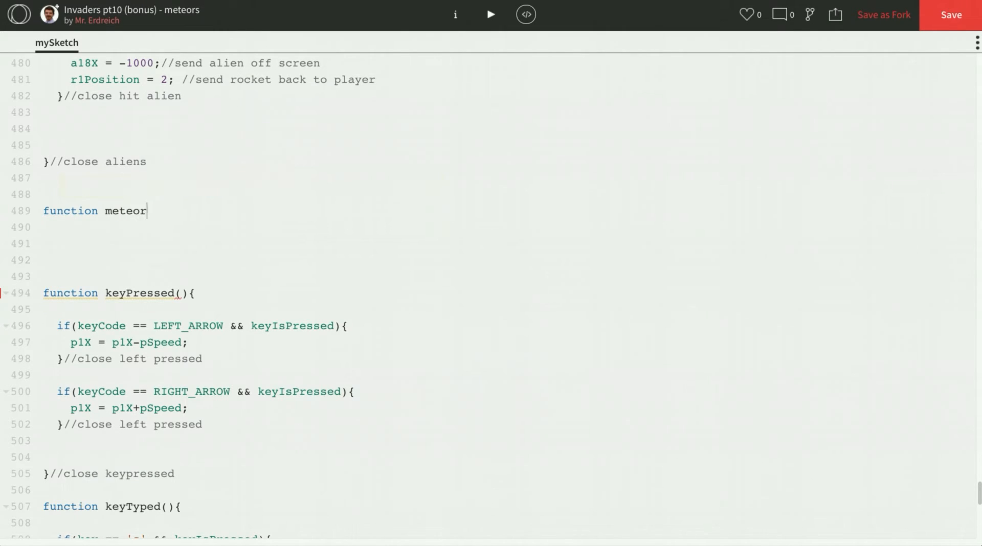
{"action": "type", "text": "s(){"}
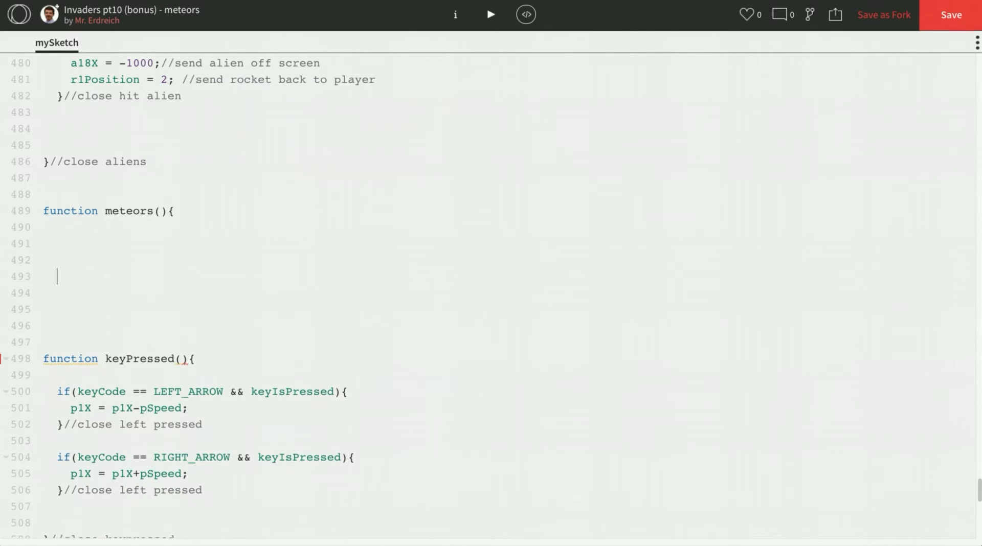
{"action": "type", "text": "}//close met"}
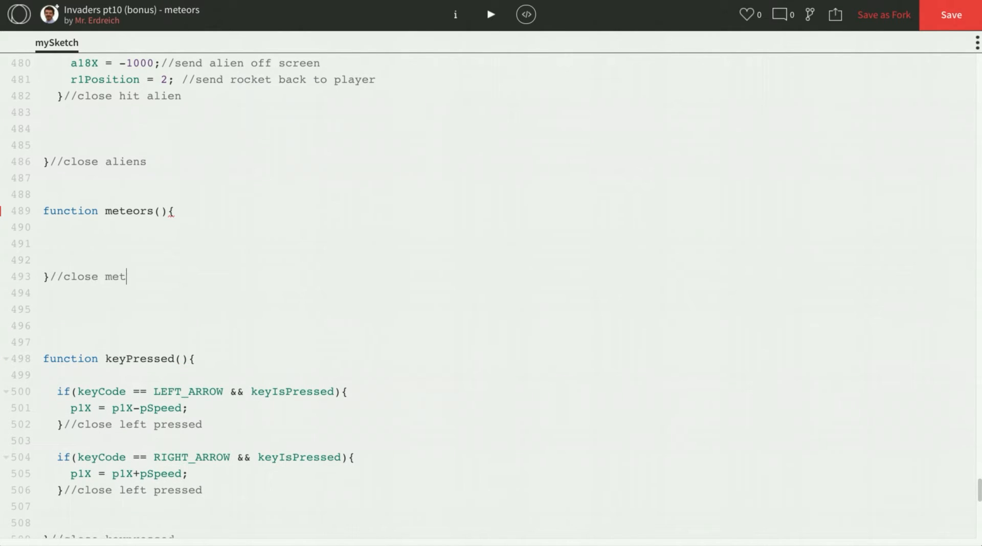
{"action": "type", "text": "eors"}
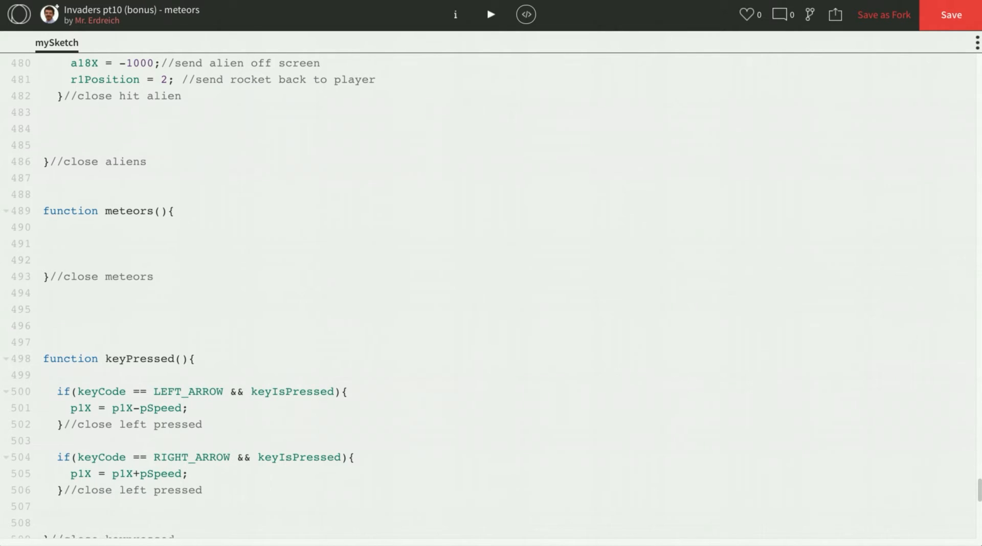
Draw meteor 1 with image(meteorImage, m1X, m1Y, m1Size, m1Size);
{"action": "type", "text": "//draw meteors"}
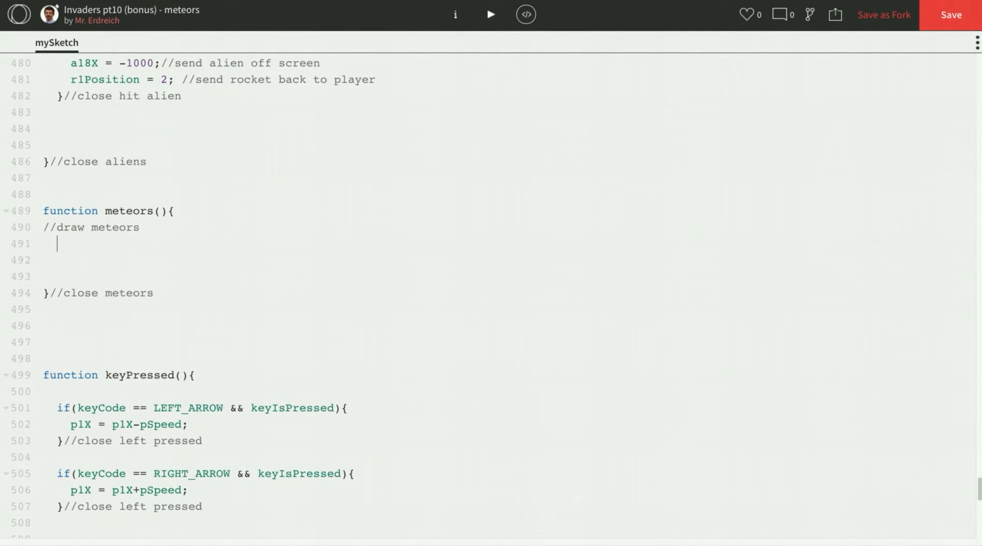
{"action": "type", "text": "image("}
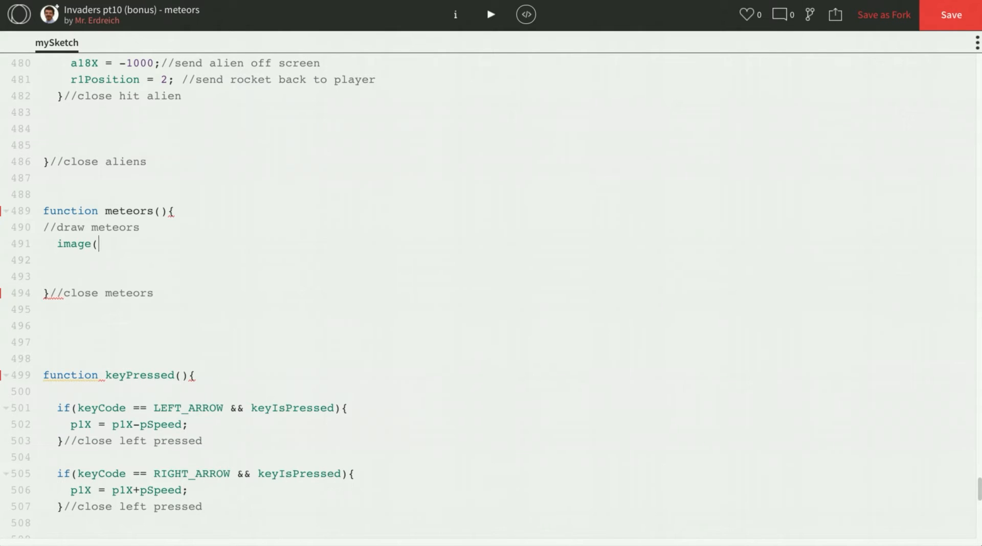
{"action": "type", "text": "metero"}
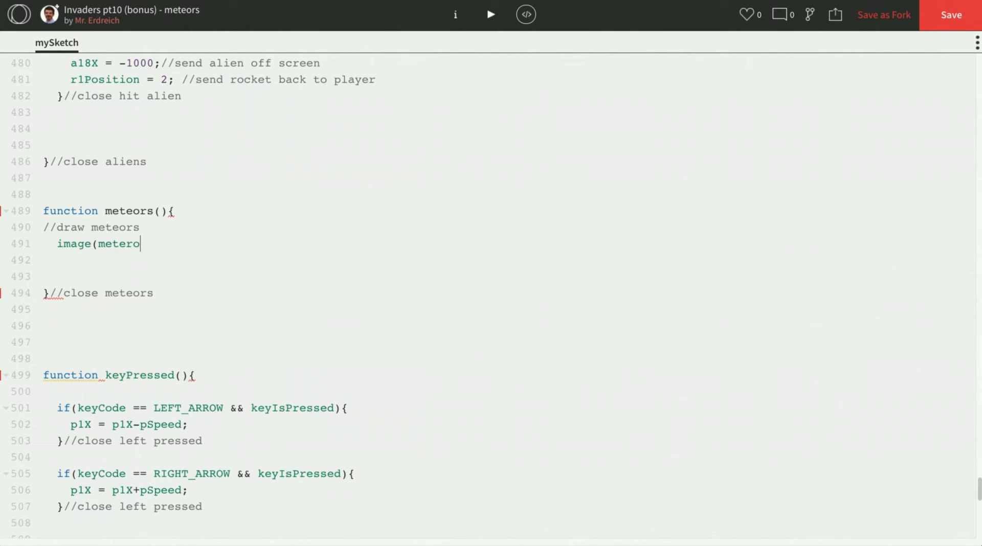
{"action": "type", "text": "Image,"}
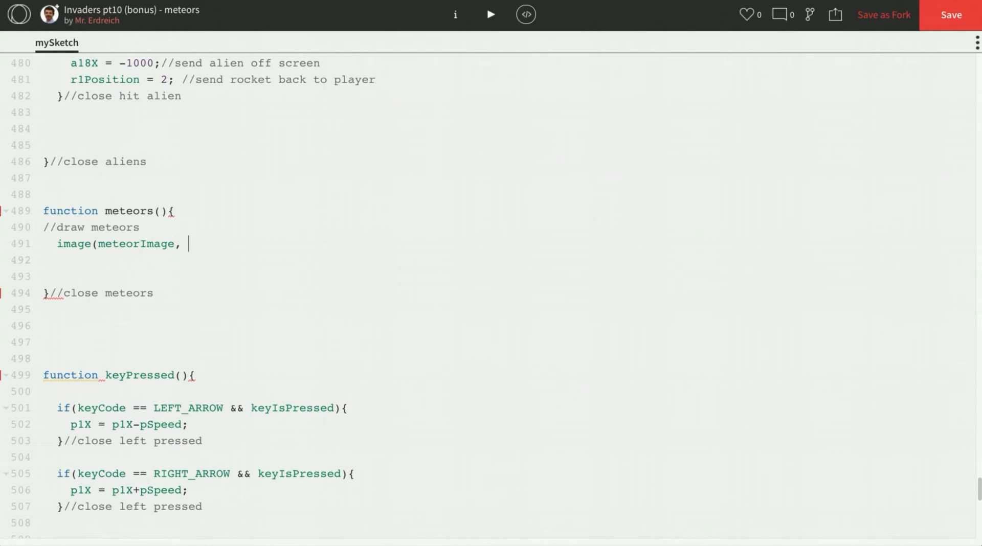
{"action": "type", "text": "m1X"}
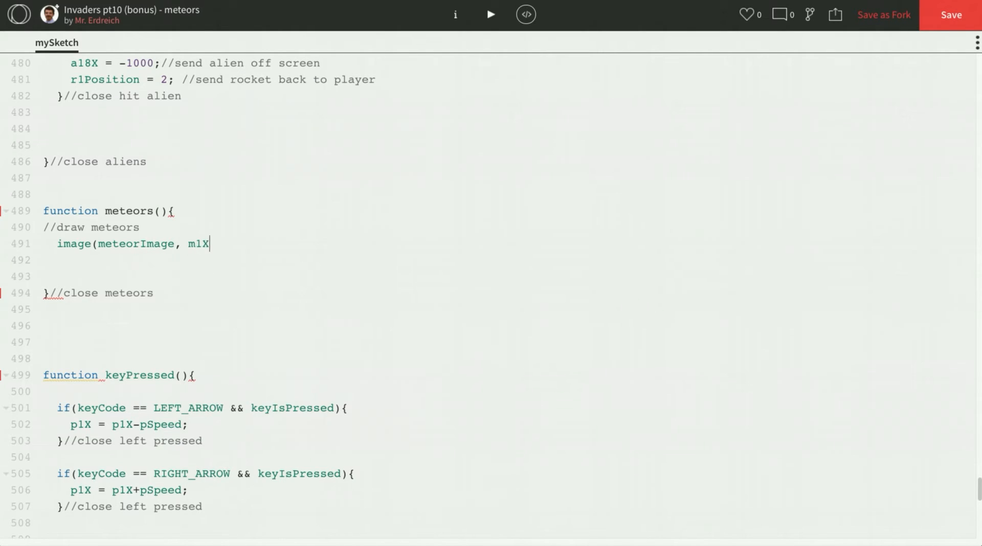
{"action": "type", "text": ", m1Y,"}
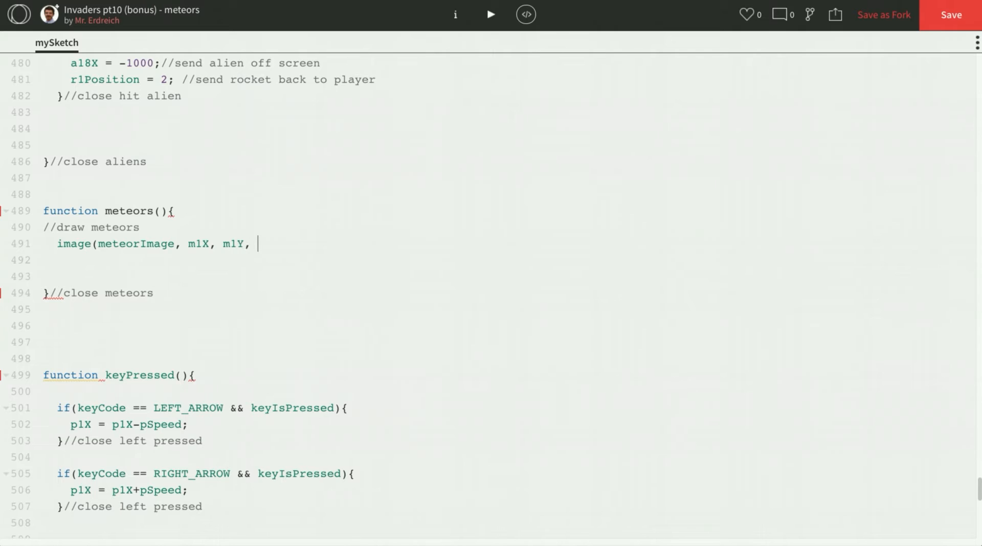
{"action": "type", "text": "m1Siz"}
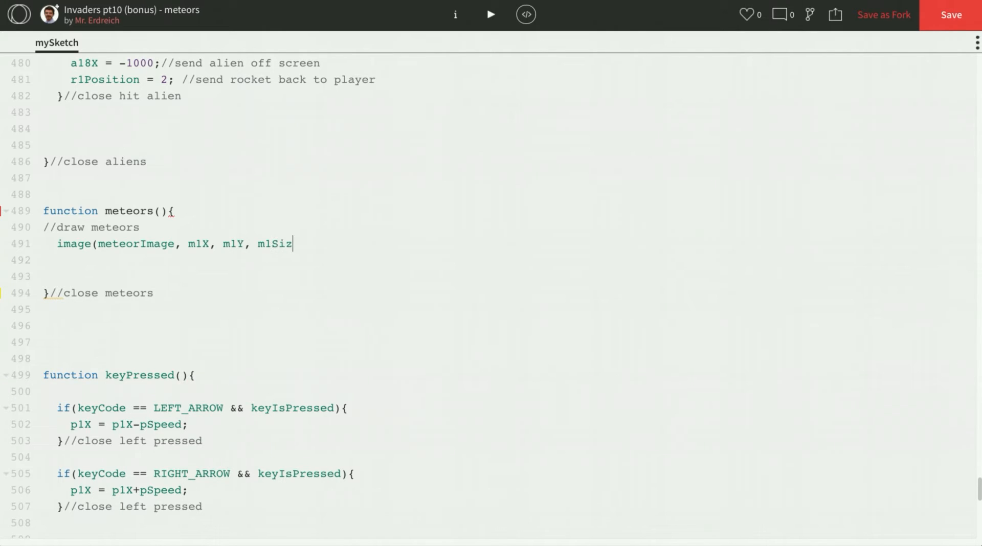
{"action": "type", "text": "e, m1Size"}
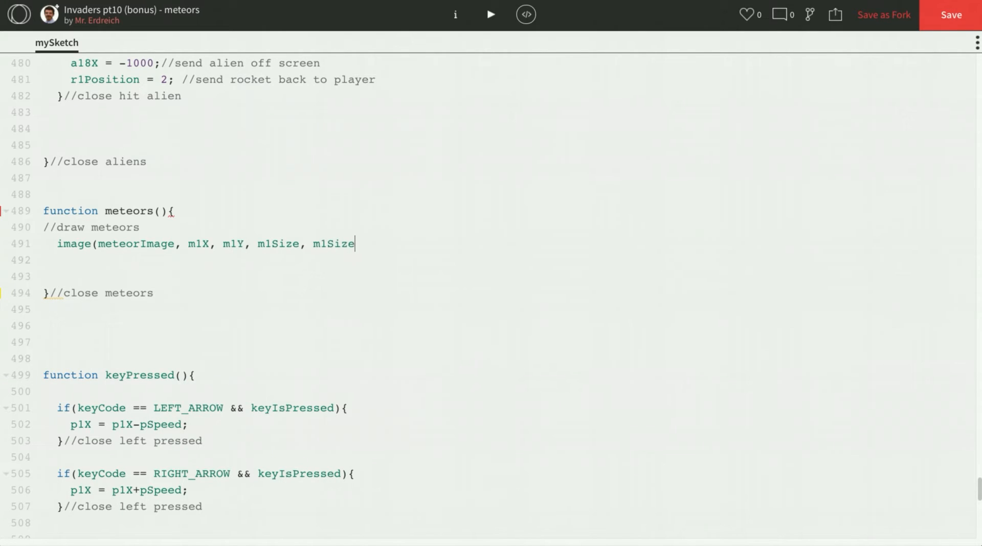
{"action": "type", "text": ");"}
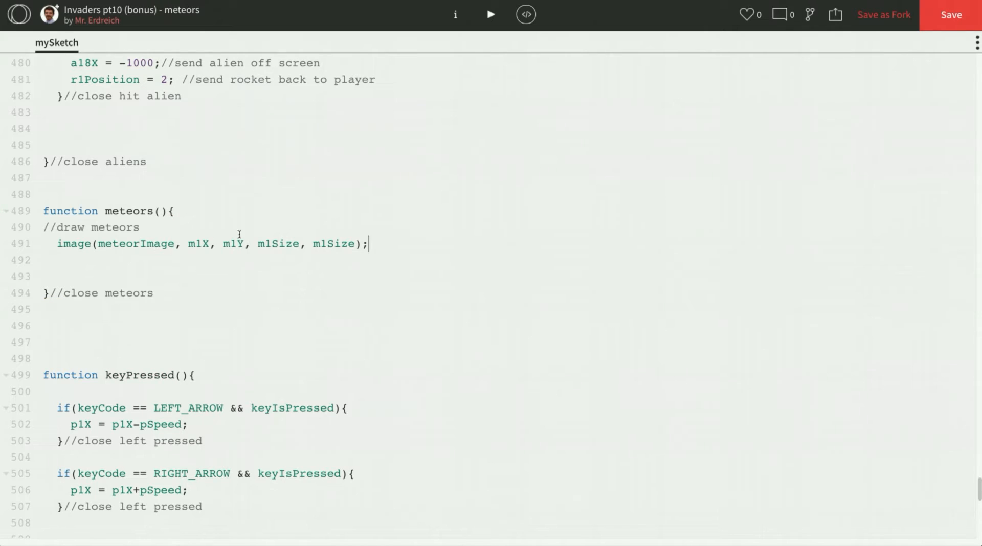
Duplicate the draw line for meteors 2 and 3, changing their variables to m2Y and m3Y
{"action": "triple_click", "coordinate": [188, 244]}
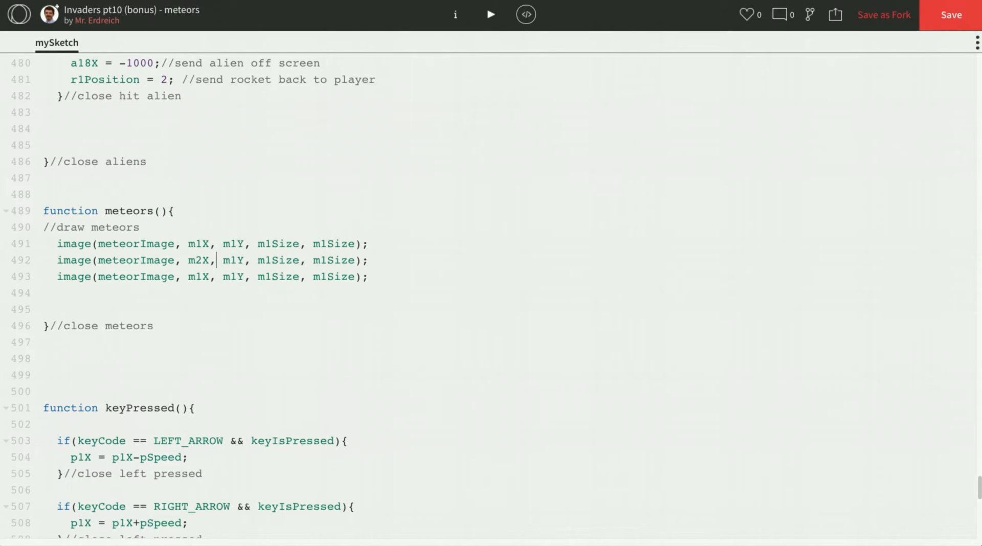
{"action": "type", "text": "m2Y"}
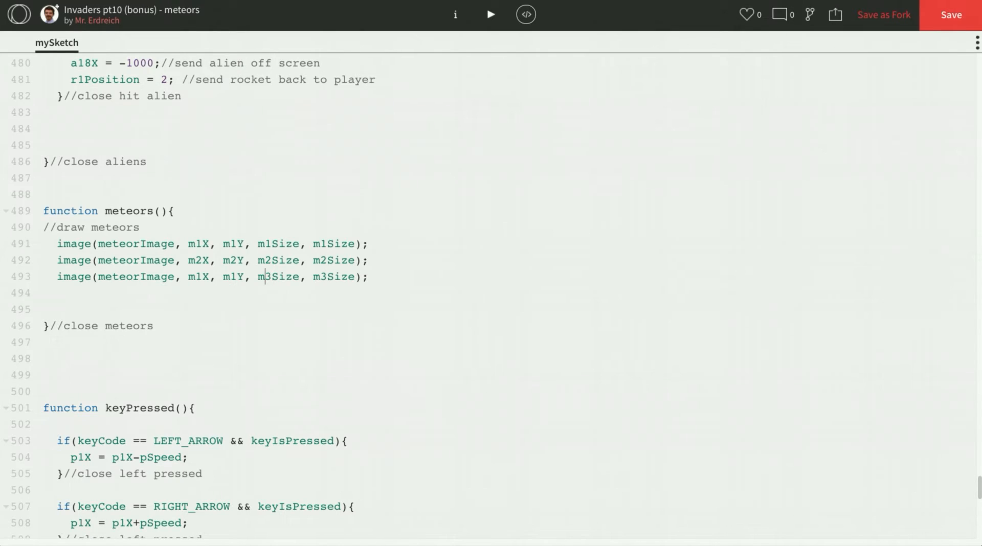
{"action": "key", "text": "Backspace"}
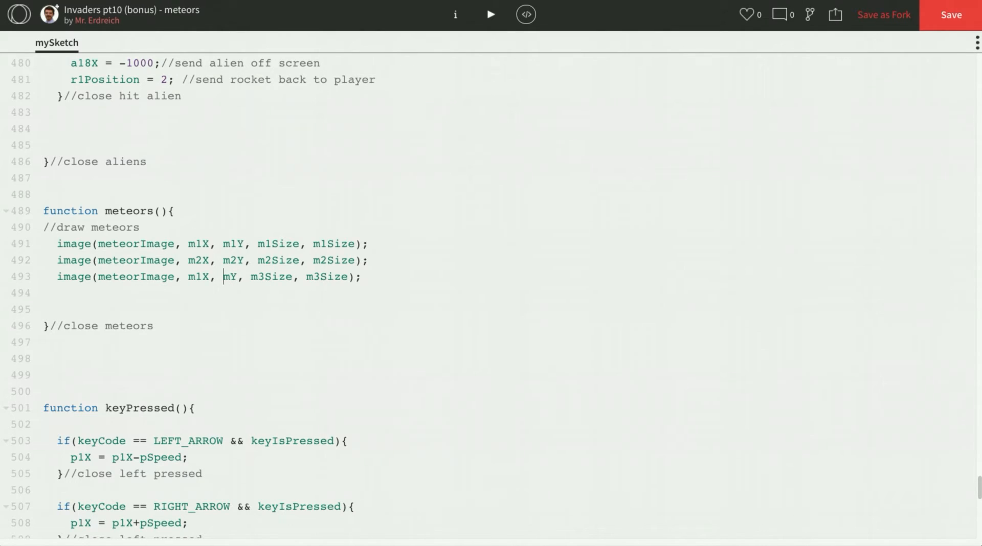
{"action": "type", "text": "3"}
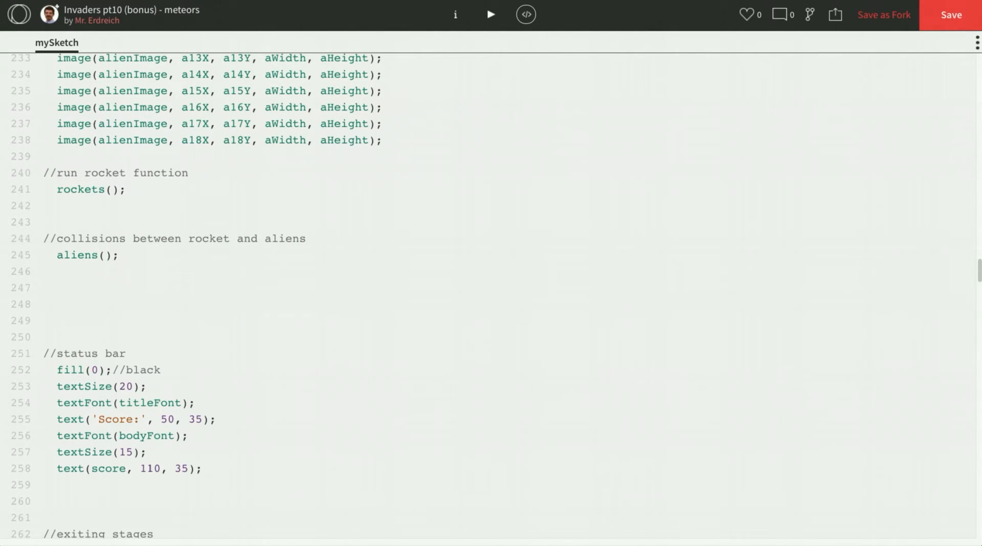
Add a //meteor function comment with a meteors(); call in draw and run the game
{"action": "type", "text": "//,e"}
{"action": "type", "text": "meteors();"}
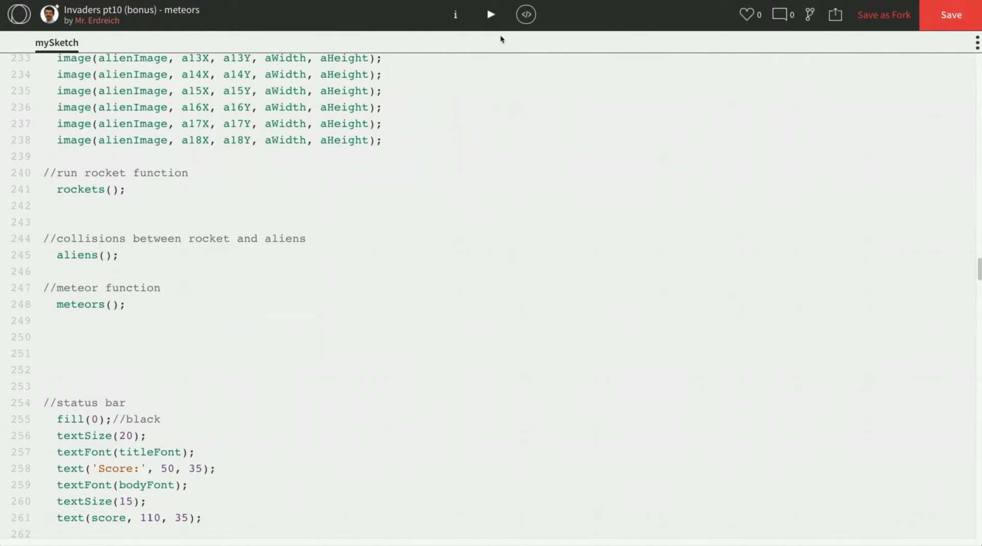
{"action": "left_click", "coordinate": [490, 14]}
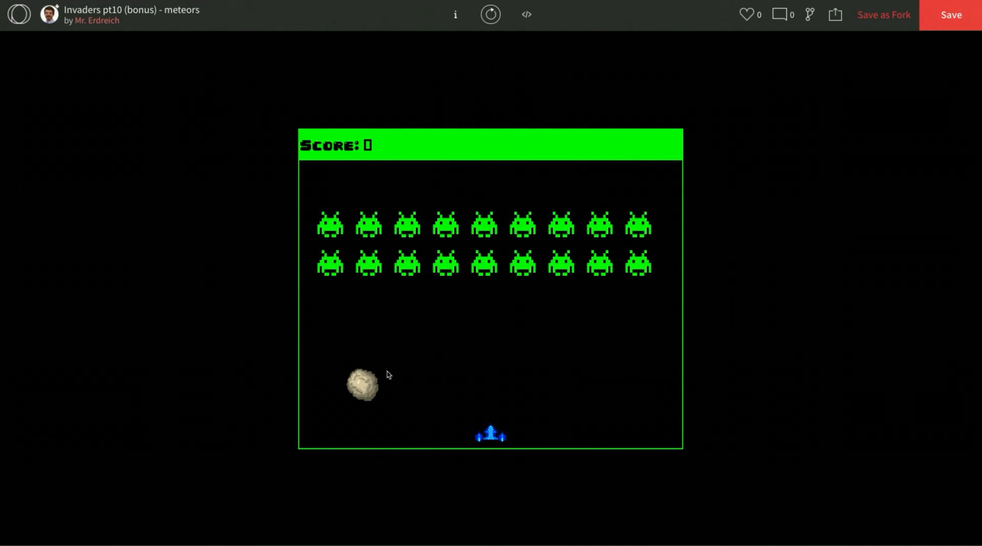
Set m2X to 300 and m3X to 500, run the game to check spacing, then stop it
{"action": "left_click", "coordinate": [526, 14]}
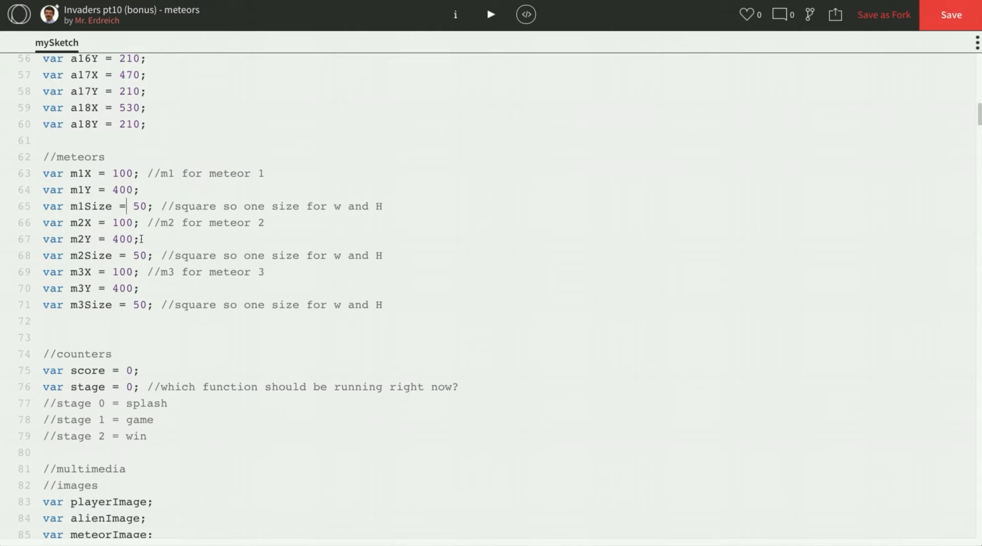
{"action": "double_click", "coordinate": [122, 223]}
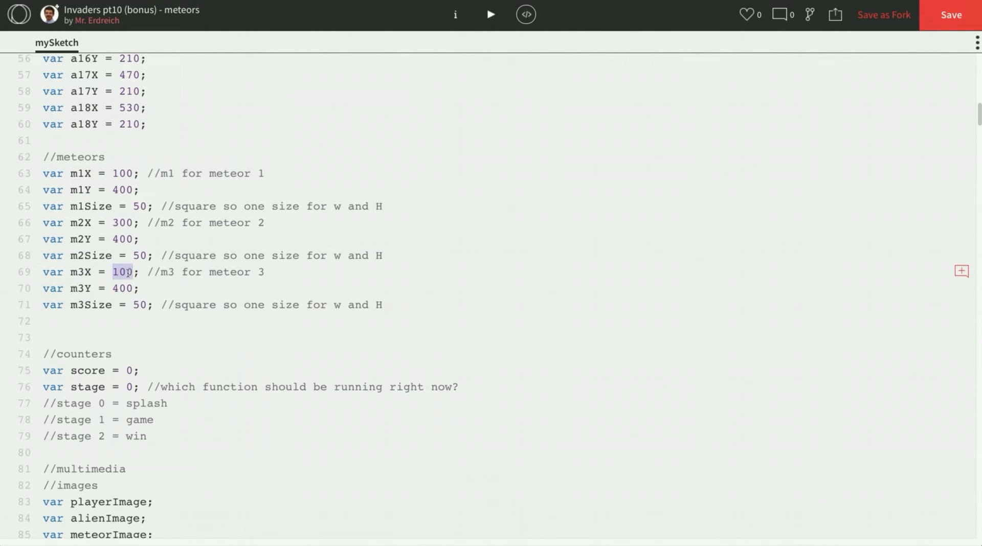
{"action": "type", "text": "500"}
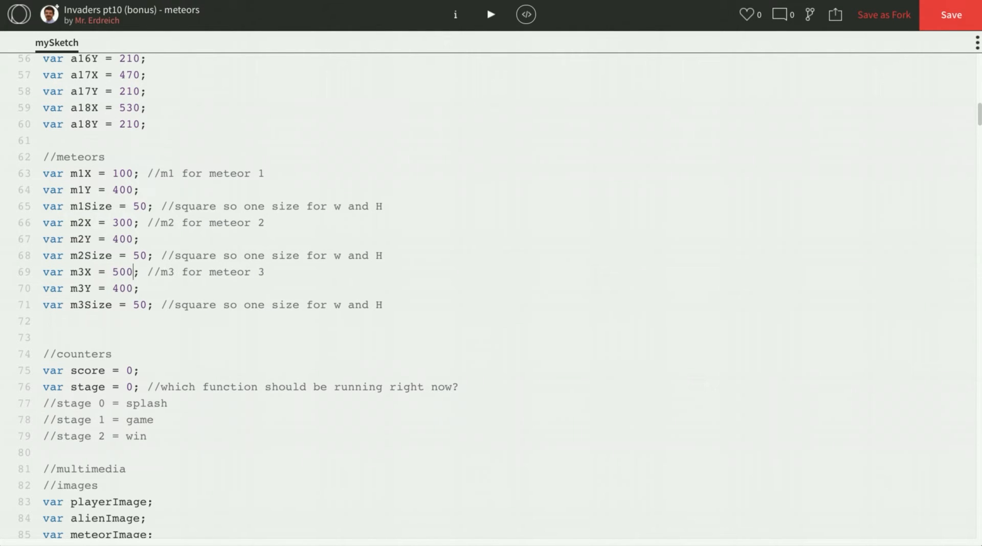
{"action": "left_click", "coordinate": [490, 14]}
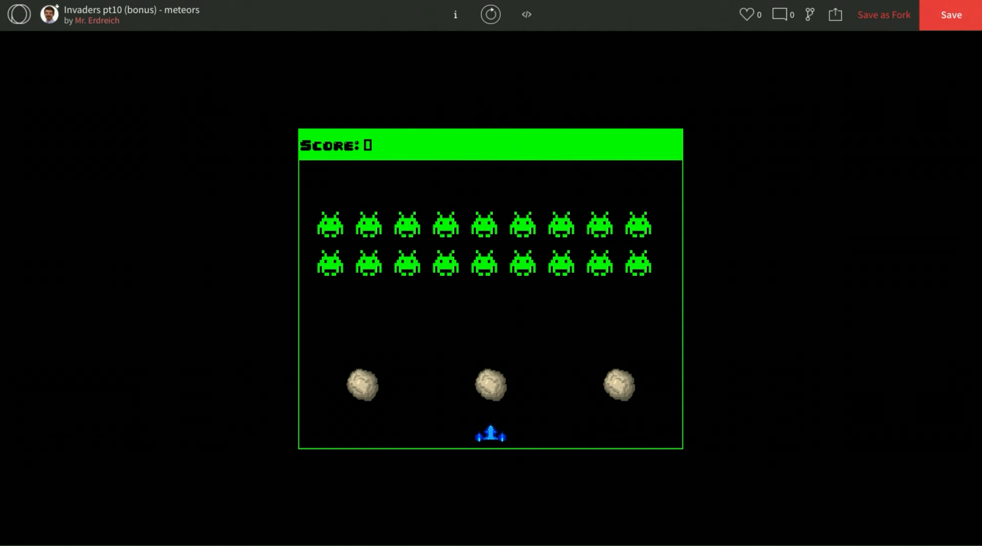
{"action": "left_click", "coordinate": [526, 14]}
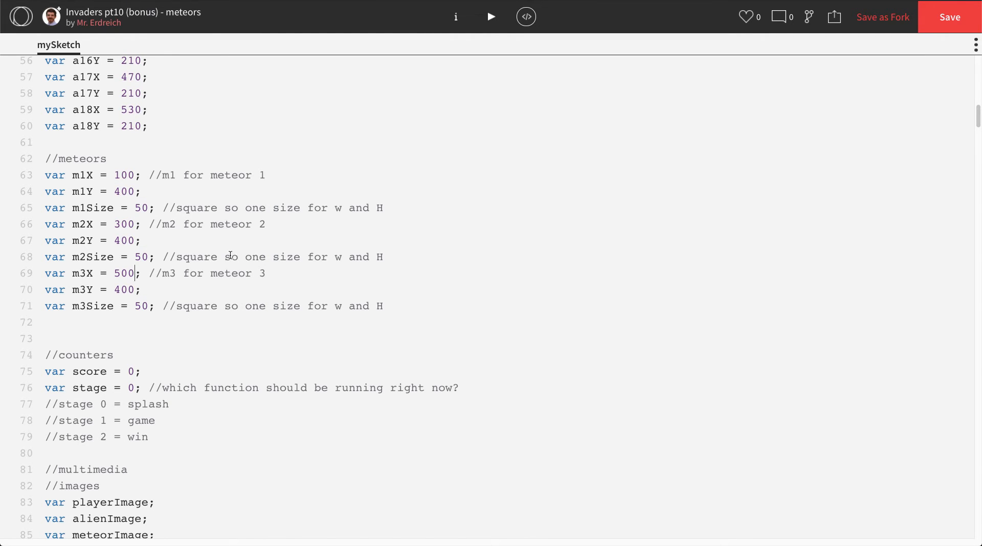
Inside meteors(), add a '//rocket collisions with meteors' section comment
{"action": "scroll", "scroll_direction": "down", "scroll_amount": 3}
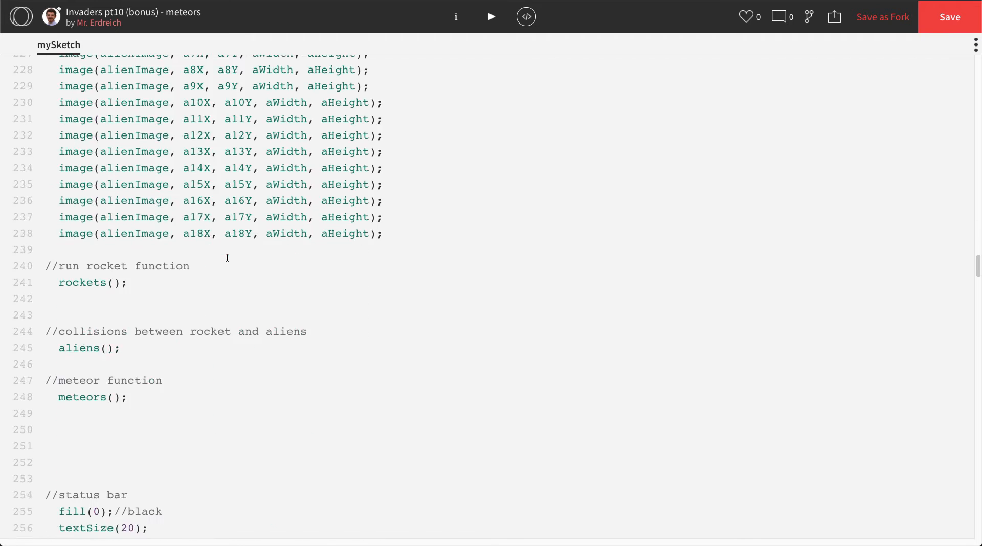
{"action": "scroll", "scroll_direction": "down", "scroll_amount": 3}
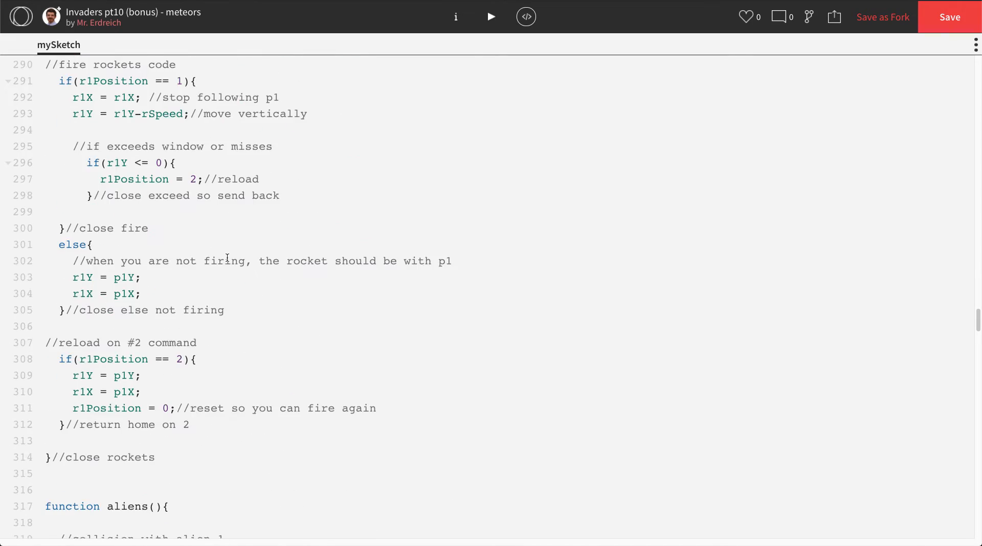
{"action": "scroll", "scroll_direction": "down", "scroll_amount": 3}
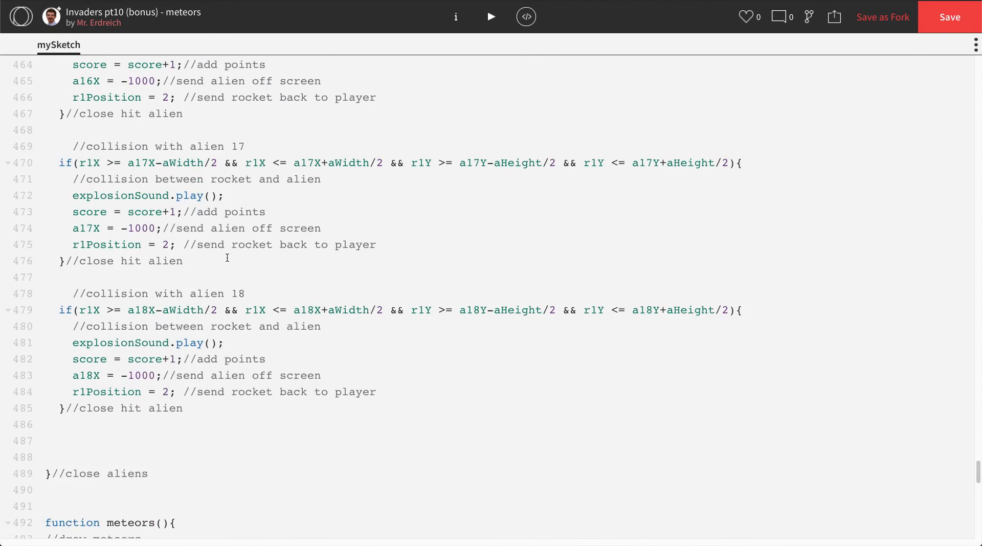
{"action": "scroll", "scroll_direction": "down", "scroll_amount": 3}
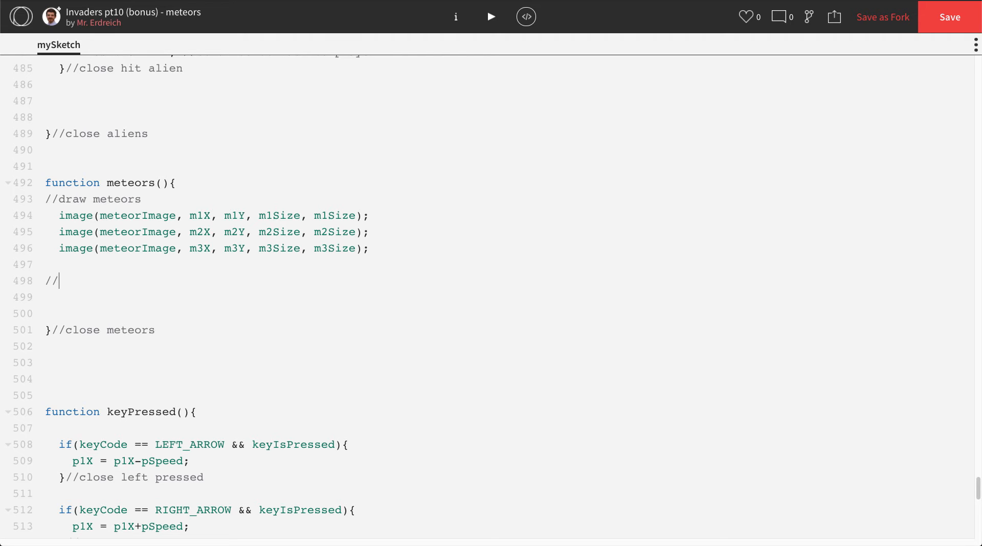
{"action": "type", "text": "rocket colli"}
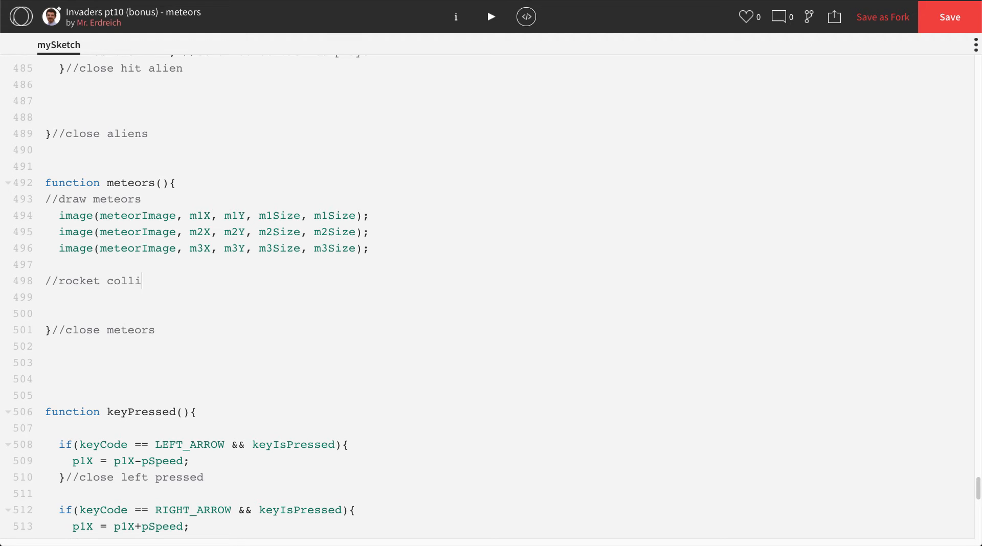
{"action": "type", "text": "sions with meteors"}
{"action": "left_click", "coordinate": [176, 296]}
{"action": "type", "text": "//meteor 1"}
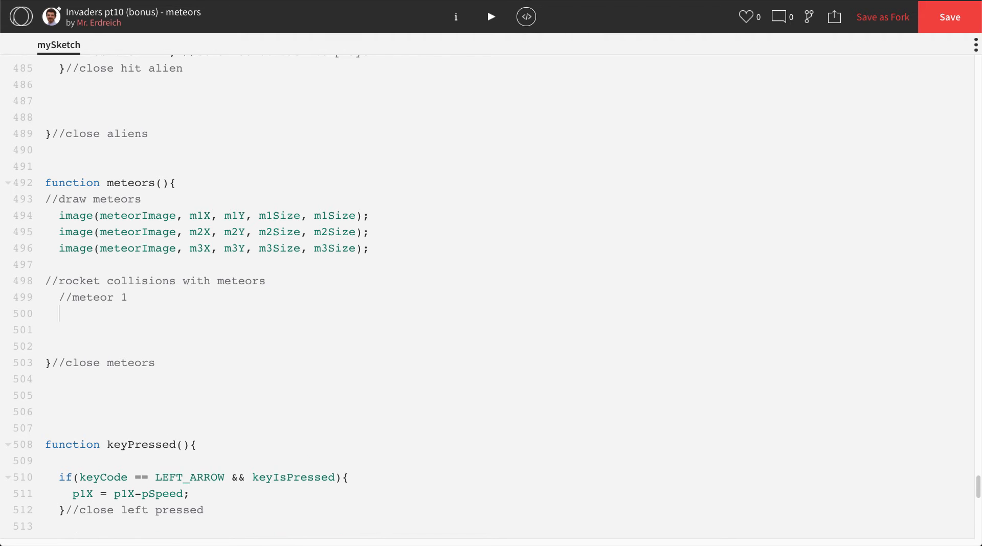
Start the if condition r1X >= m1X-m1Size/2 && r1X <= m1X+m1Size/2
{"action": "type", "text": "if("}
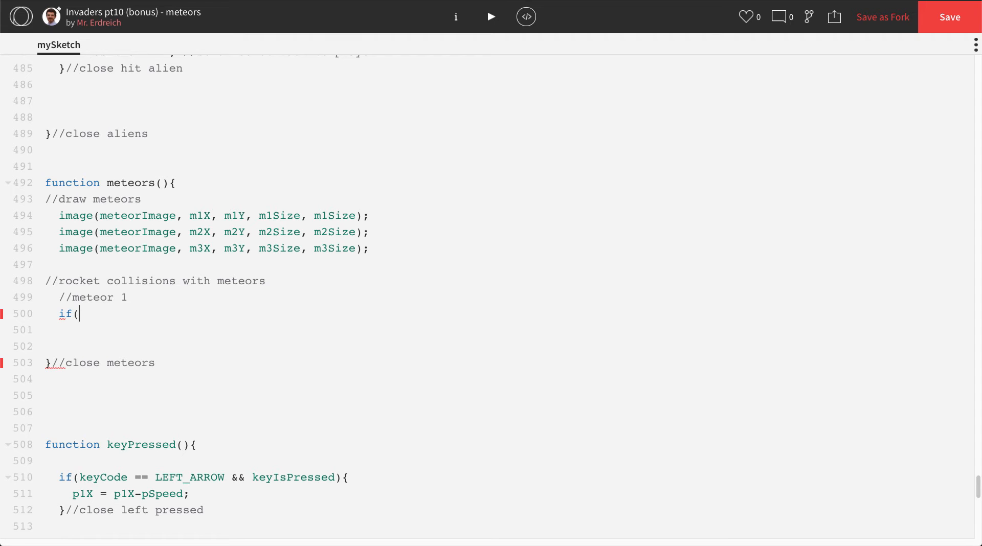
{"action": "type", "text": "r1X"}
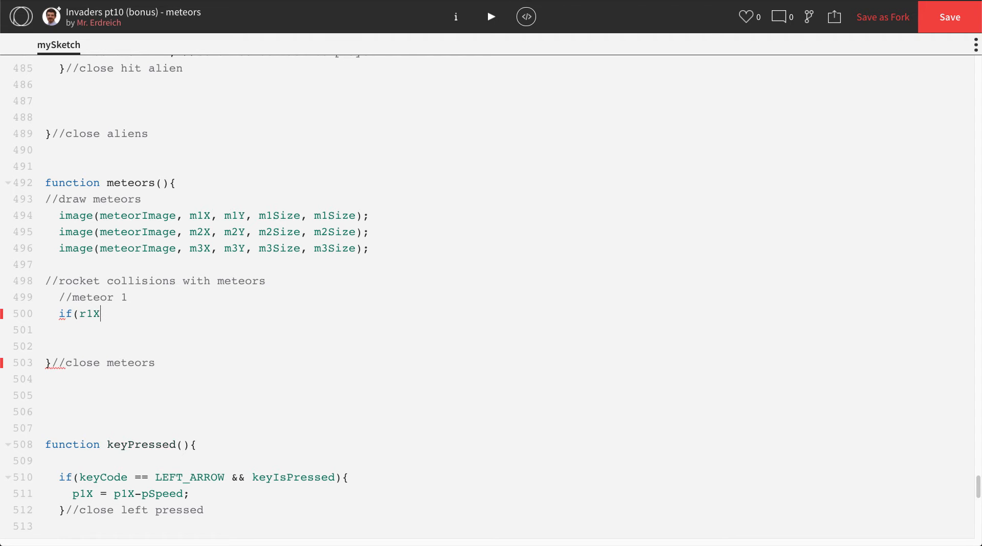
{"action": "type", "text": ">= m"}
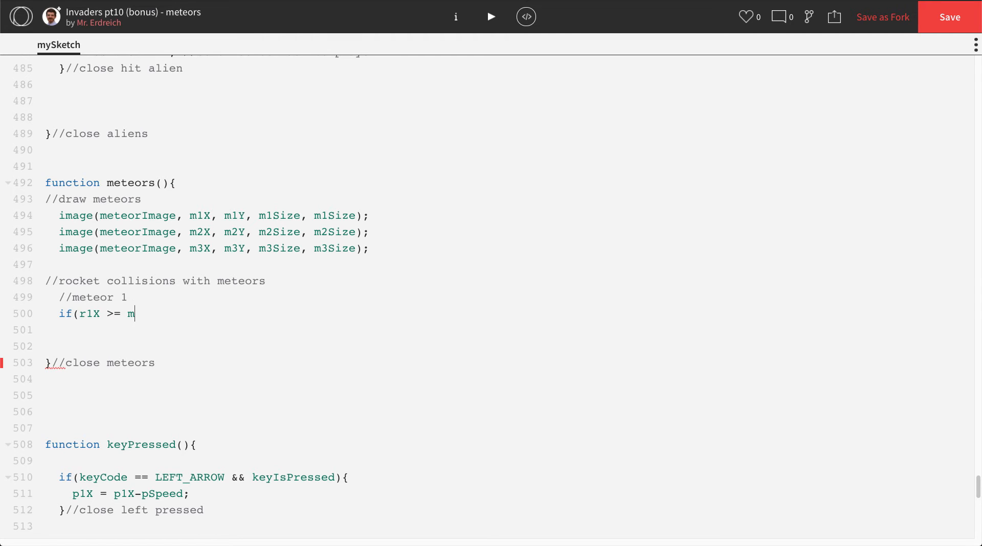
{"action": "type", "text": "1X-"}
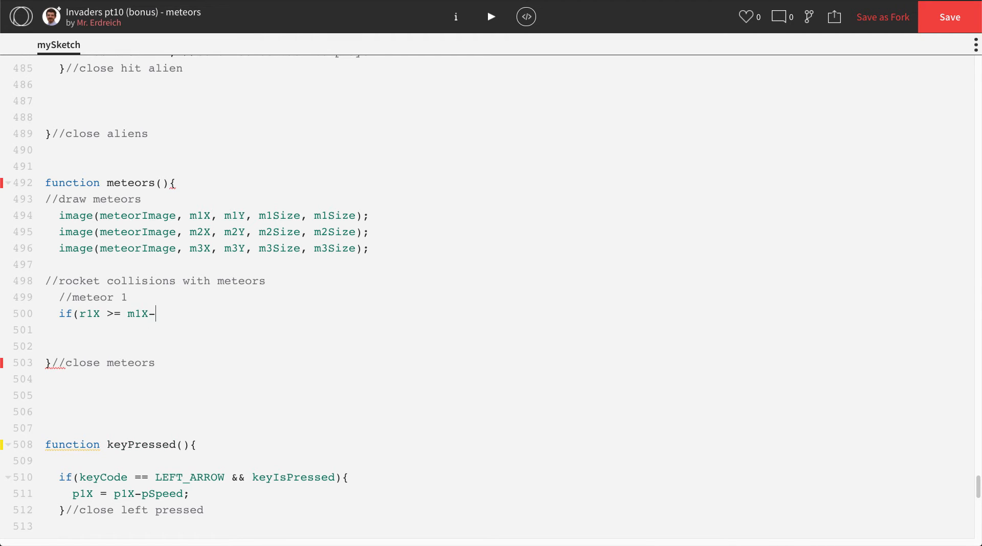
{"action": "type", "text": "m1Size/2"}
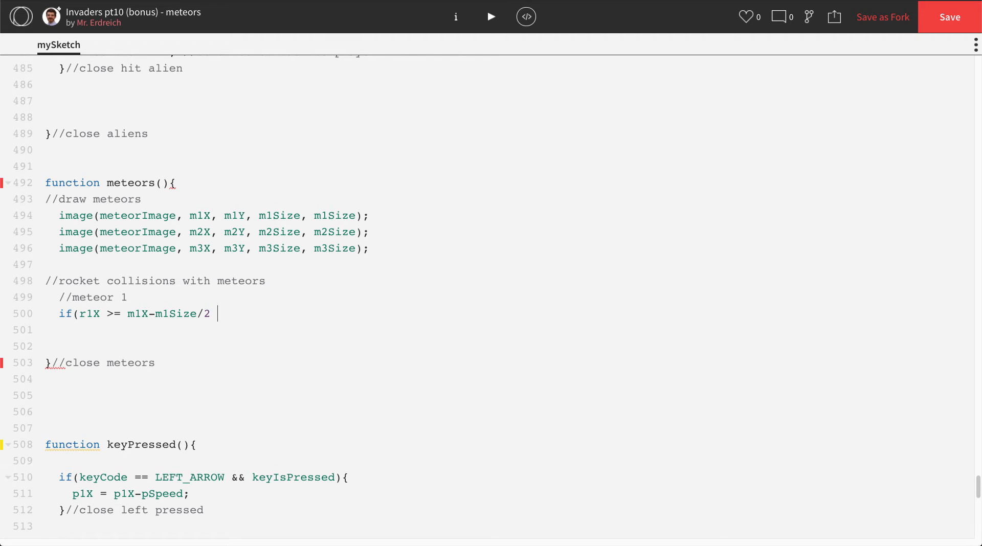
{"action": "type", "text": "&& r1"}
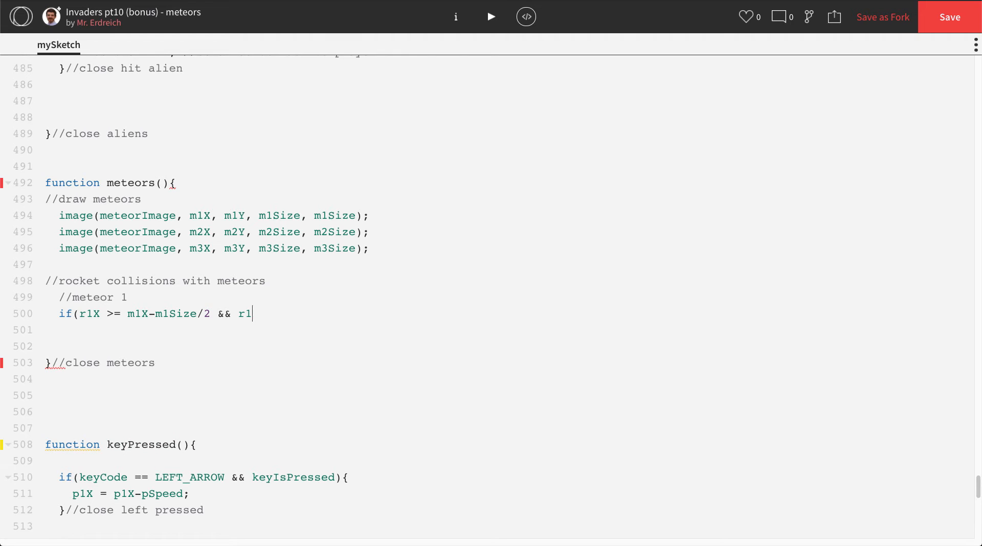
{"action": "type", "text": "X <="}
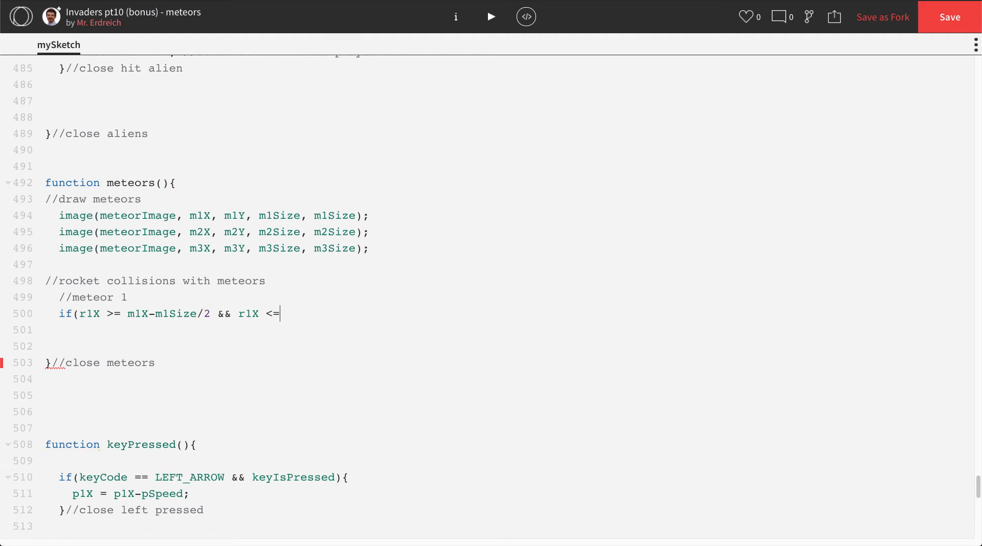
{"action": "type", "text": "m1X-"}
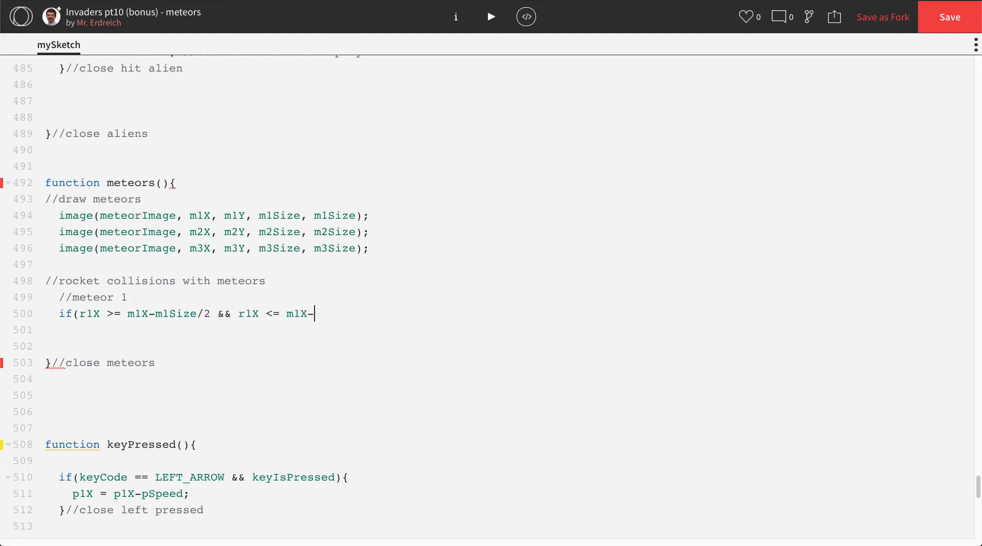
{"action": "type", "text": "1S"}
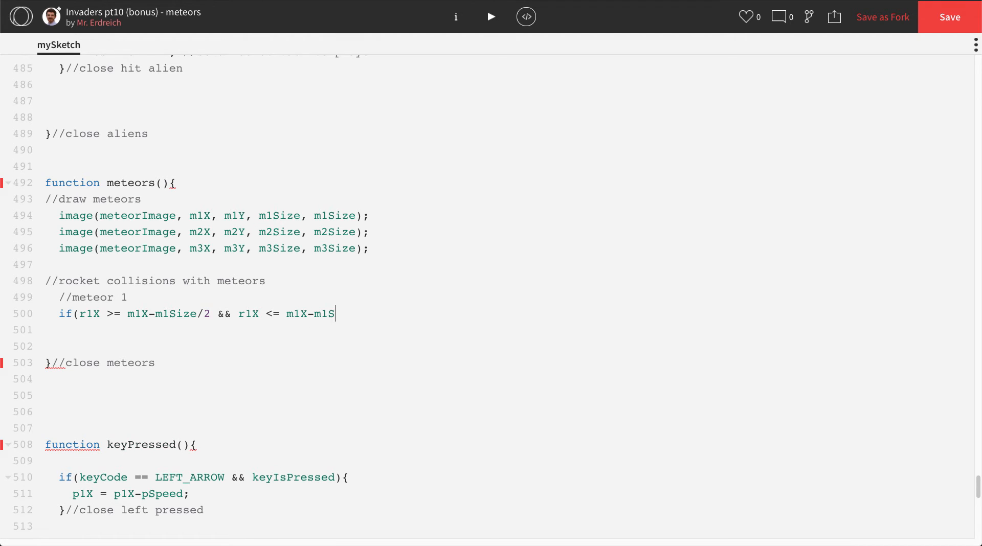
{"action": "type", "text": "i"}
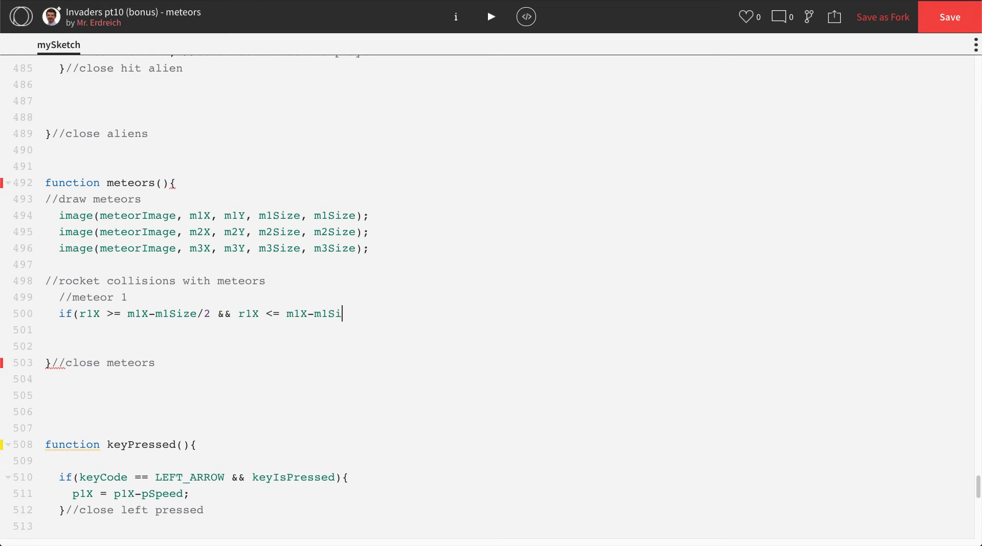
{"action": "type", "text": "m1X+1"}
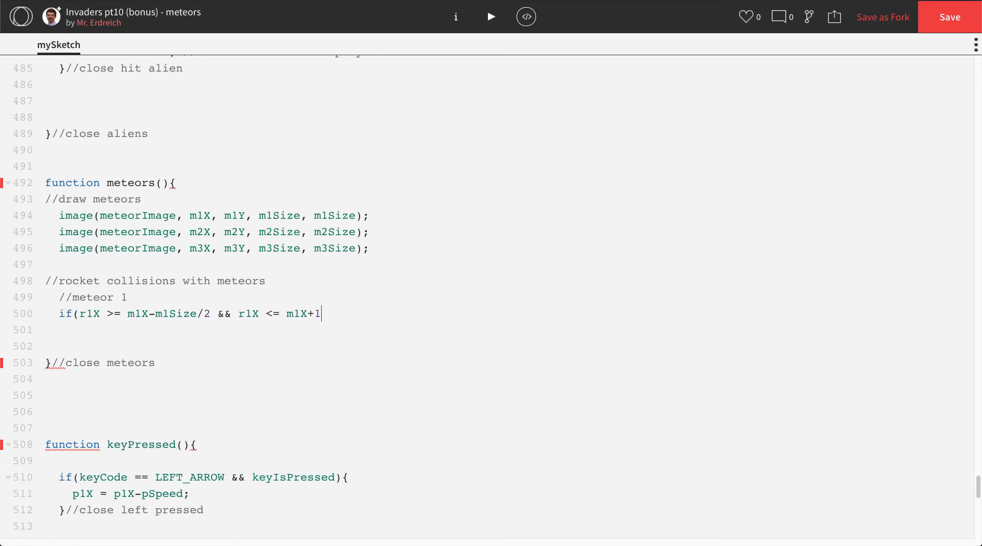
{"action": "type", "text": "m1Size/2 && e"}
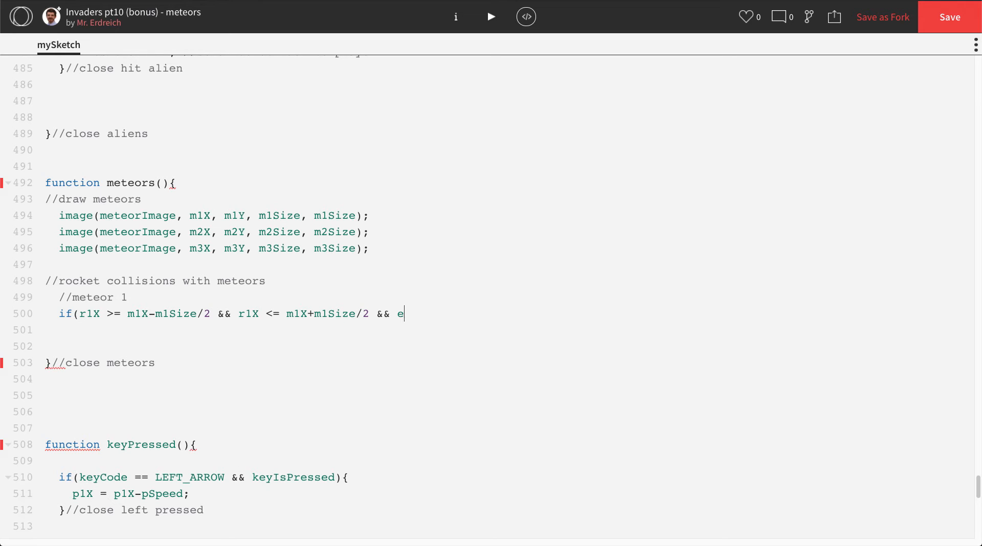
Extend the condition with the y test against m1Y-m1Size/2 and m1Y+m1Size/2
{"action": "type", "text": "r1"}
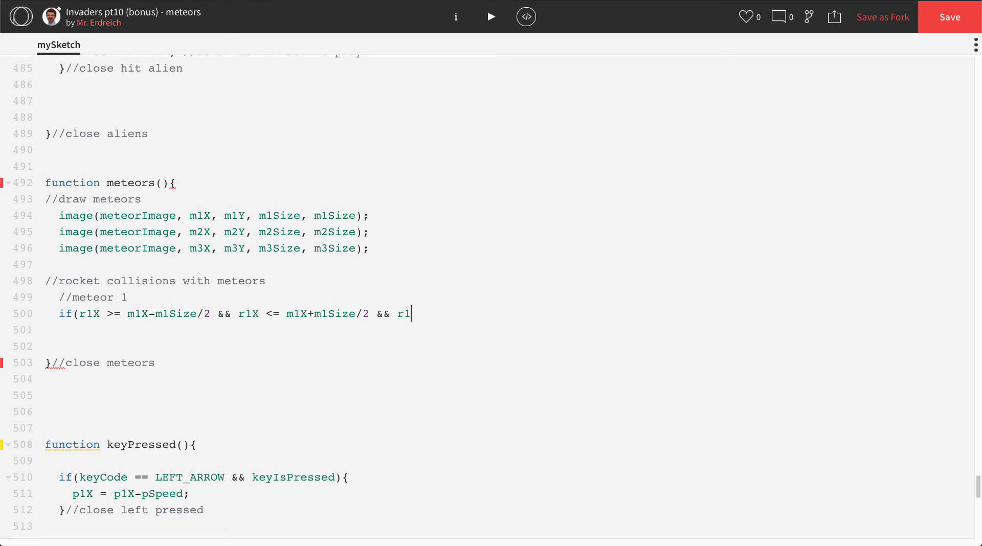
{"action": "type", "text": "X"}
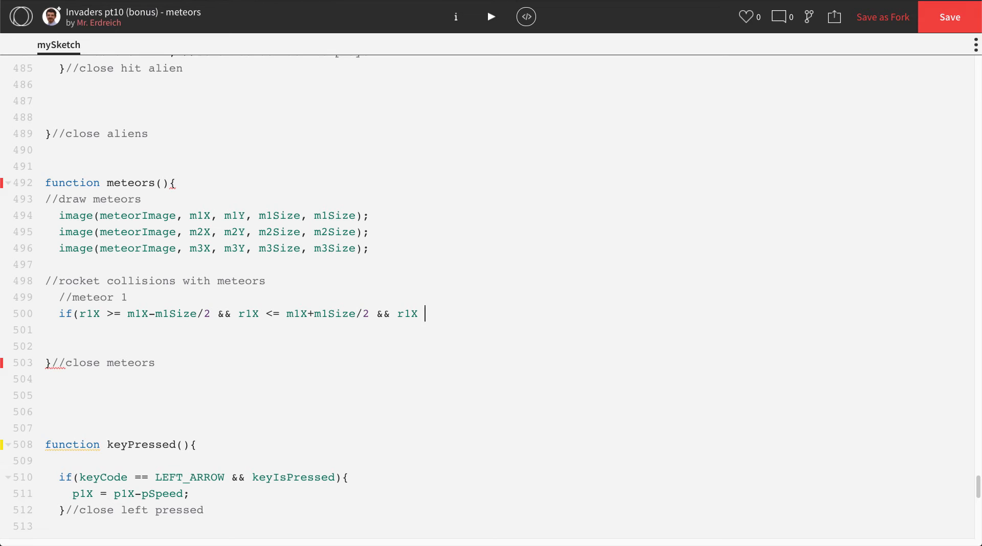
{"action": "type", "text": ">= m1"}
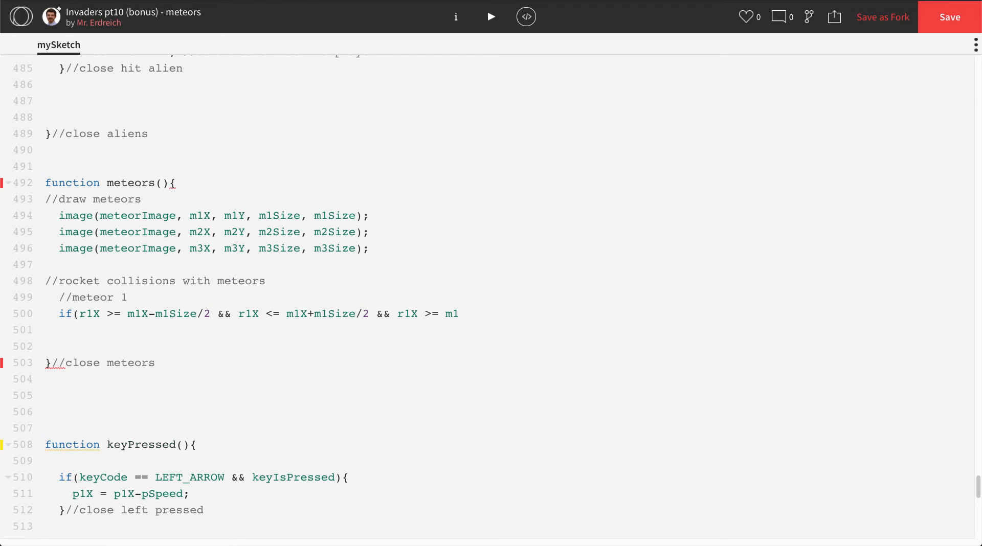
{"action": "type", "text": "Y="}
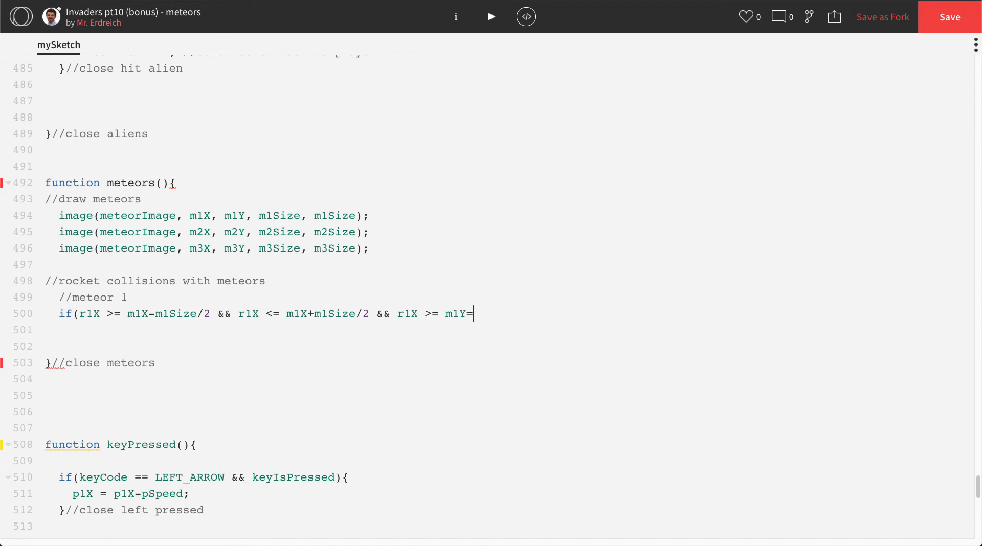
{"action": "type", "text": "-m1S"}
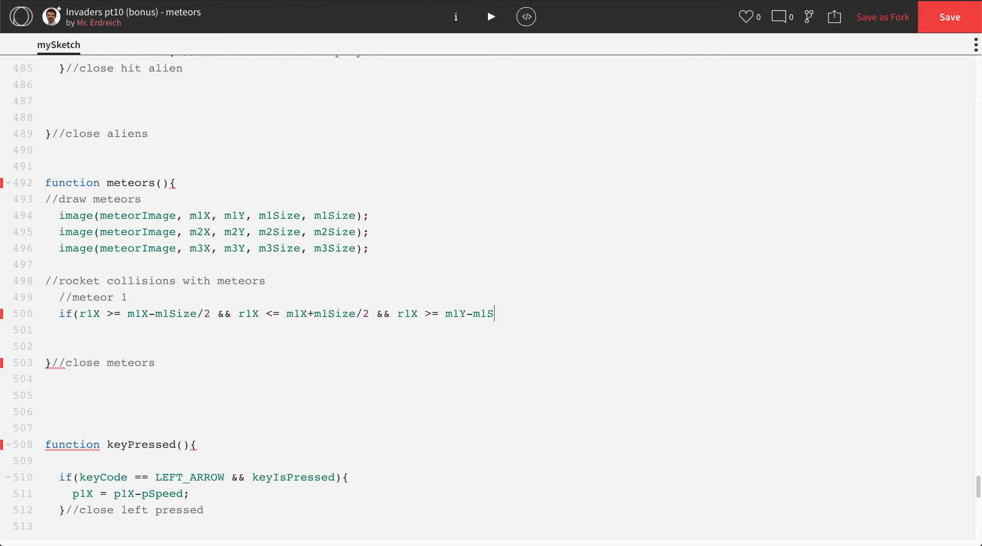
{"action": "type", "text": "ize/2 && r1X <="}
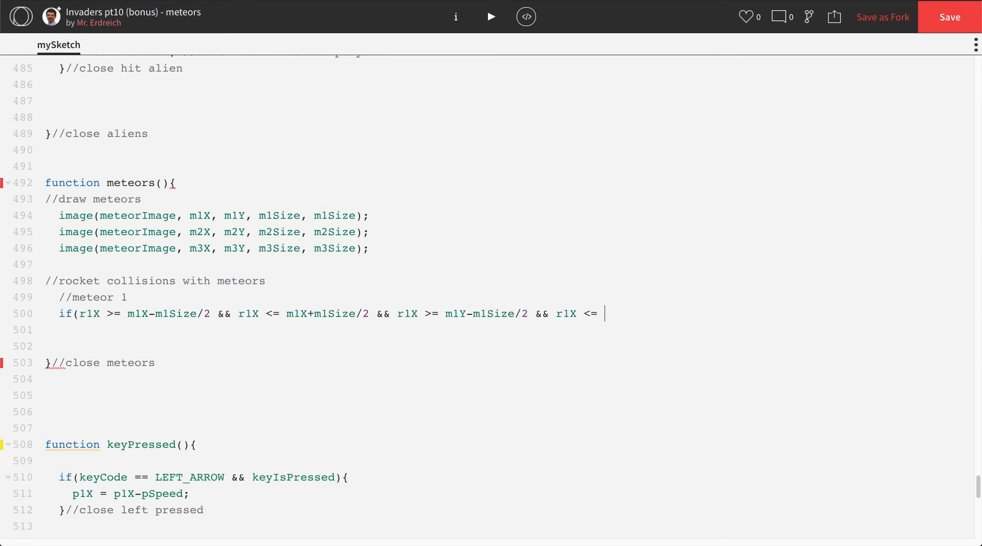
{"action": "type", "text": "m1Y+"}
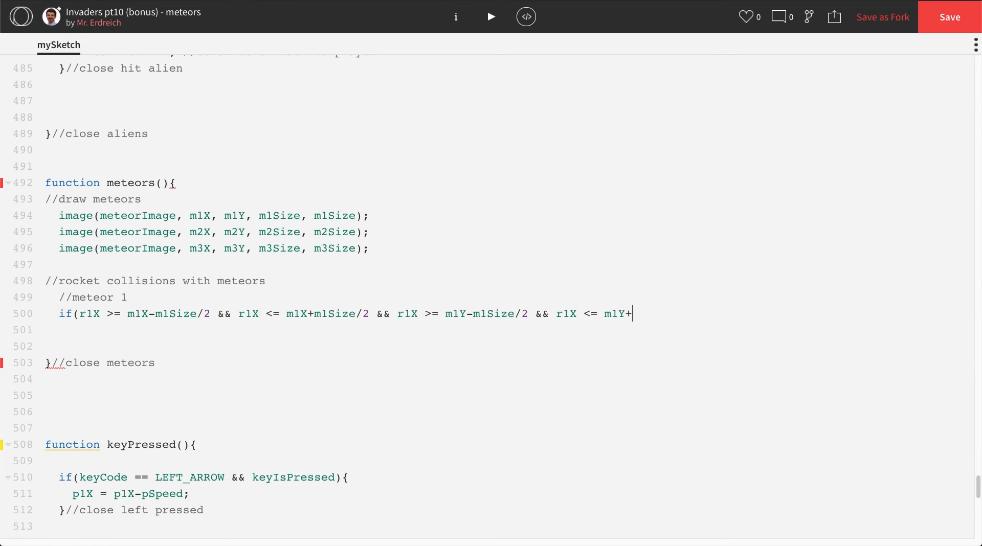
{"action": "type", "text": "m1Size/2"}
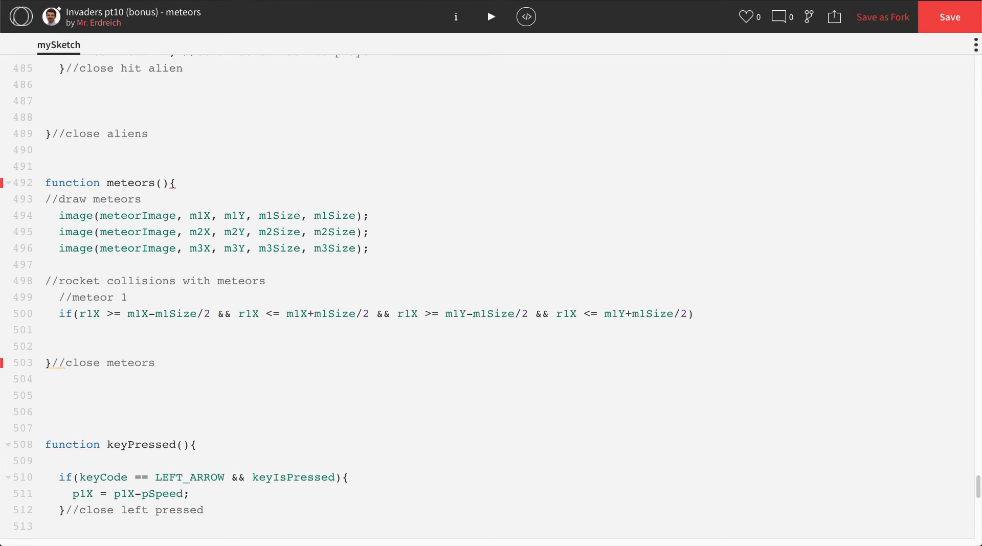
Open the if body with { and a '//rocket hit meteor' comment
{"action": "type", "text": "{"}
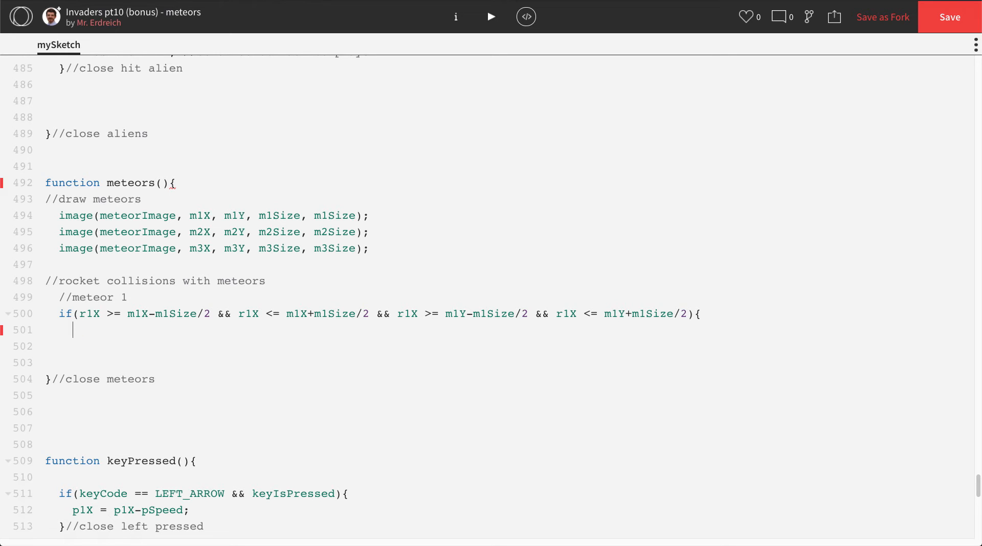
{"action": "type", "text": "//rocket hit"}
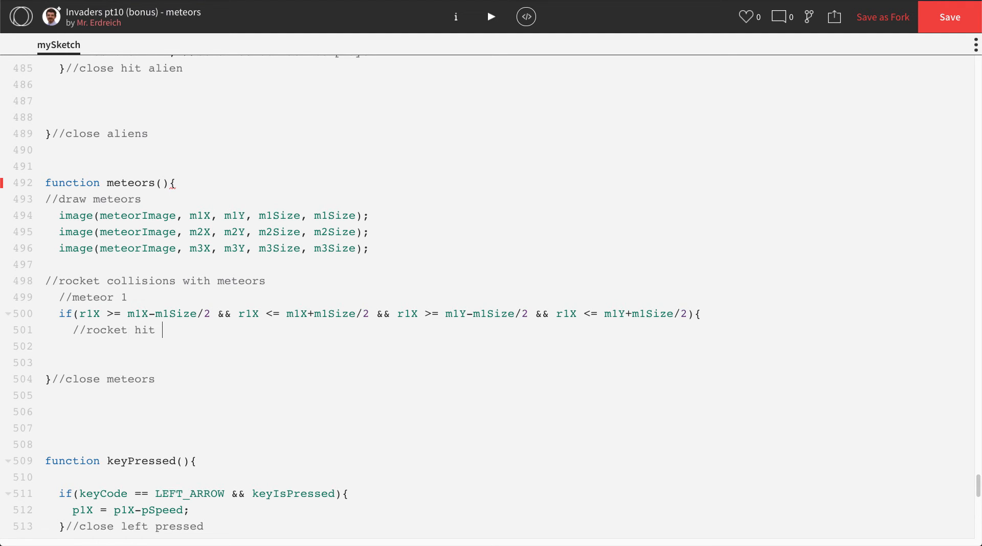
{"action": "type", "text": "meteor"}
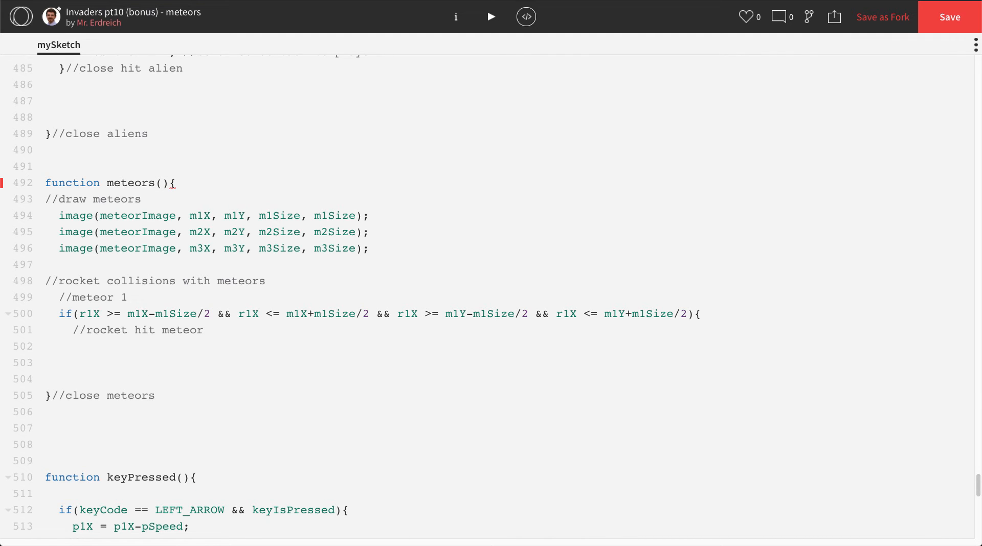
{"action": "left_click", "coordinate": [74, 346]}
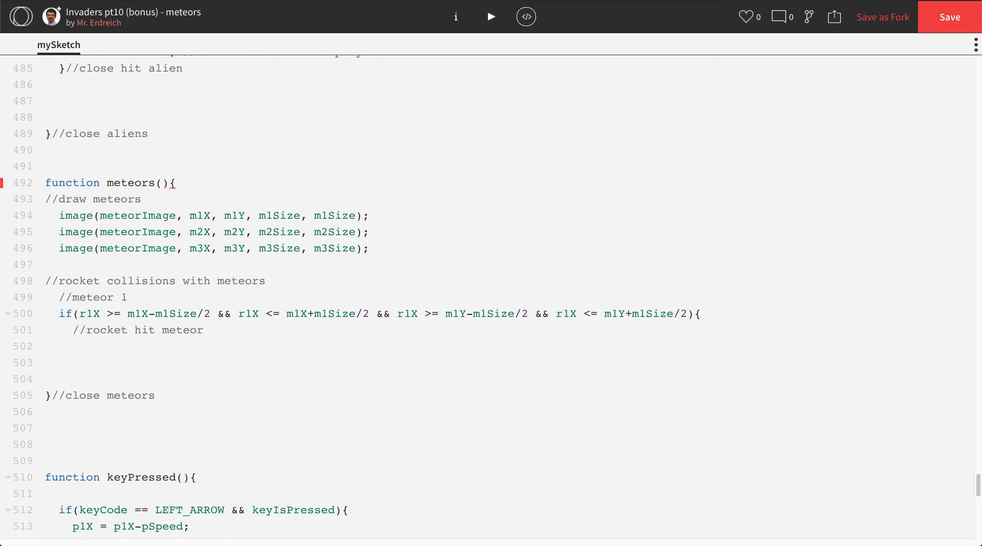
{"action": "left_click", "coordinate": [73, 346]}
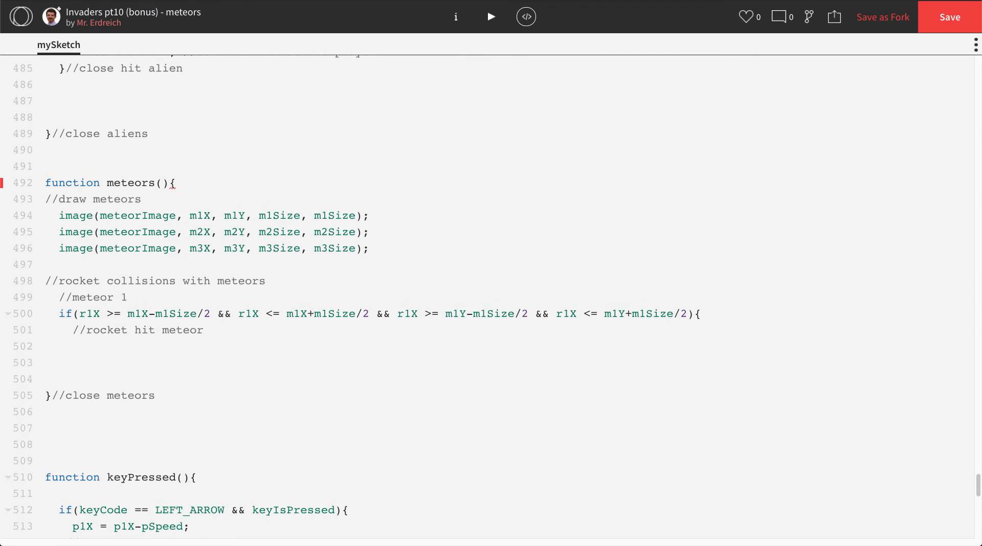
Add if(m1Size >= 20){ with a 'meteor is still big' comment
{"action": "type", "text": "if("}
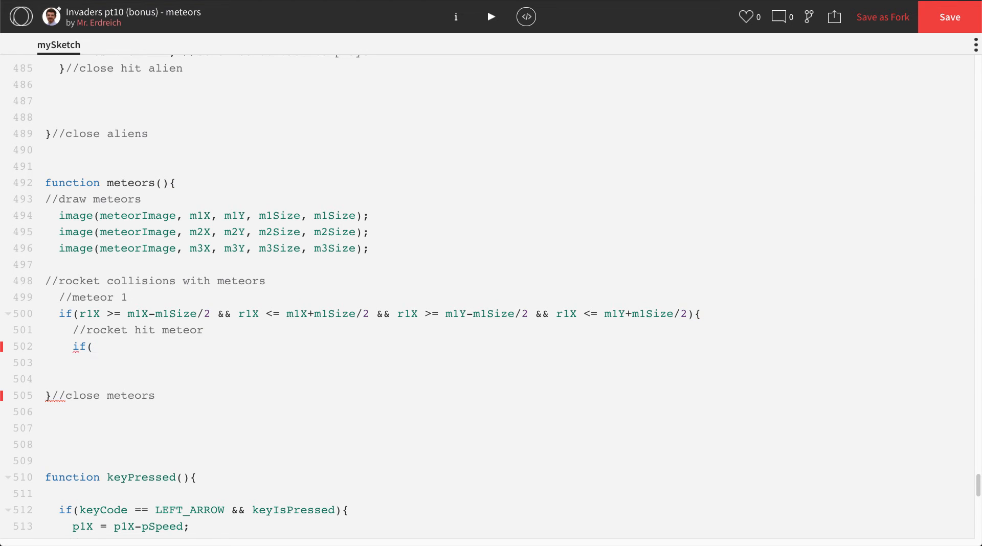
{"action": "type", "text": "m1Z"}
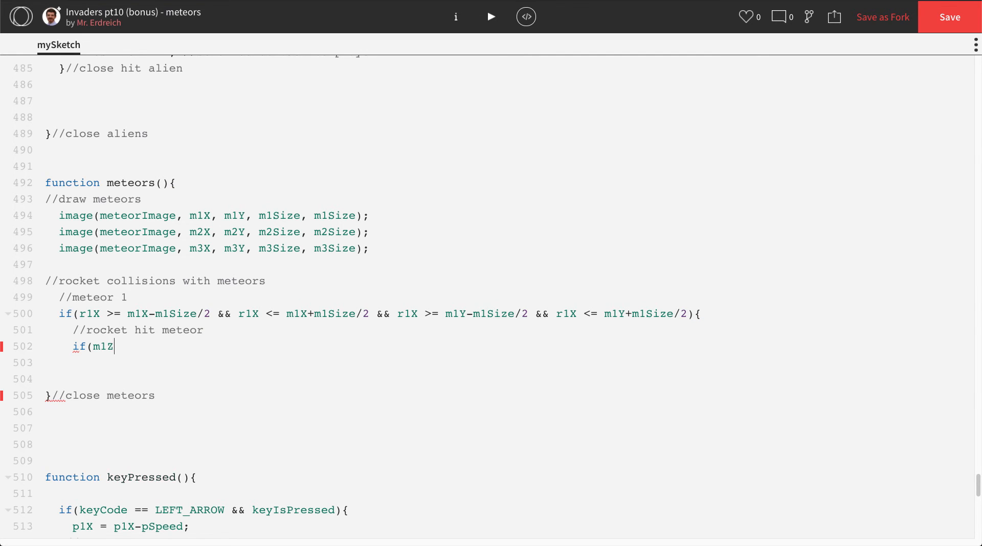
{"action": "type", "text": "ize >="}
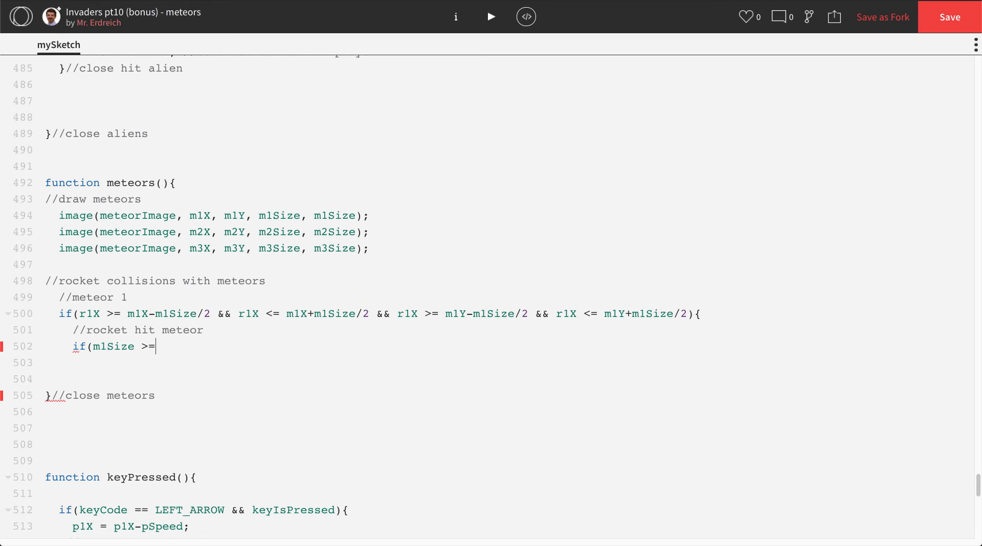
{"action": "type", "text": "20"}
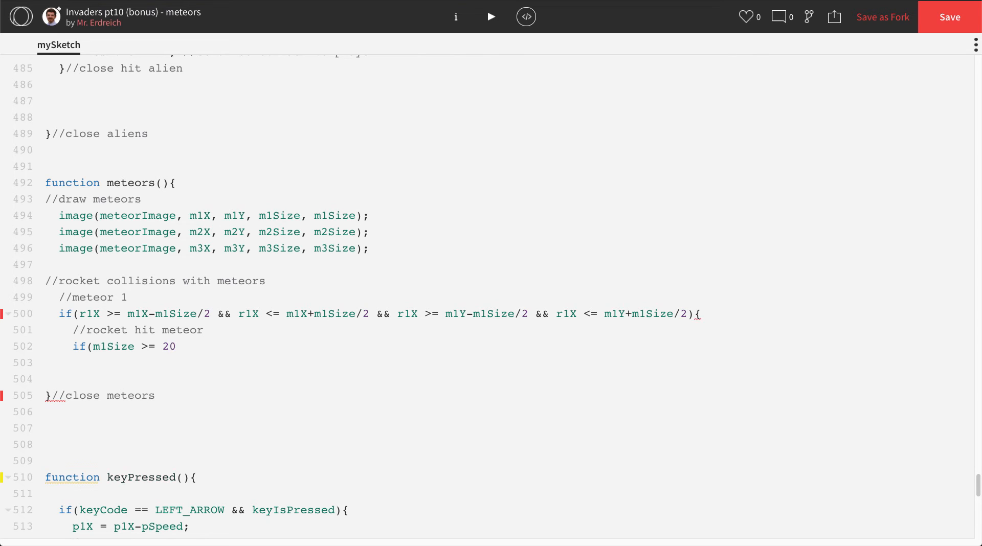
{"action": "type", "text": "){"}
{"action": "type", "text": "//"}
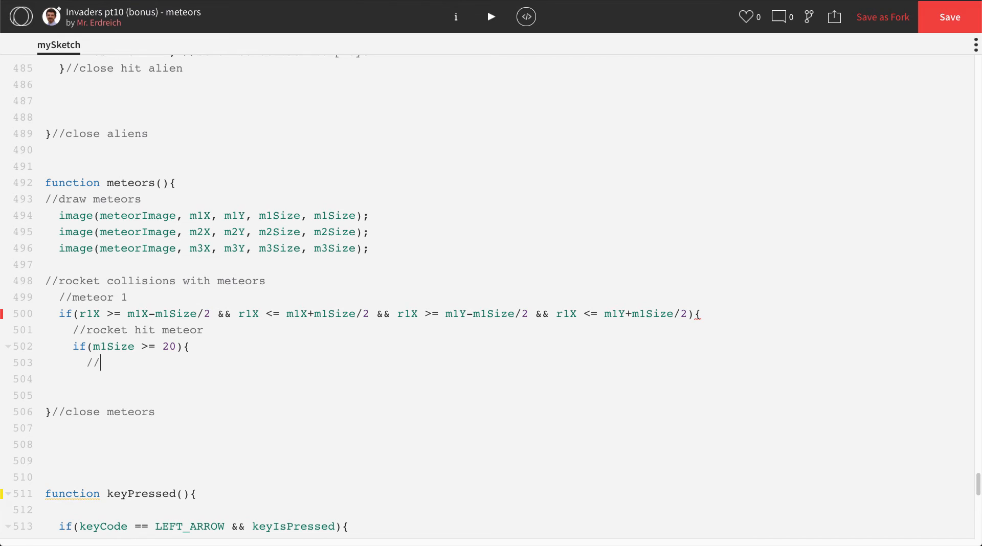
{"action": "type", "text": "meteor is still there"}
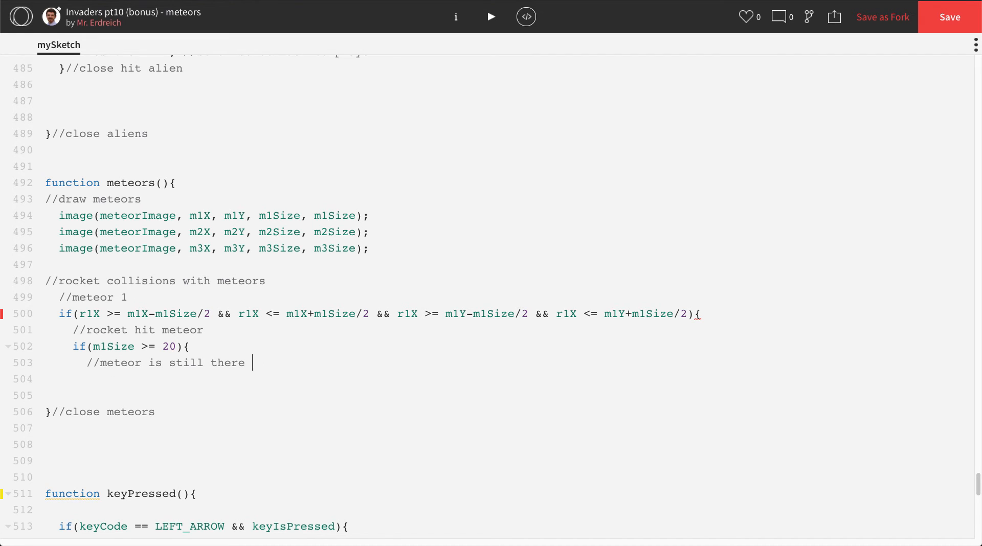
Shrink the meteor with m1Size = m1Size-10; //make meteor smaller
{"action": "type", "text": "m1S"}
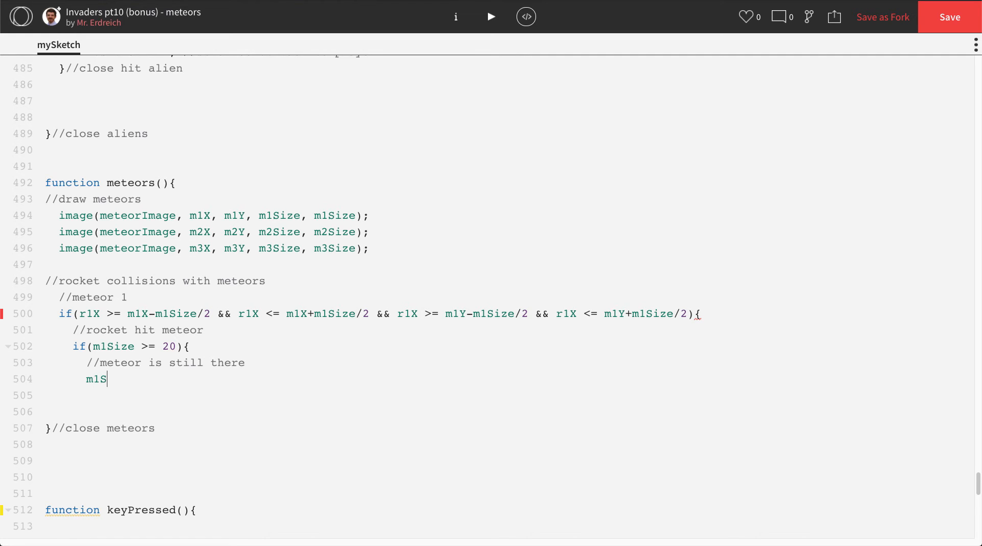
{"action": "type", "text": "ize = m1S"}
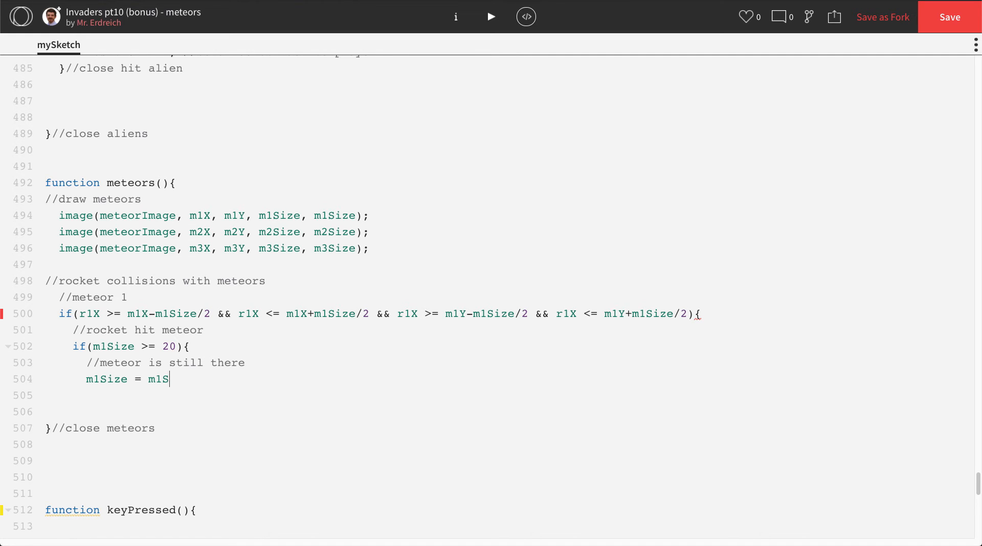
{"action": "type", "text": "ize-10"}
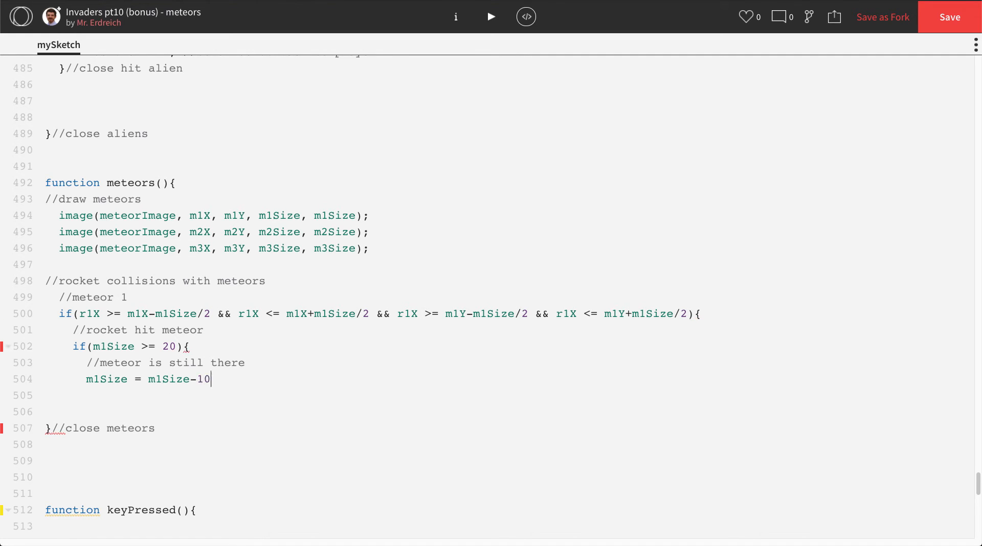
{"action": "type", "text": ";//make me"}
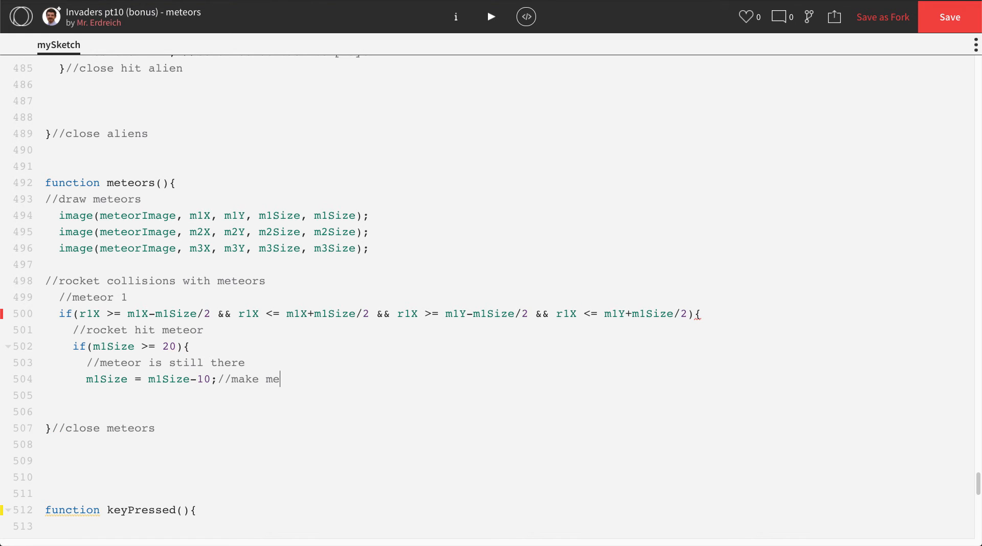
{"action": "type", "text": "teor smaller"}
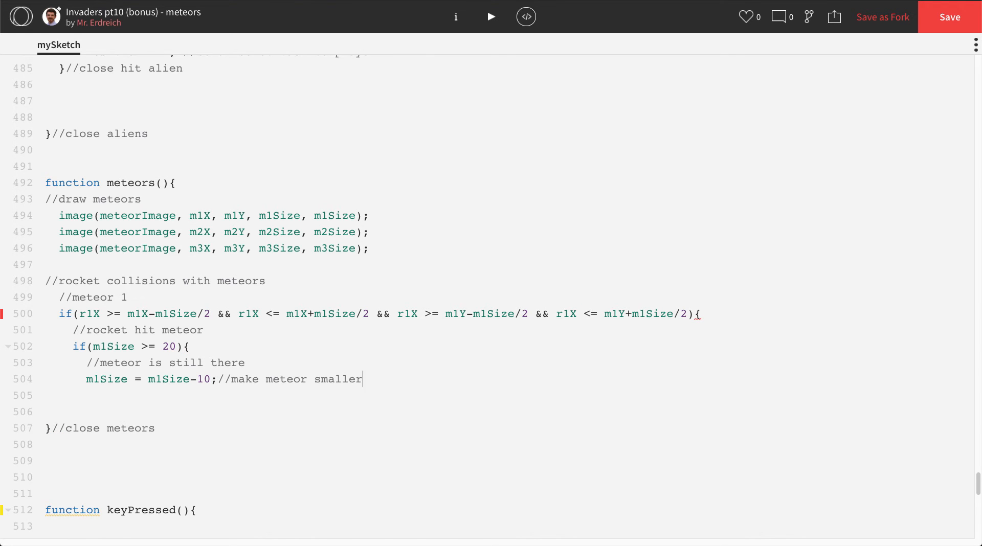
{"action": "key", "text": "Enter"}
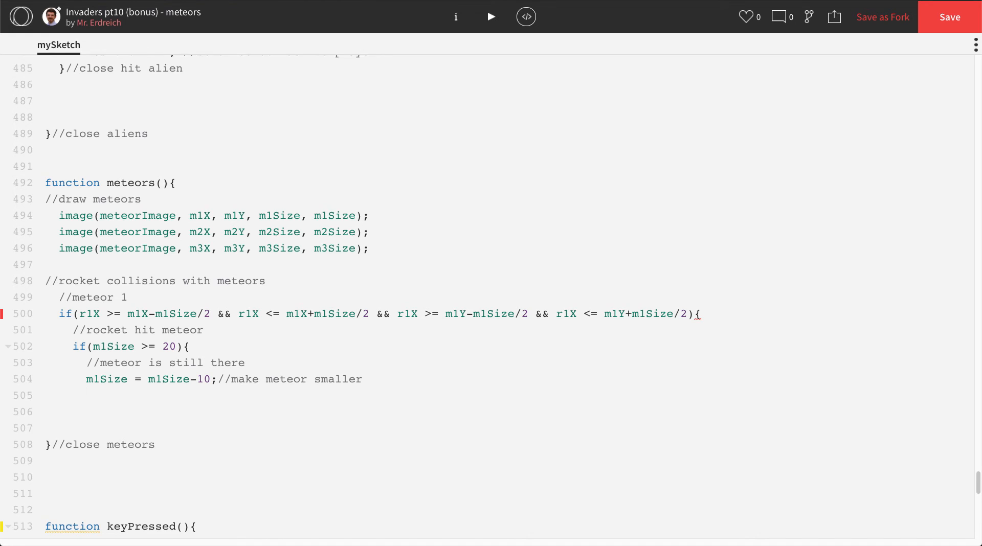
Add r1Position = 2; //send rocket back to player and the closing }//close line
{"action": "type", "text": "r1Posit"}
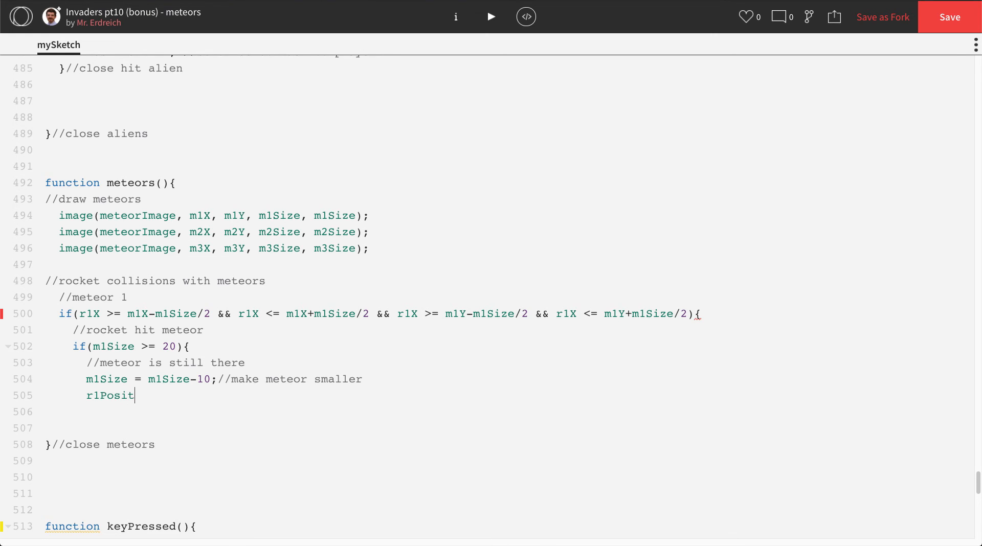
{"action": "type", "text": "ion ="}
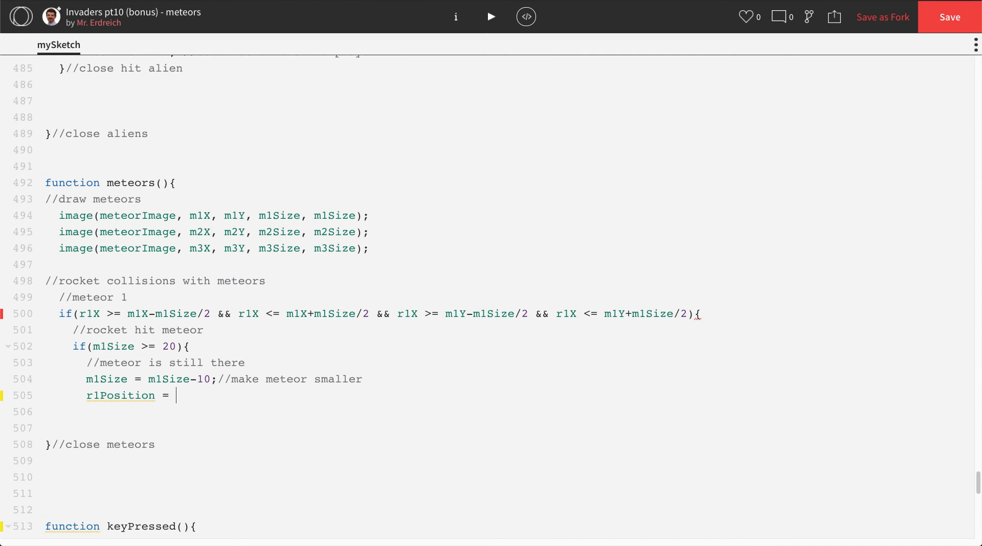
{"action": "type", "text": "2; //send rocket back to p"}
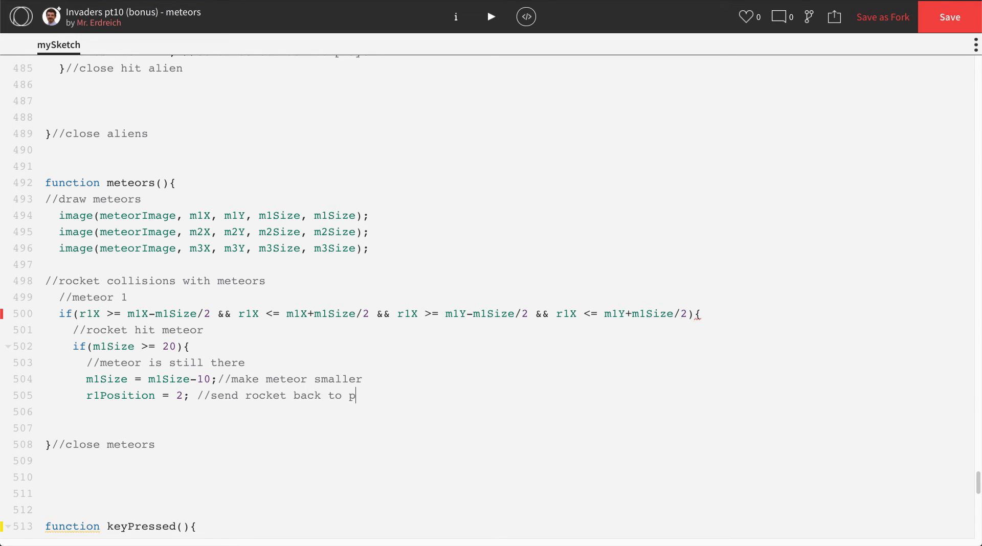
{"action": "type", "text": "layer"}
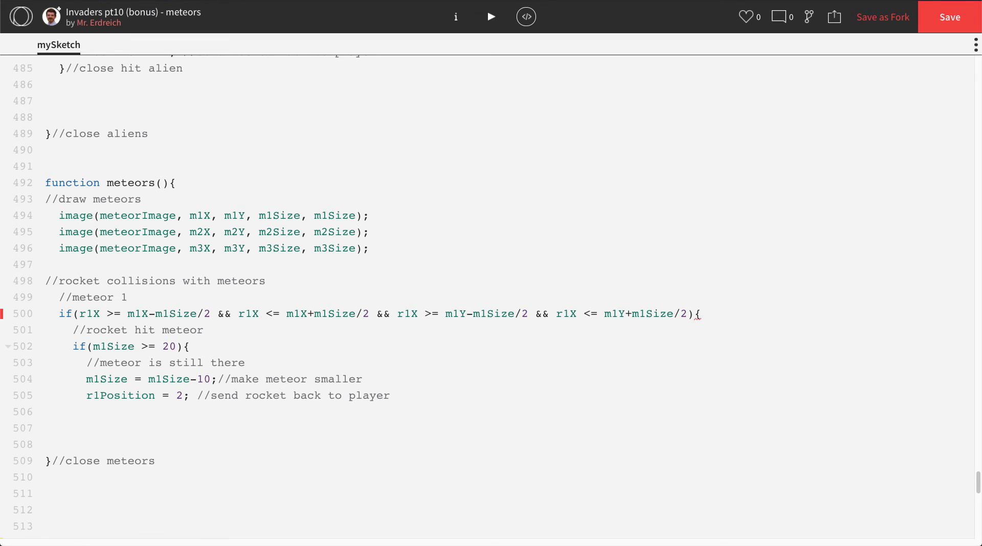
{"action": "type", "text": "}//close hit meteor"}
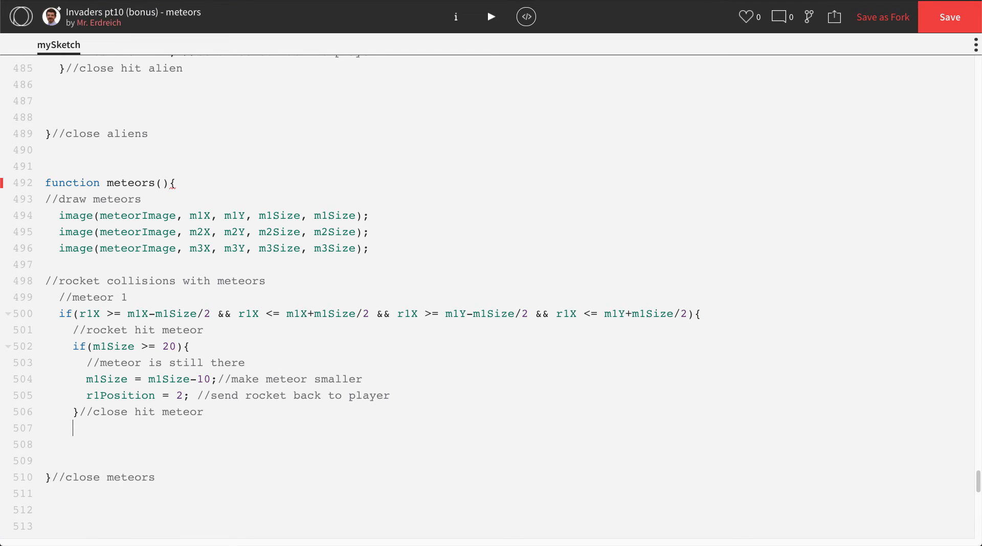
Add else{ m1X = -1000; r1Position = 2; } with move-off-screen and send-rocket-back comments
{"action": "type", "text": "else{"}
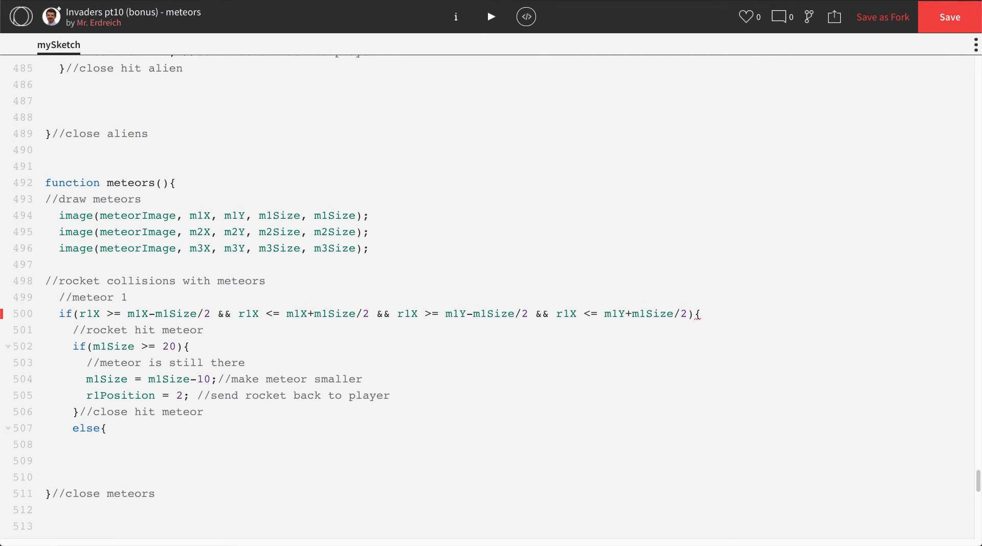
{"action": "type", "text": "m1"}
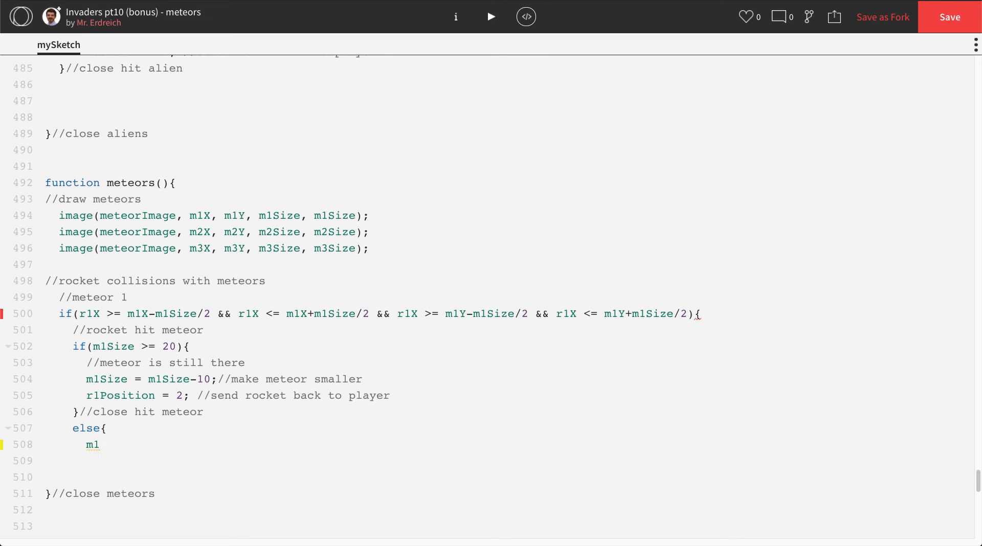
{"action": "type", "text": "X ="}
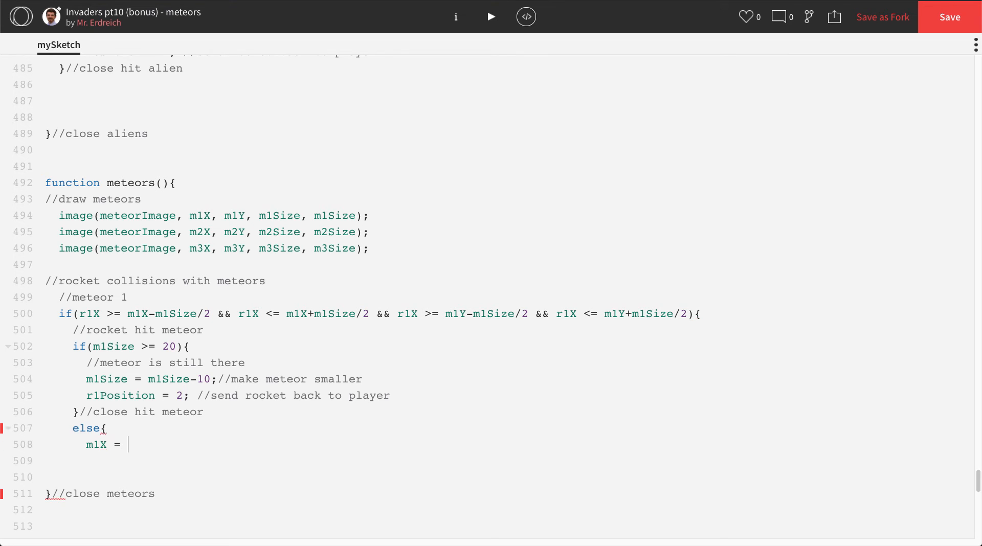
{"action": "type", "text": "-1000"}
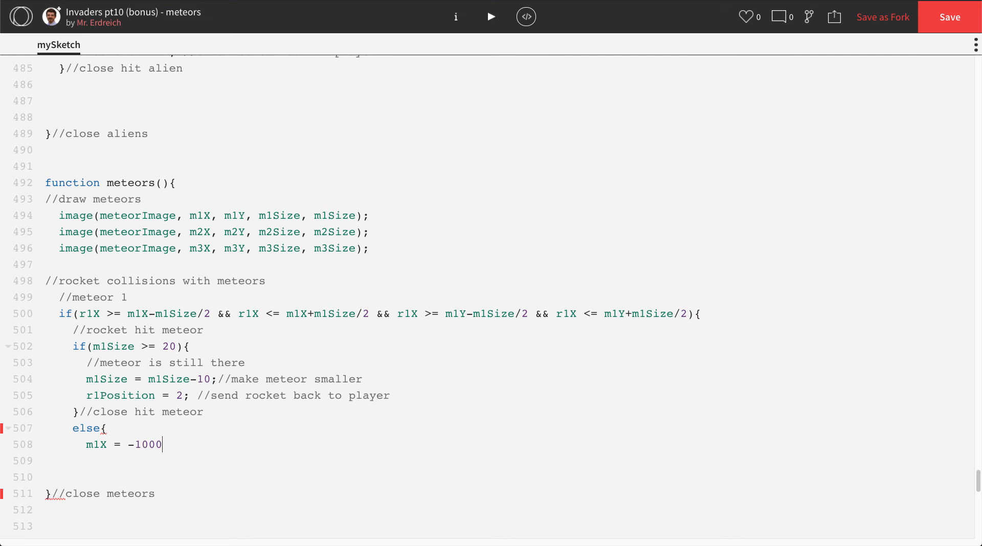
{"action": "type", "text": ";//move off screen"}
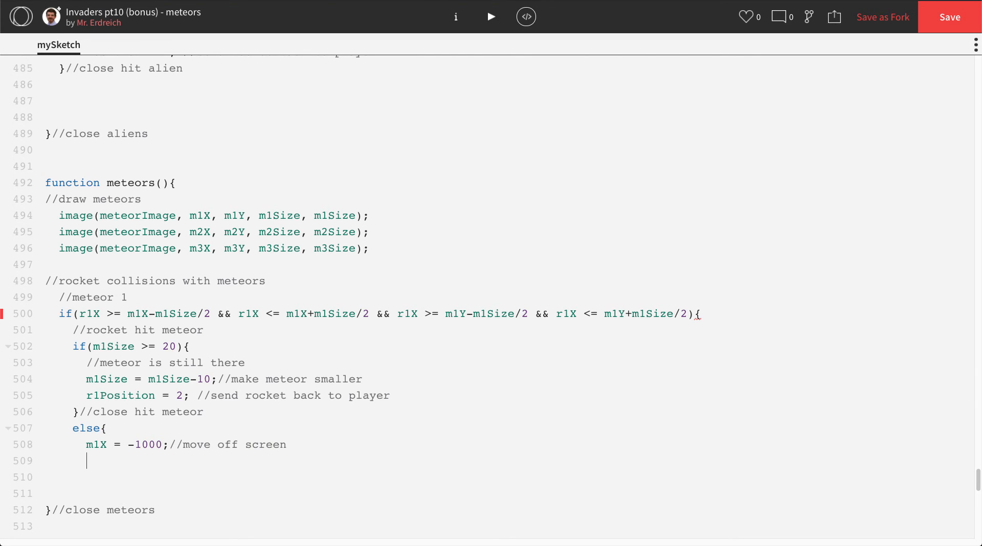
{"action": "type", "text": "r1P"}
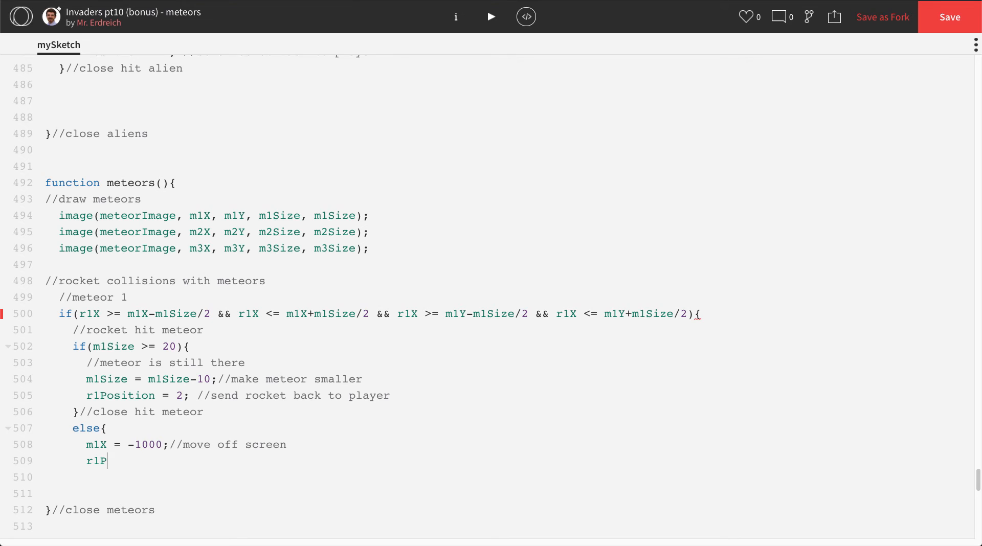
{"action": "type", "text": "osition = 2;"}
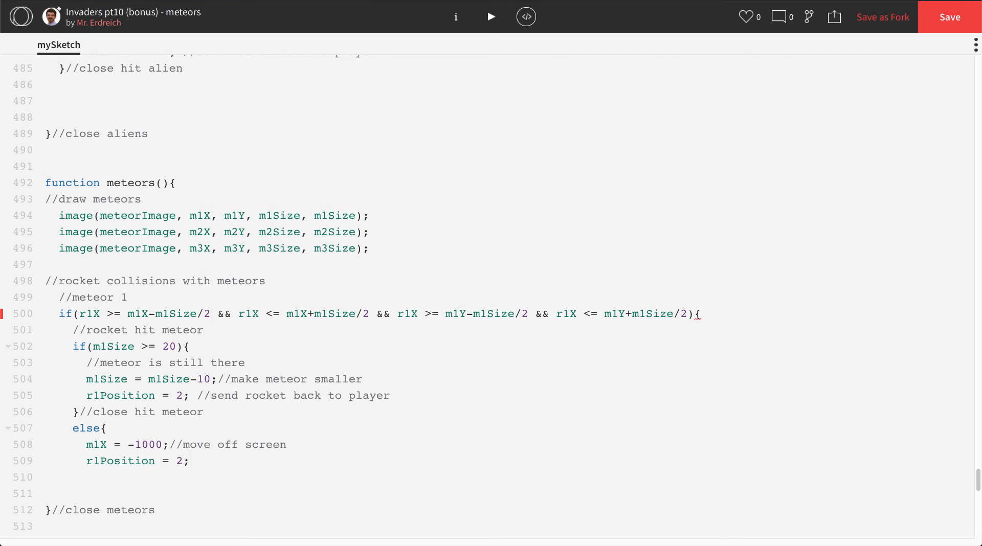
{"action": "type", "text": "//send rocket back to"}
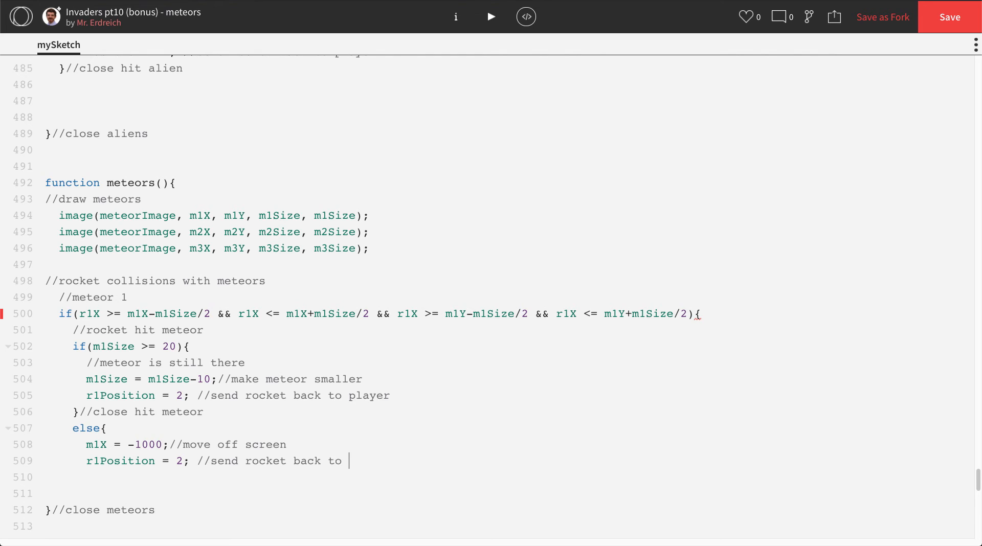
{"action": "type", "text": "player"}
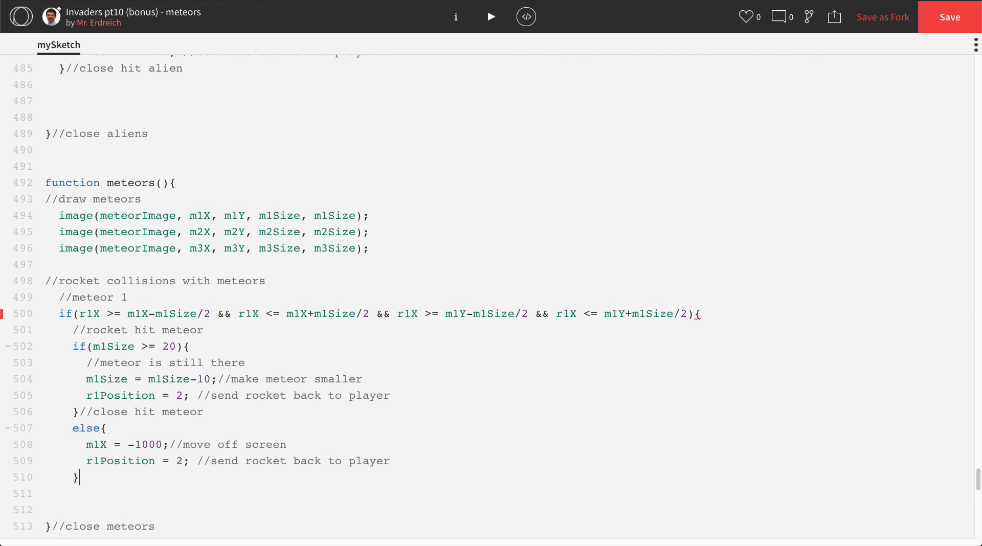
Close the else and the '}//close collision with meteor' block with comments
{"action": "type", "text": "//close else meteor small"}
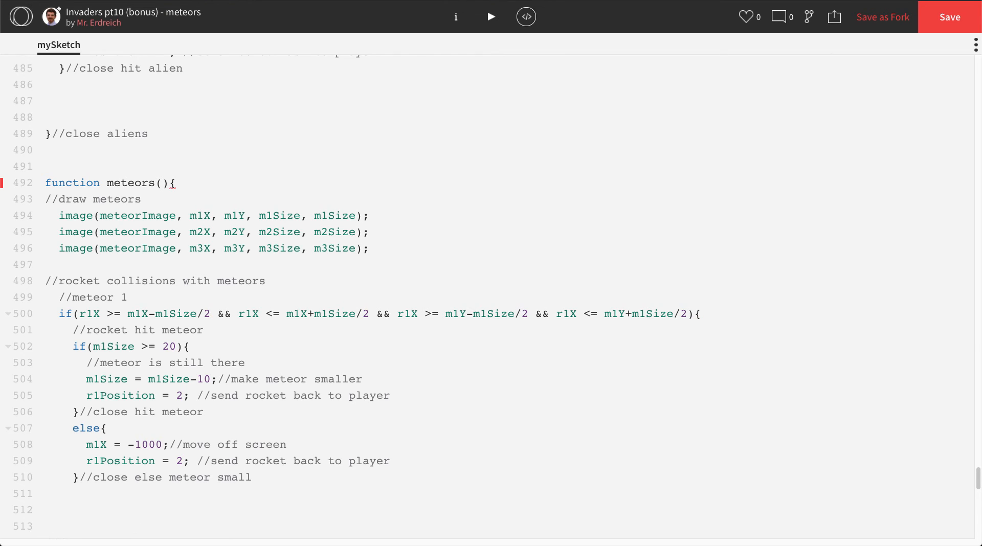
{"action": "type", "text": "}//close coll"}
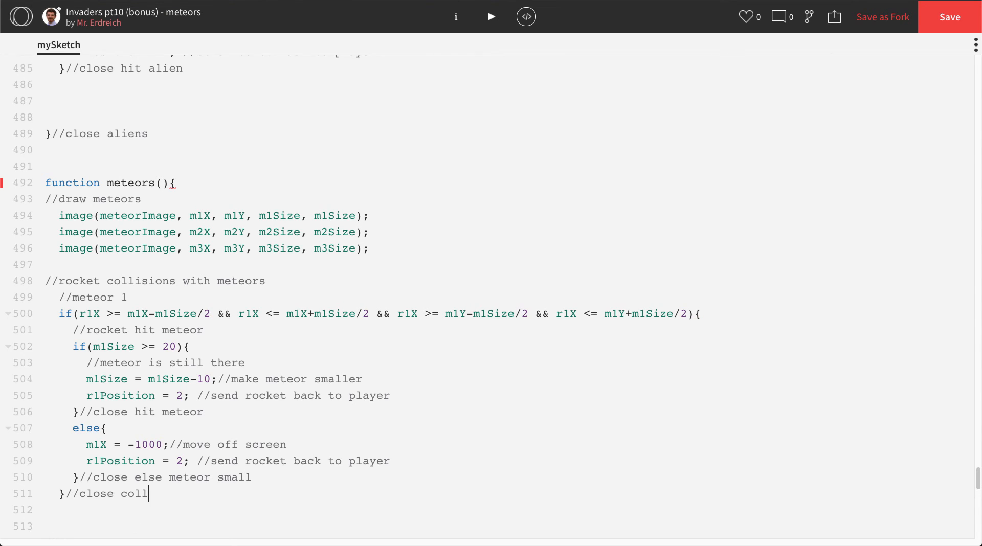
{"action": "type", "text": "ision with metoer"}
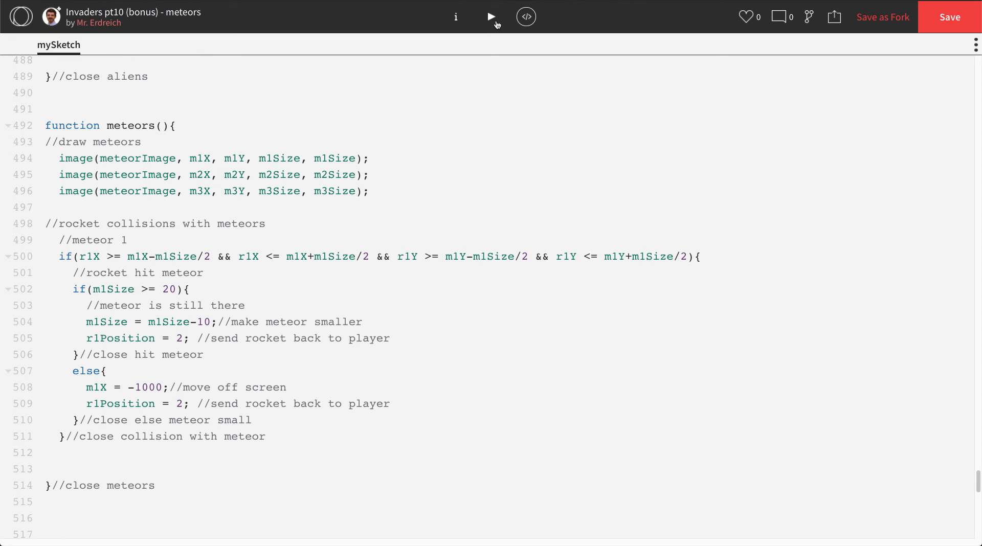
{"action": "left_click", "coordinate": [491, 18]}
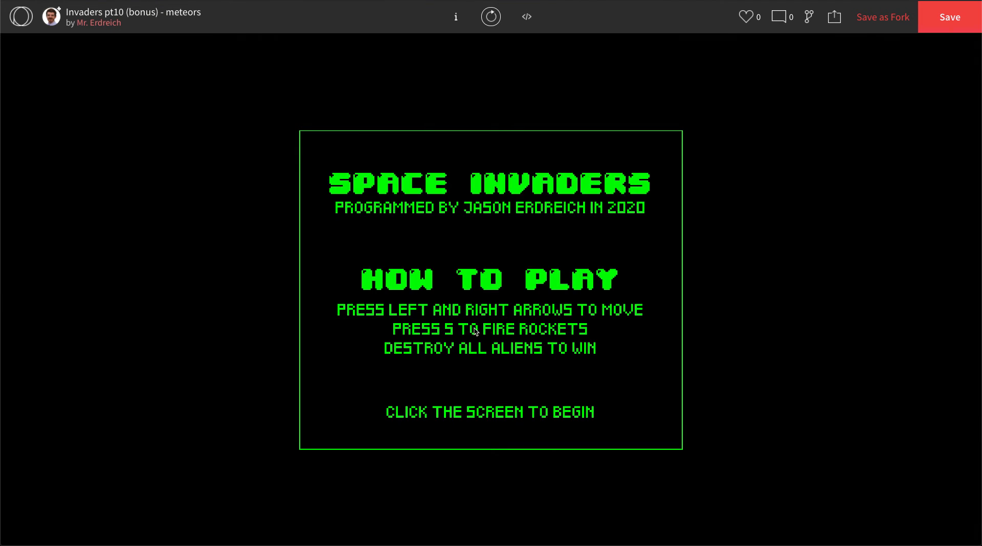
{"action": "left_click", "coordinate": [490, 329]}
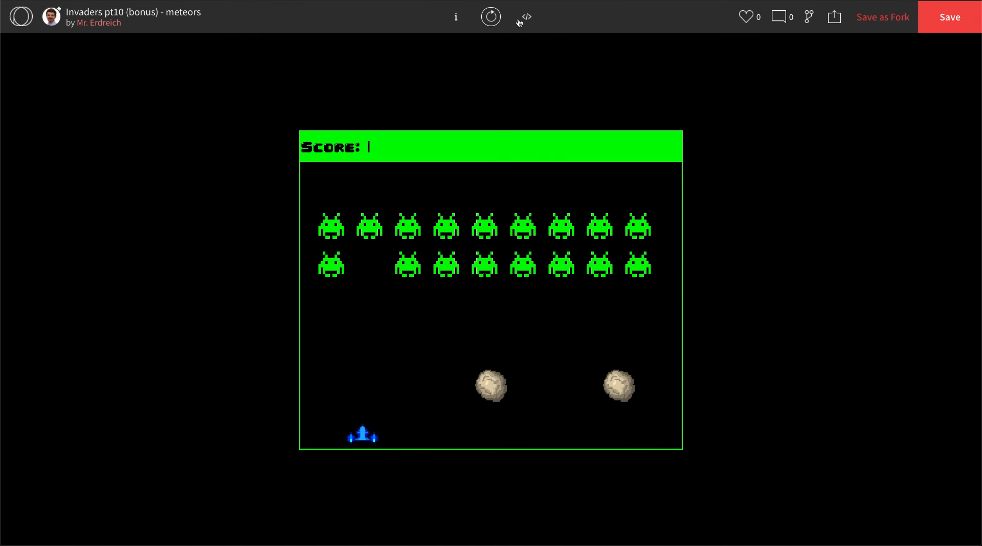
{"action": "left_click", "coordinate": [525, 16]}
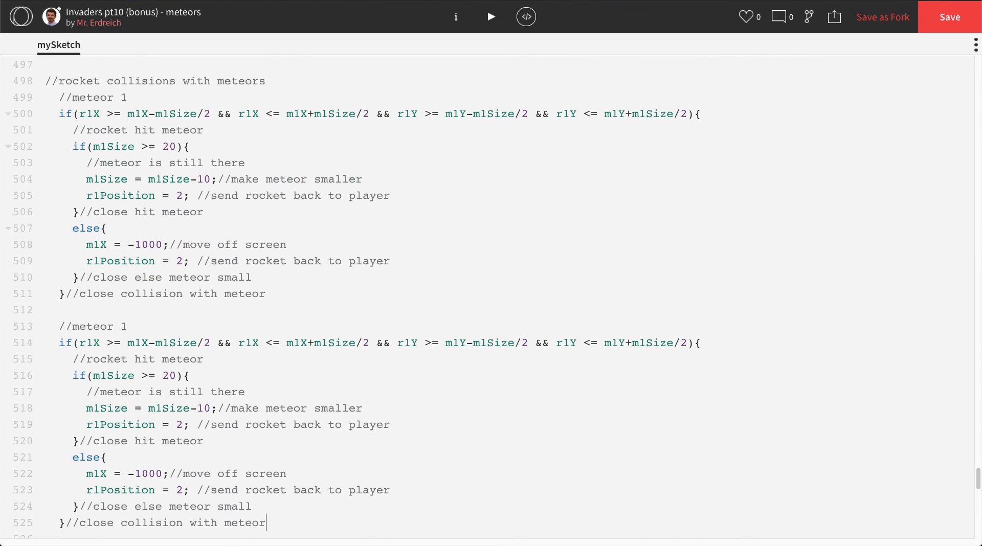
Rename pasted m1 variables to m2 and m3 in the new collision blocks, then run the sketch
{"action": "scroll", "scroll_direction": "down", "scroll_amount": 3}
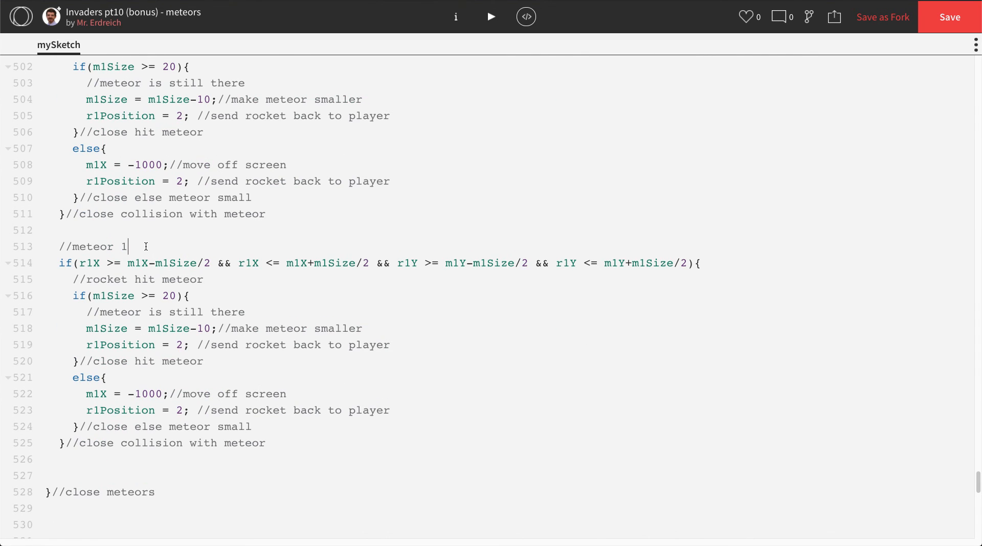
{"action": "type", "text": "2"}
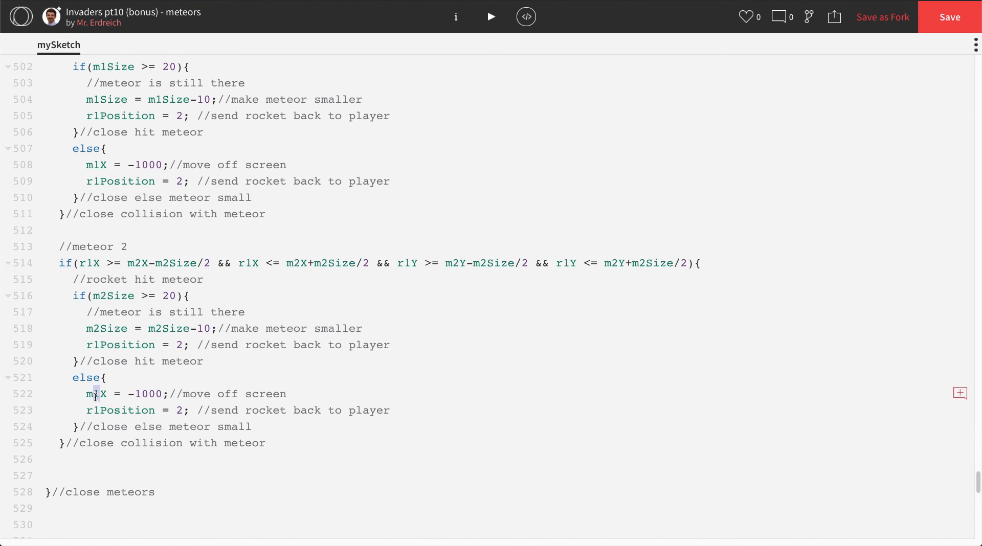
{"action": "left_click_drag", "start_coordinate": [60, 246], "coordinate": [266, 442]}
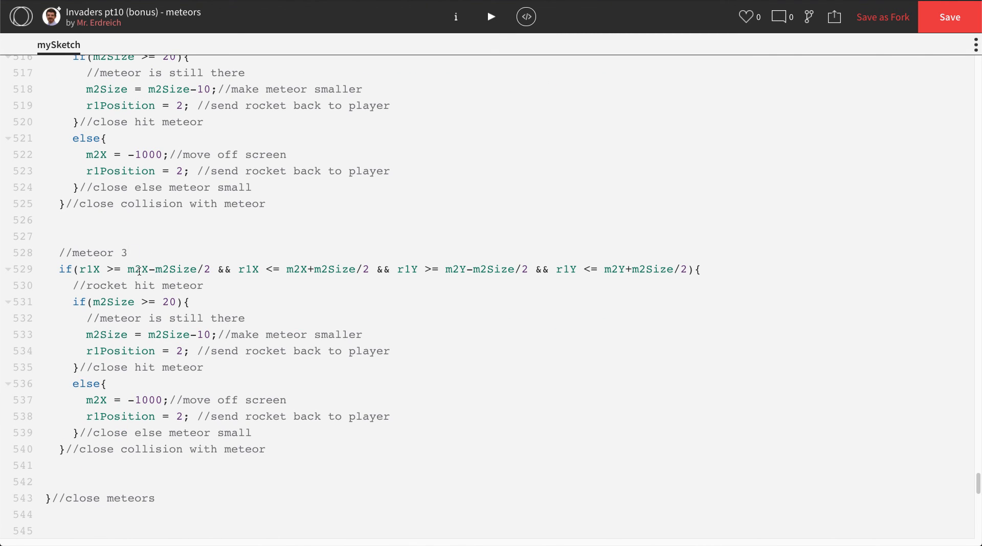
{"action": "left_click", "coordinate": [136, 269]}
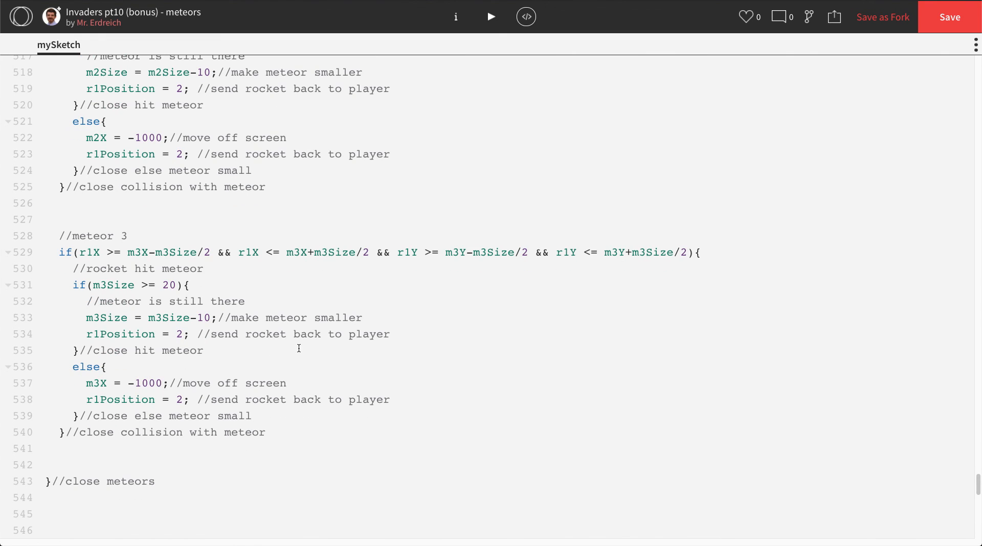
{"action": "left_click", "coordinate": [490, 17]}
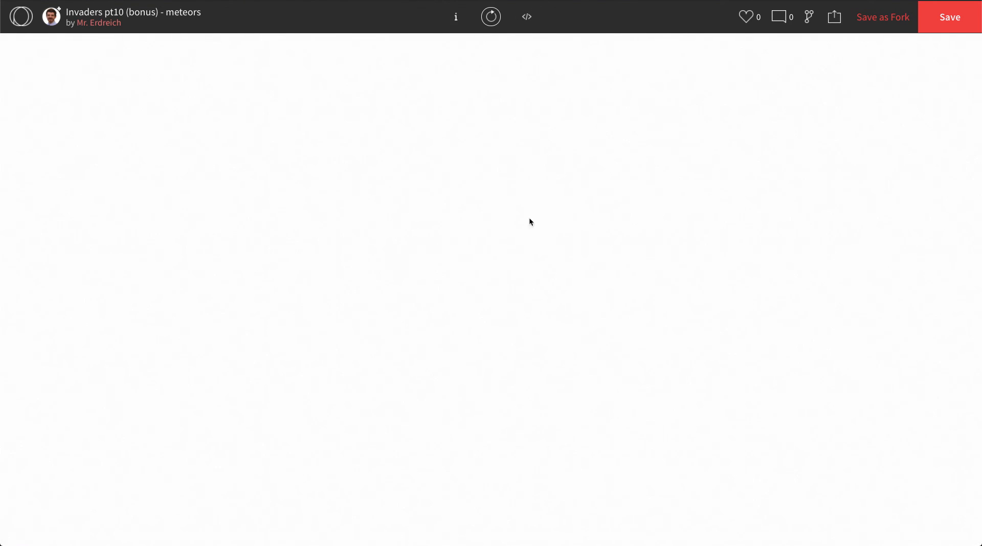